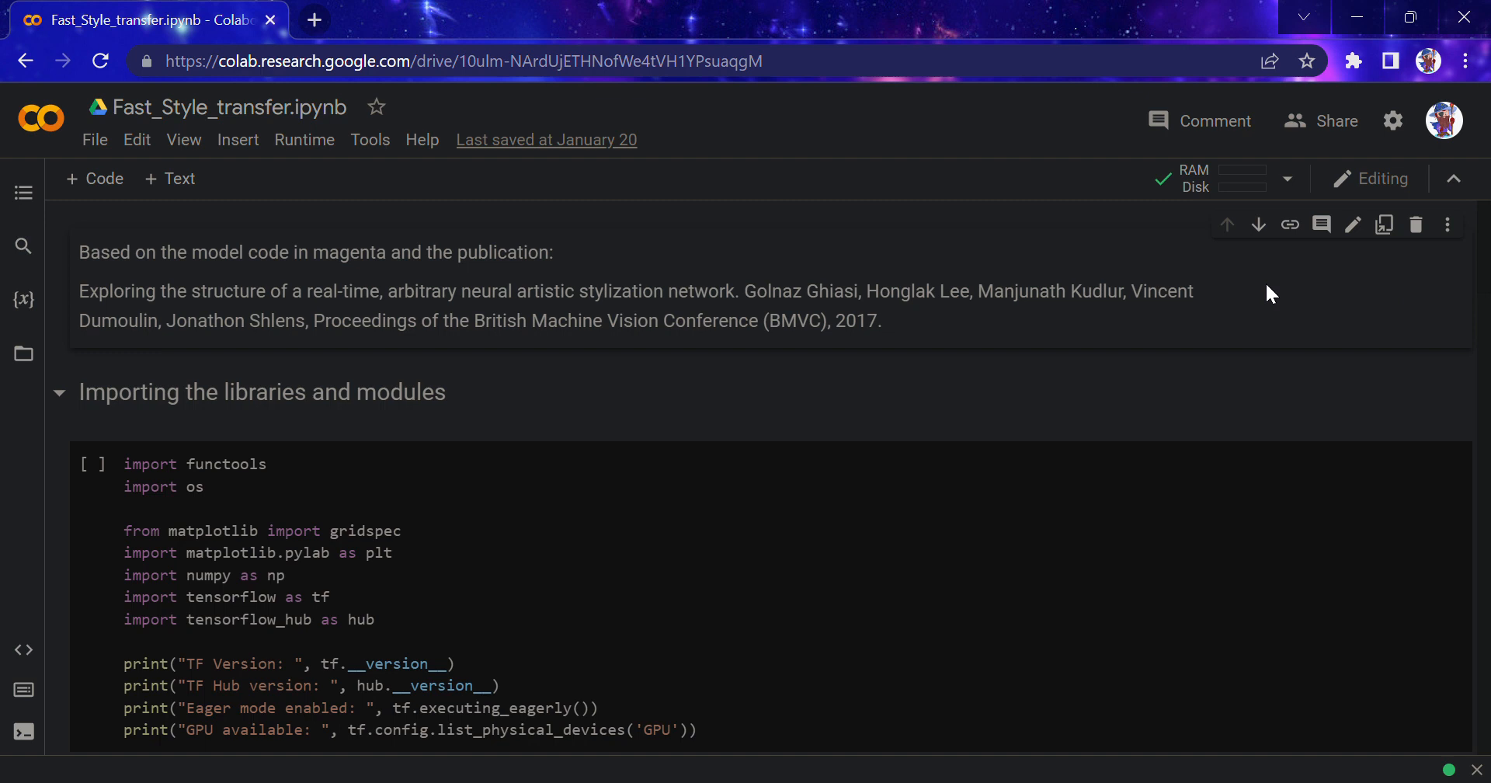
{"action": "mouse_move", "coordinate": [459, 279]}
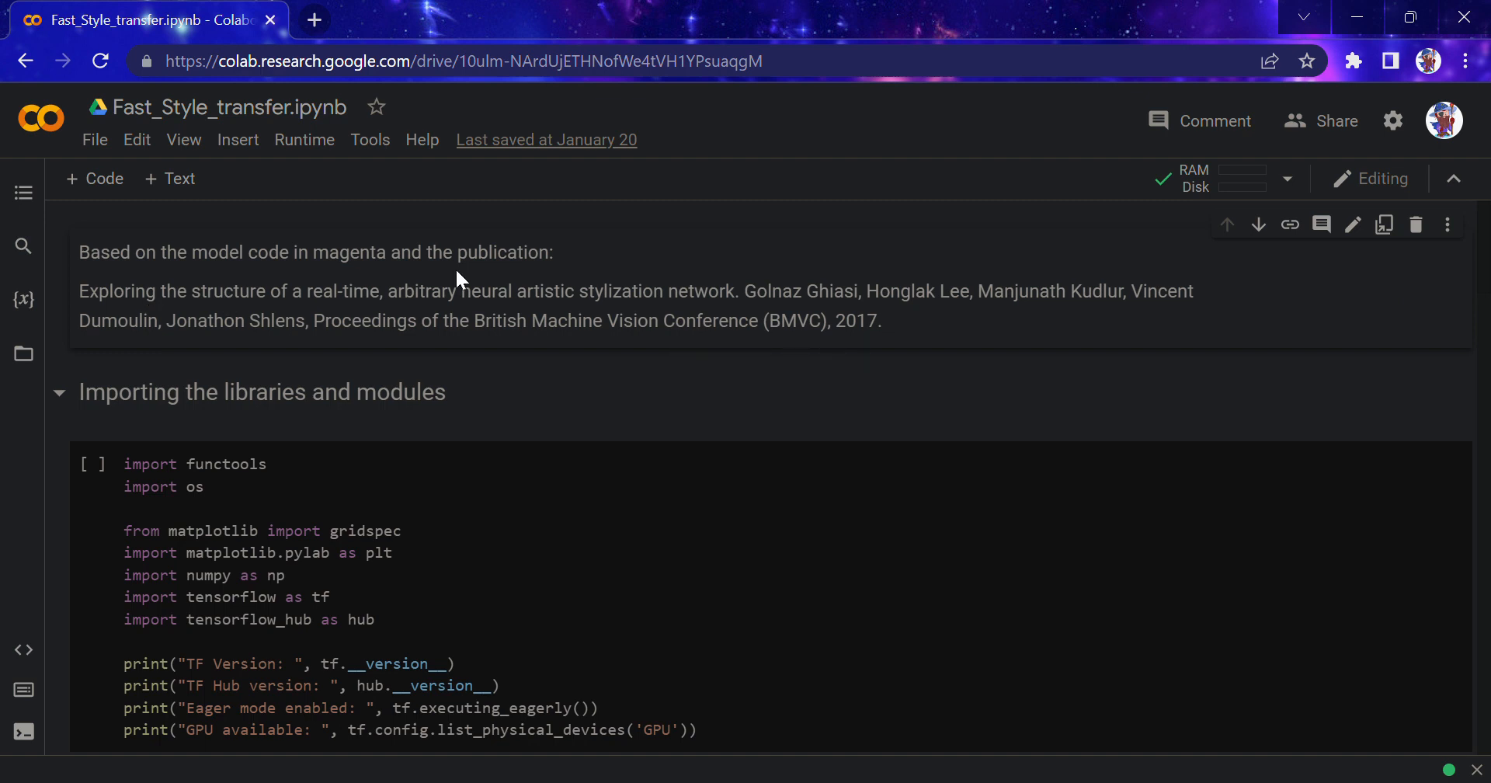
{"action": "mouse_move", "coordinate": [519, 315]}
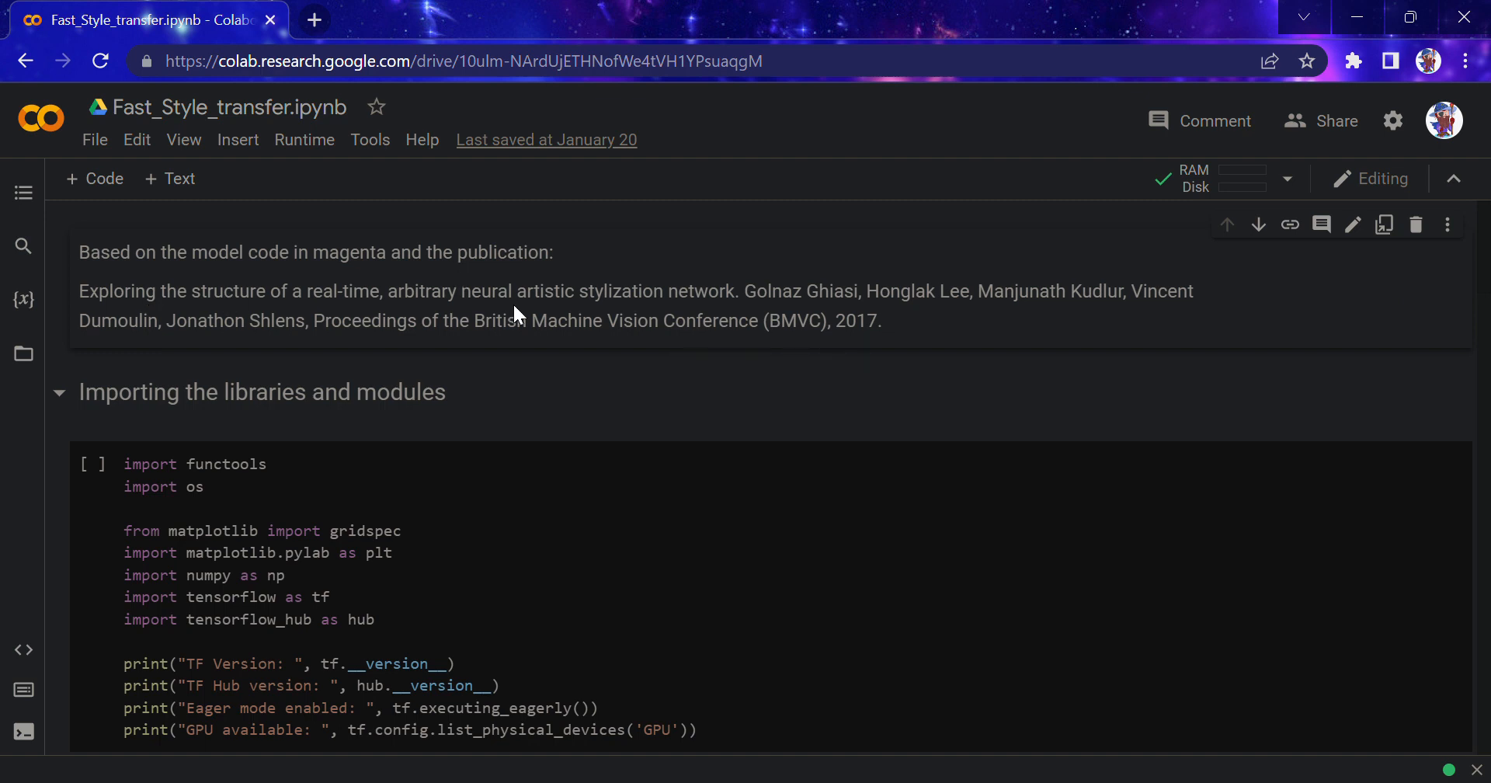
{"action": "mouse_move", "coordinate": [1234, 320]}
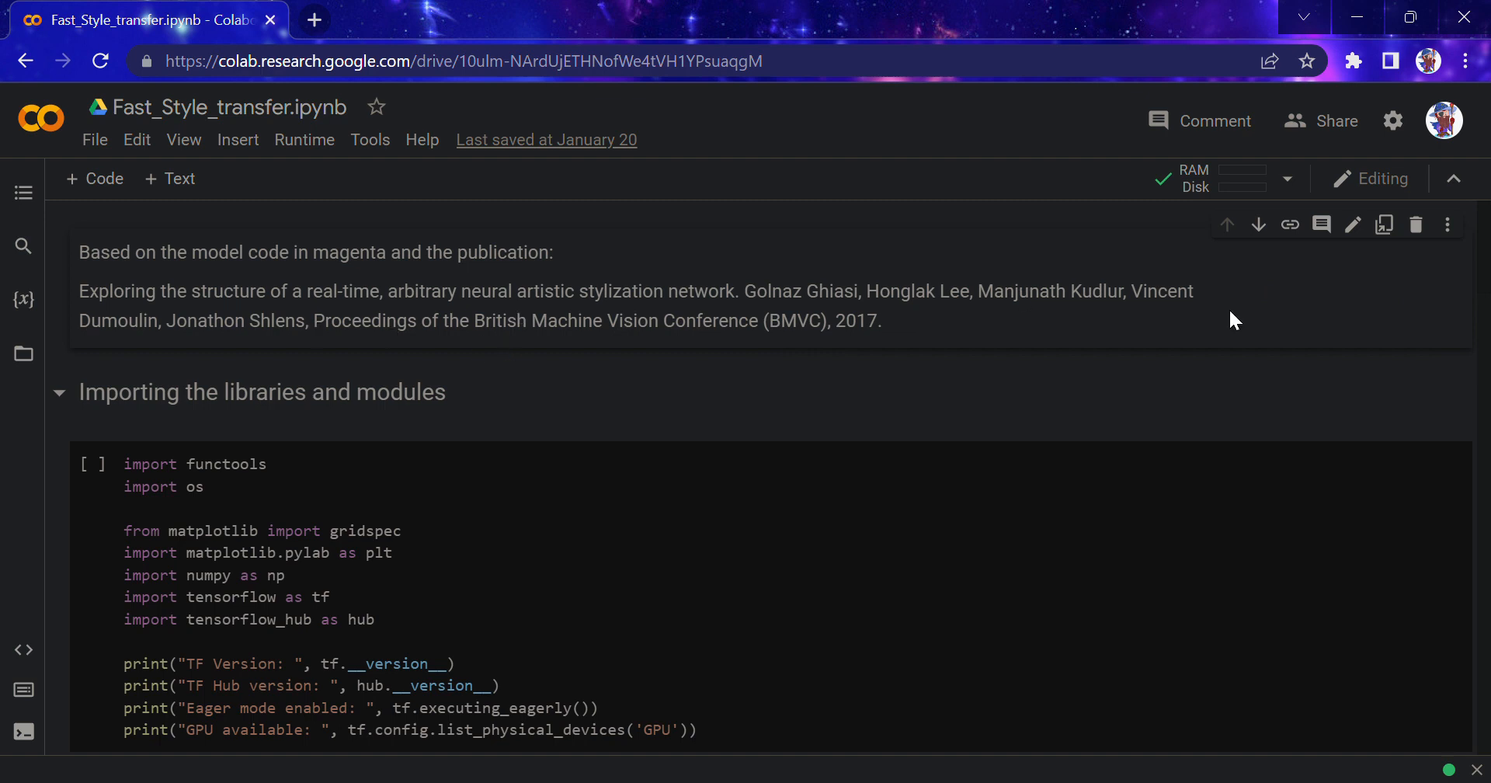
{"action": "mouse_move", "coordinate": [1479, 237]}
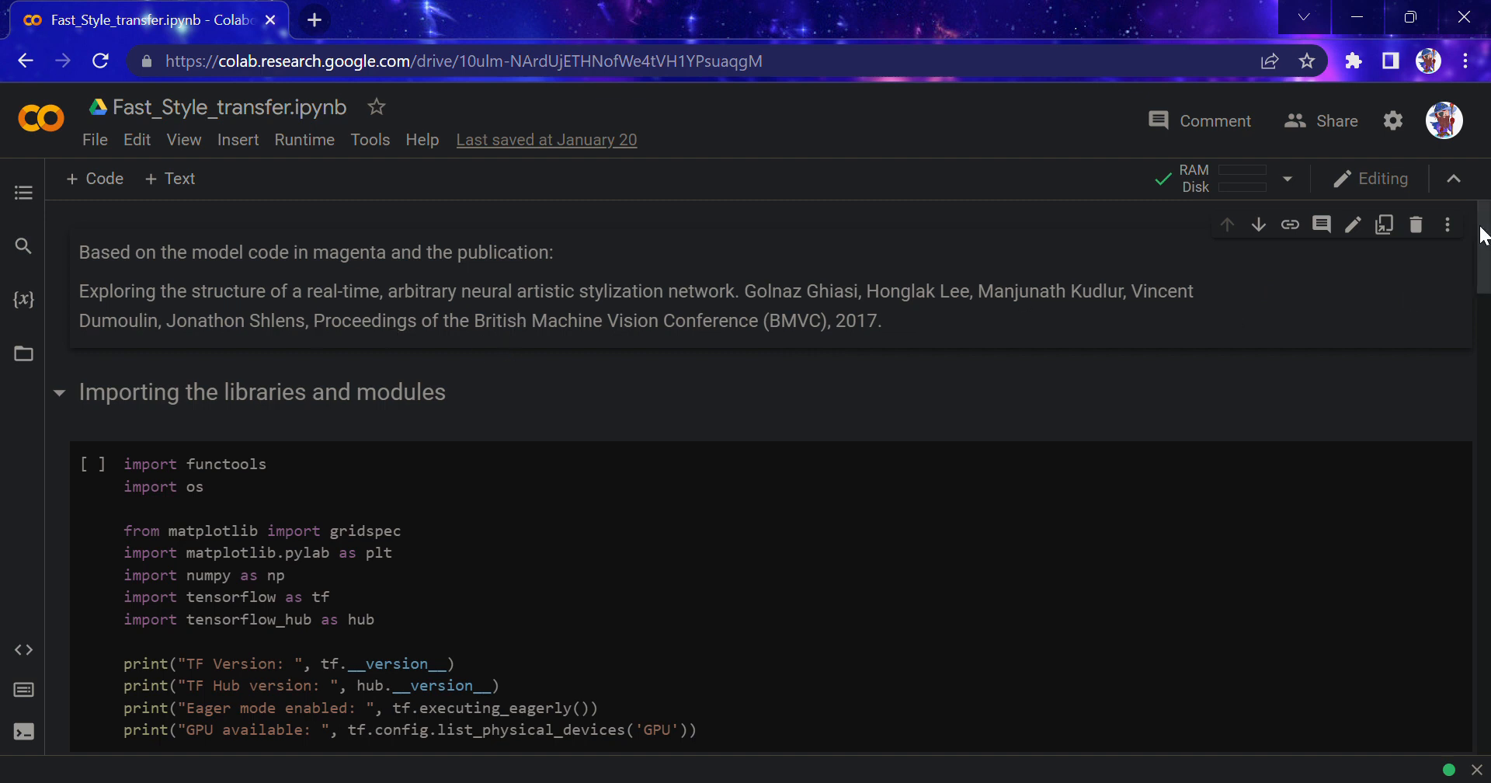
Scroll down to the import cell output showing TF 2.9.2, TF Hub 0.12.0 and GPU
{"action": "scroll", "scroll_direction": "down", "scroll_amount": 3}
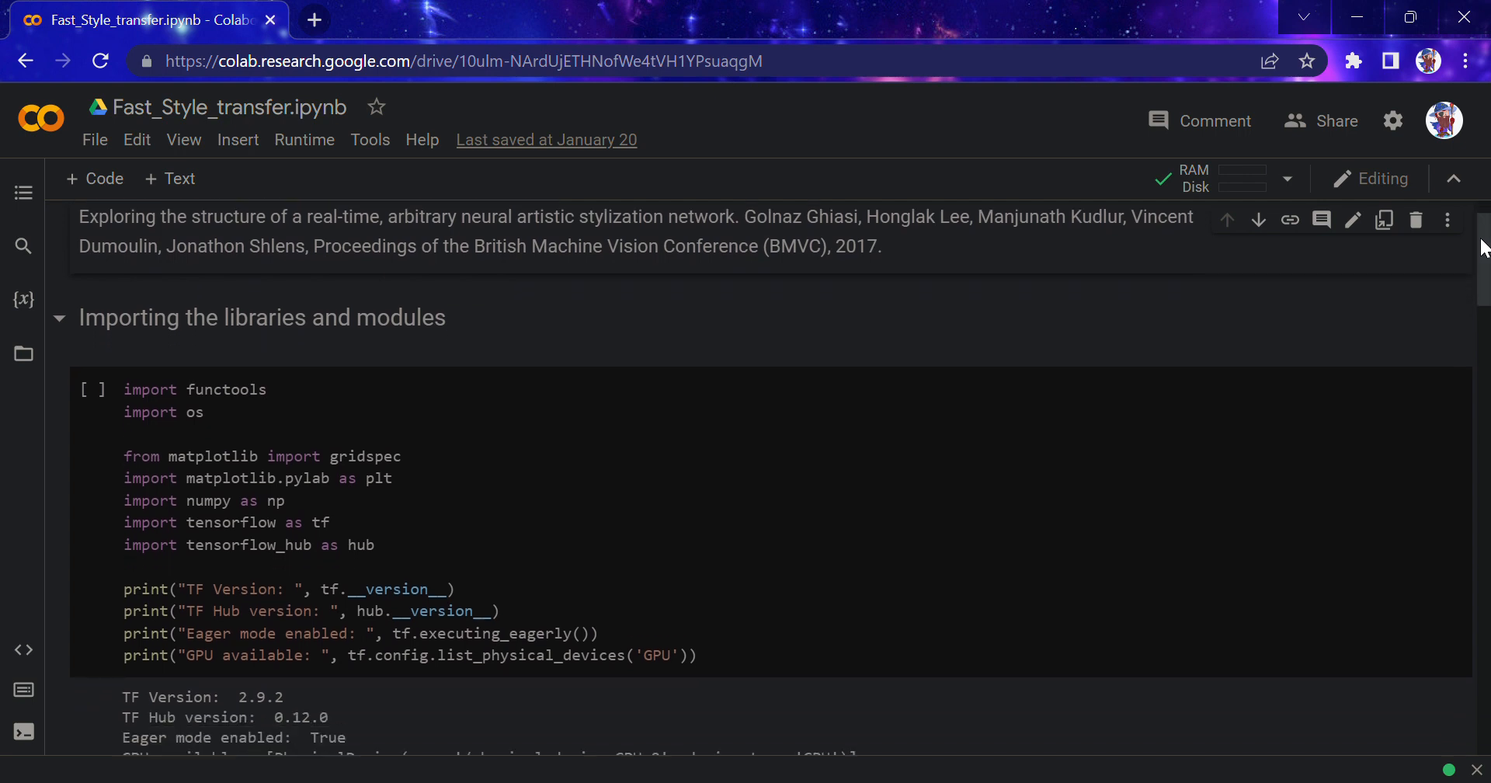
{"action": "scroll", "scroll_direction": "down", "scroll_amount": 3}
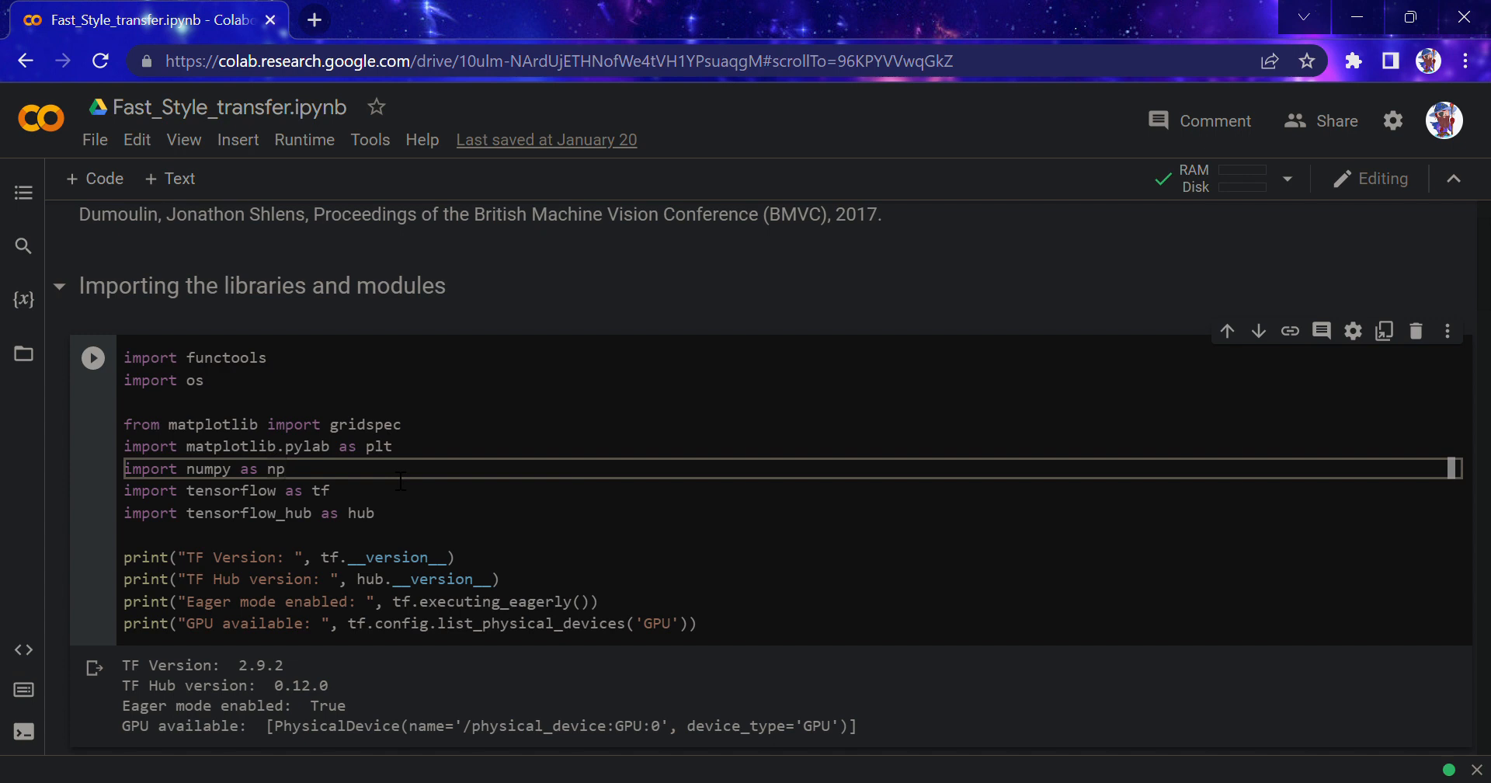
Rerun the library import cell so it reports TF 2.9.2, TF Hub 0.12.0 and a GPU
{"action": "left_click", "coordinate": [93, 357]}
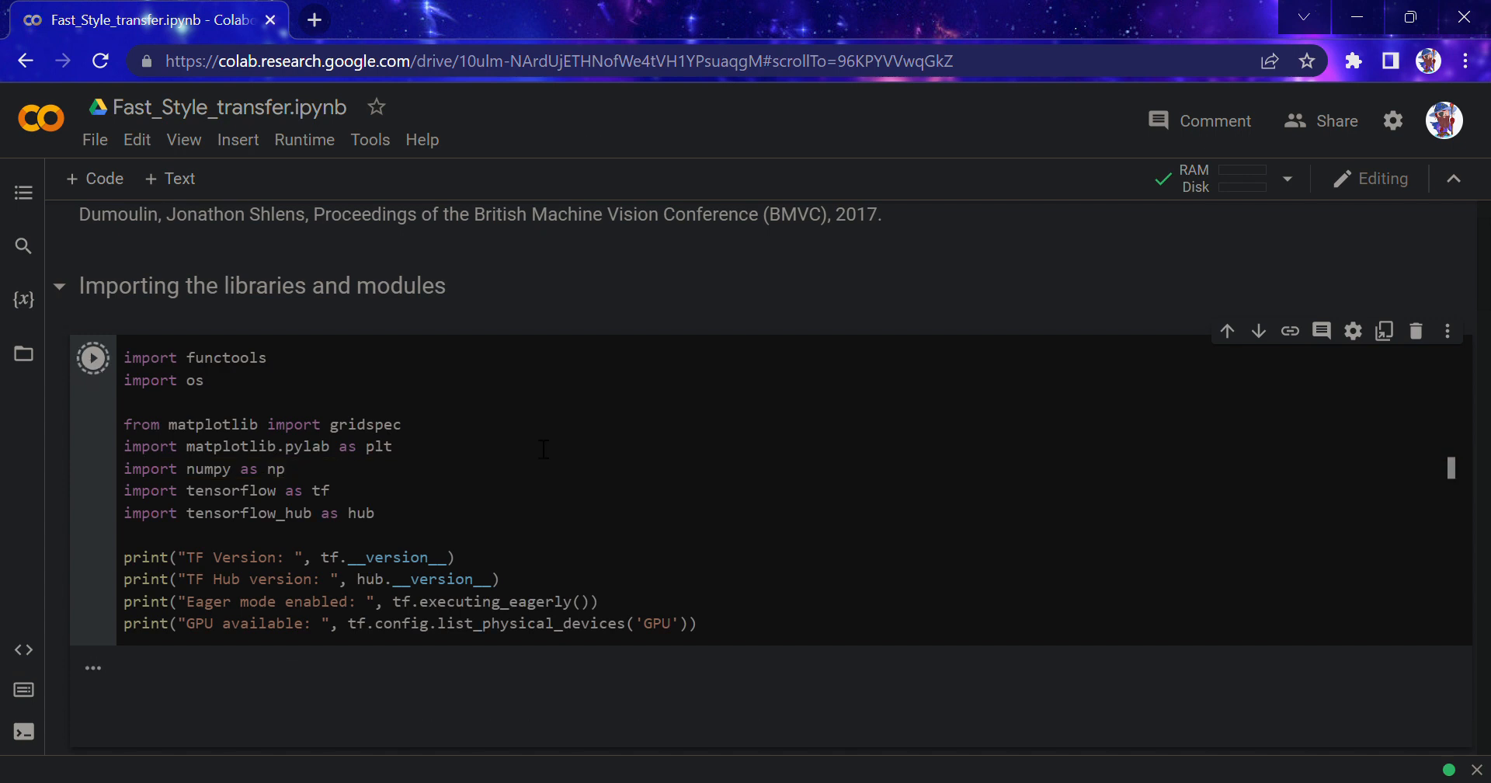
{"action": "left_click", "coordinate": [92, 356]}
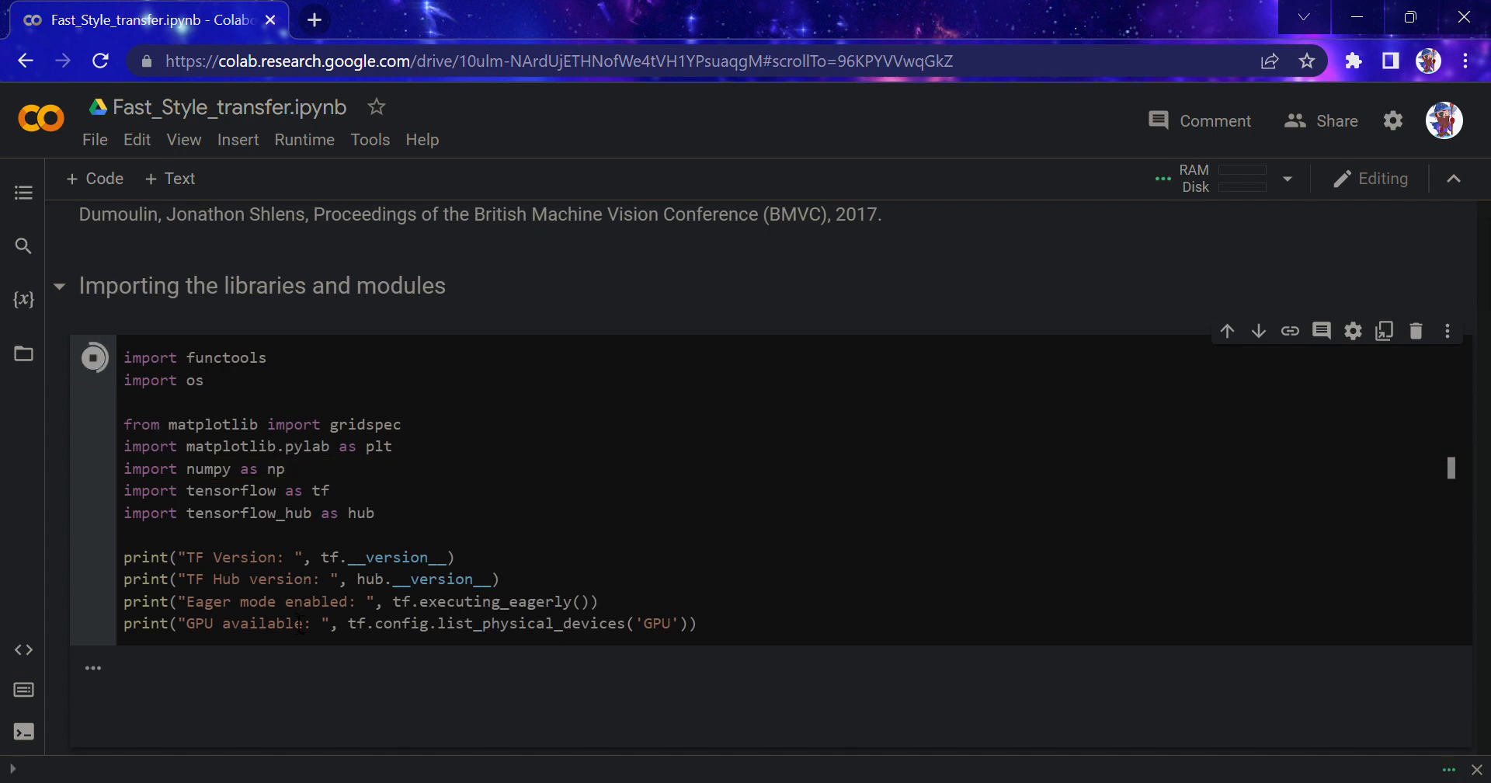
{"action": "left_click", "coordinate": [94, 358]}
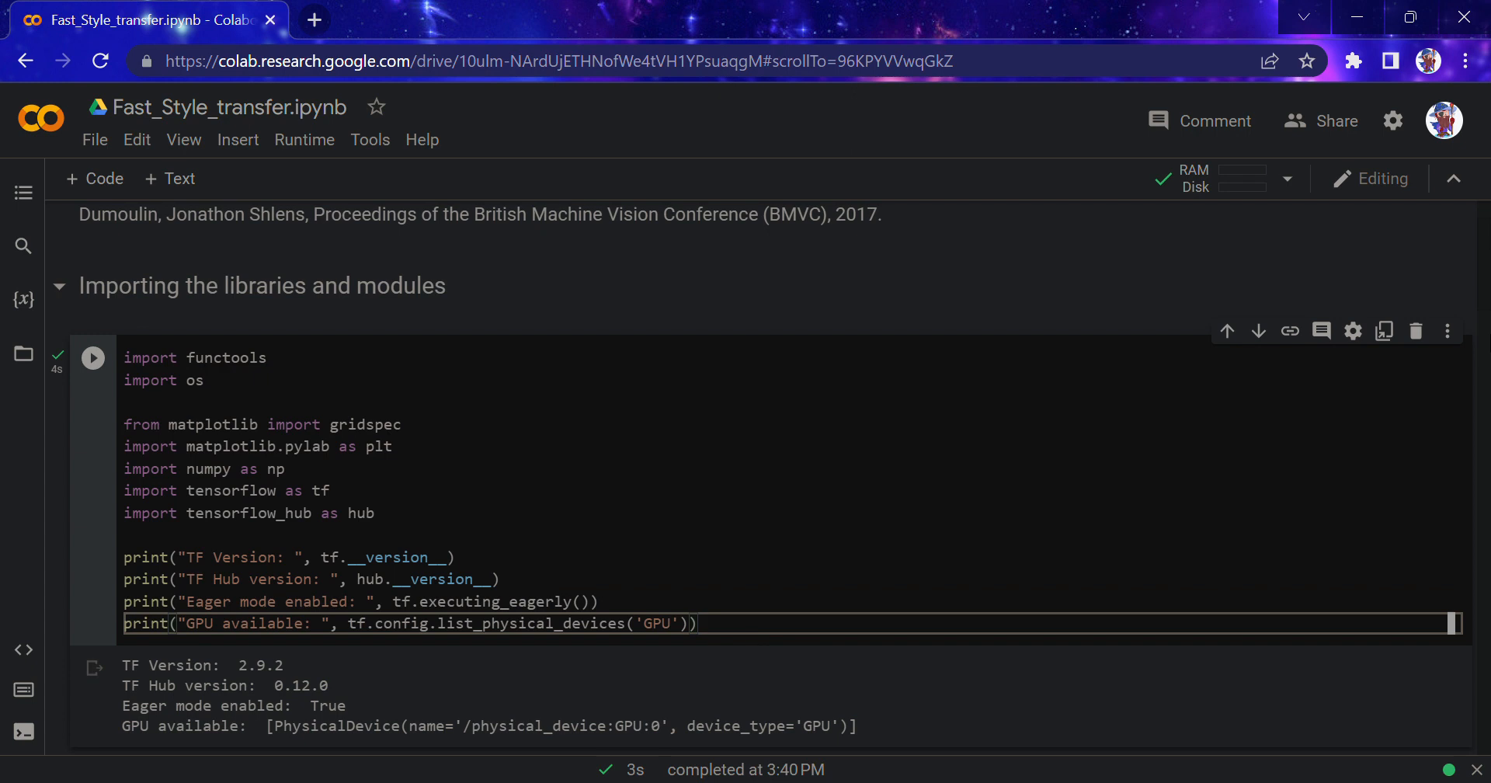
{"action": "scroll", "scroll_direction": "down", "scroll_amount": 3}
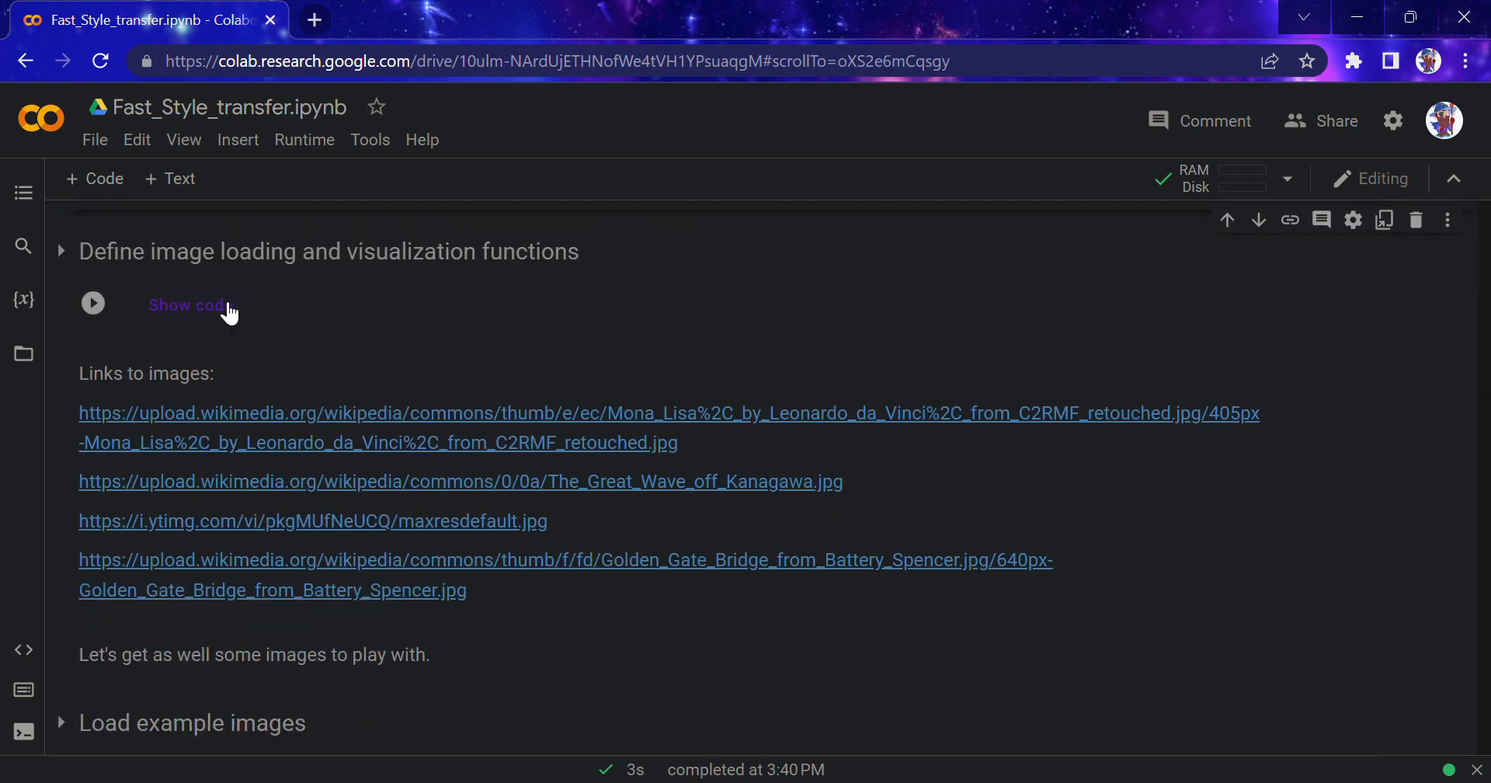
Expand the image loading functions' code and highlight the crop_center definition
{"action": "left_click", "coordinate": [186, 305]}
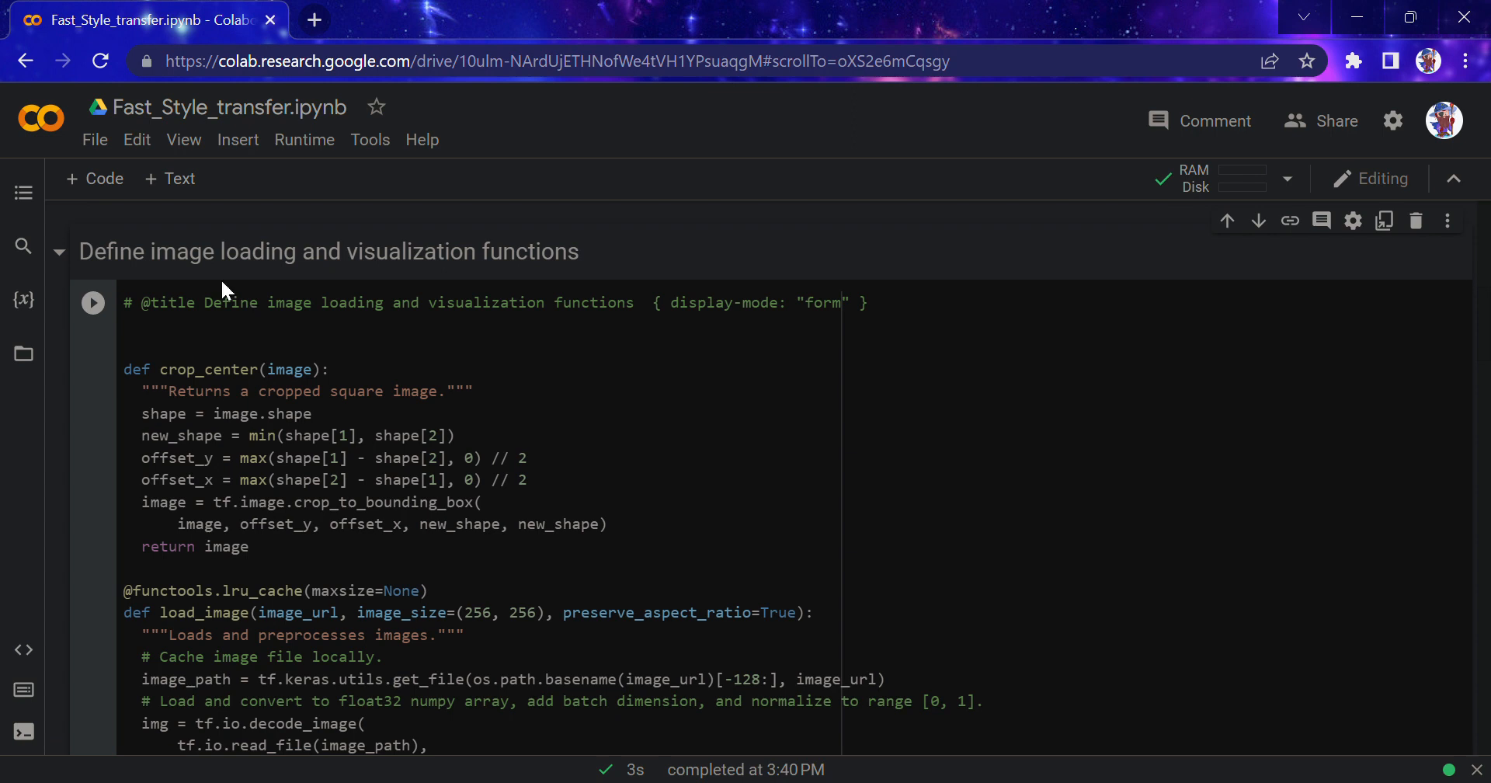
{"action": "mouse_move", "coordinate": [1481, 320]}
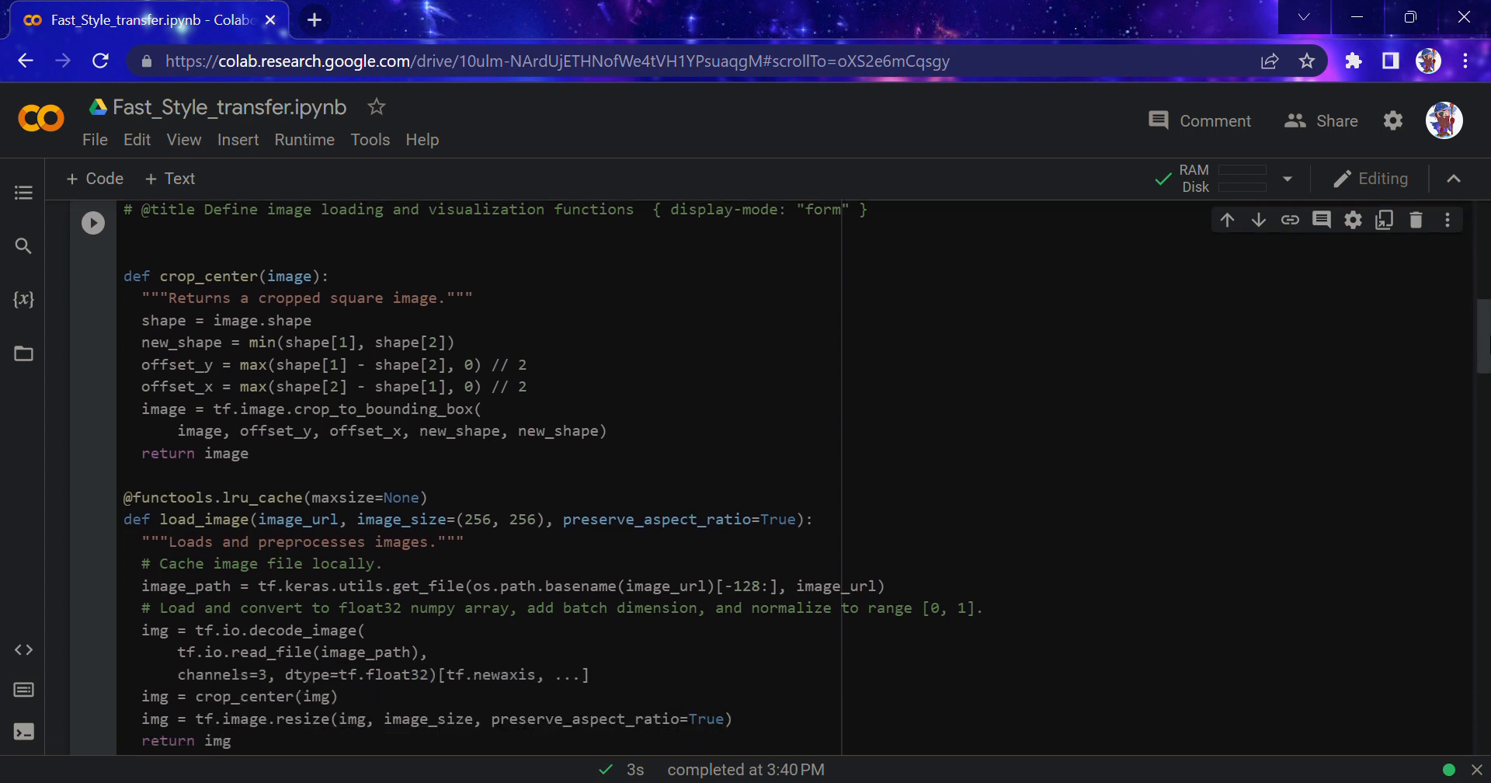
{"action": "left_click_drag", "start_coordinate": [123, 276], "coordinate": [250, 453]}
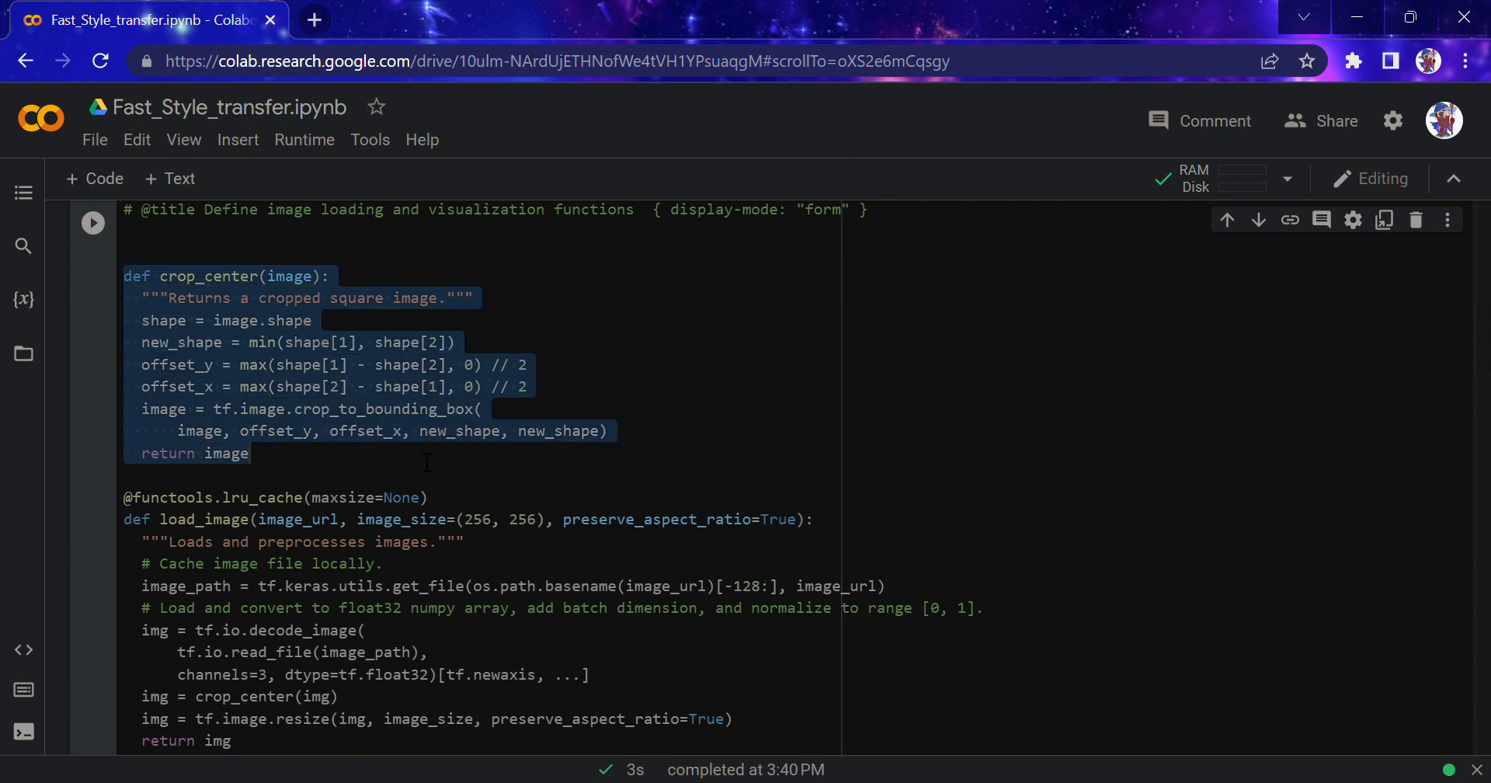
{"action": "left_click", "coordinate": [247, 342]}
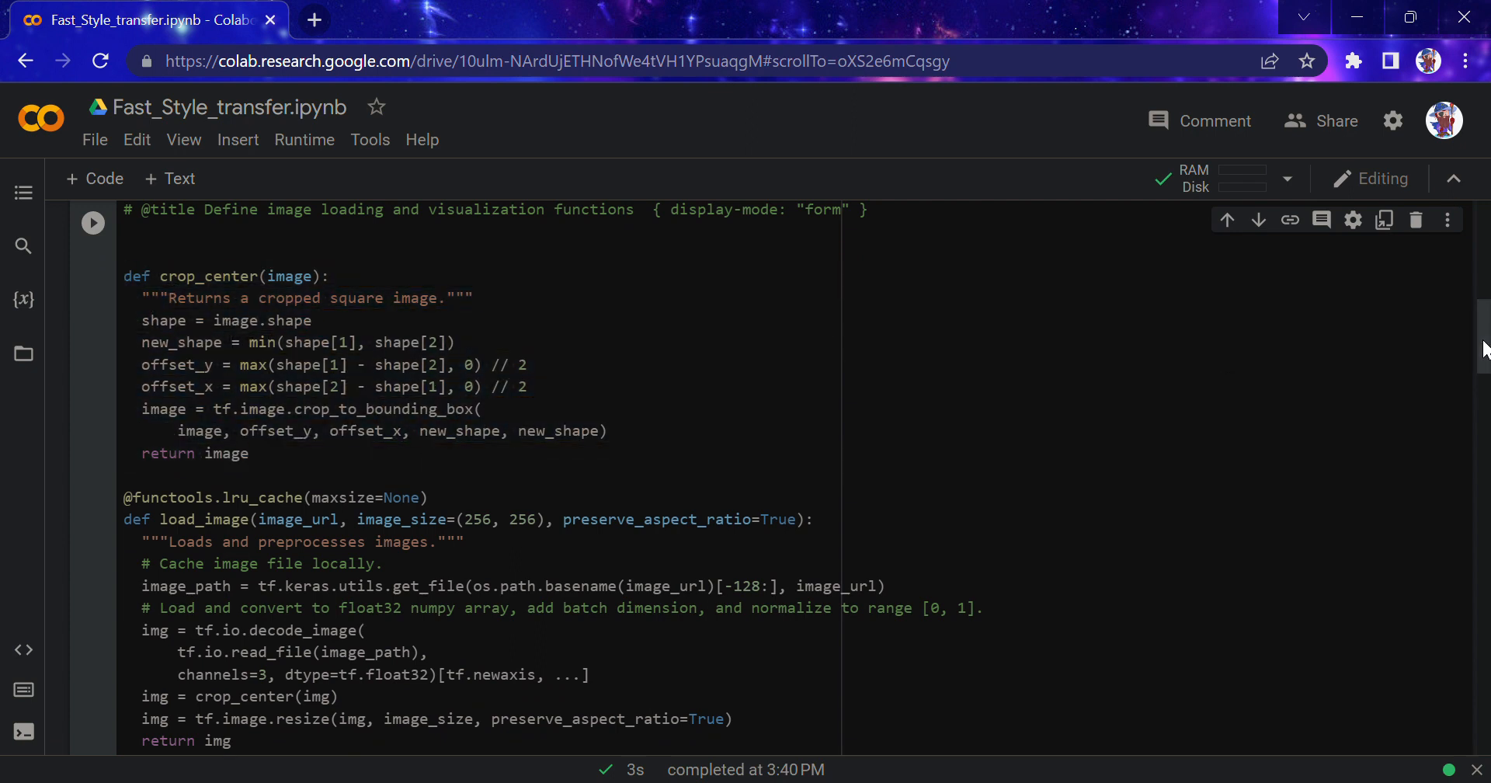
Read through the remaining function code and collapse the section again
{"action": "scroll", "scroll_direction": "down", "scroll_amount": 3}
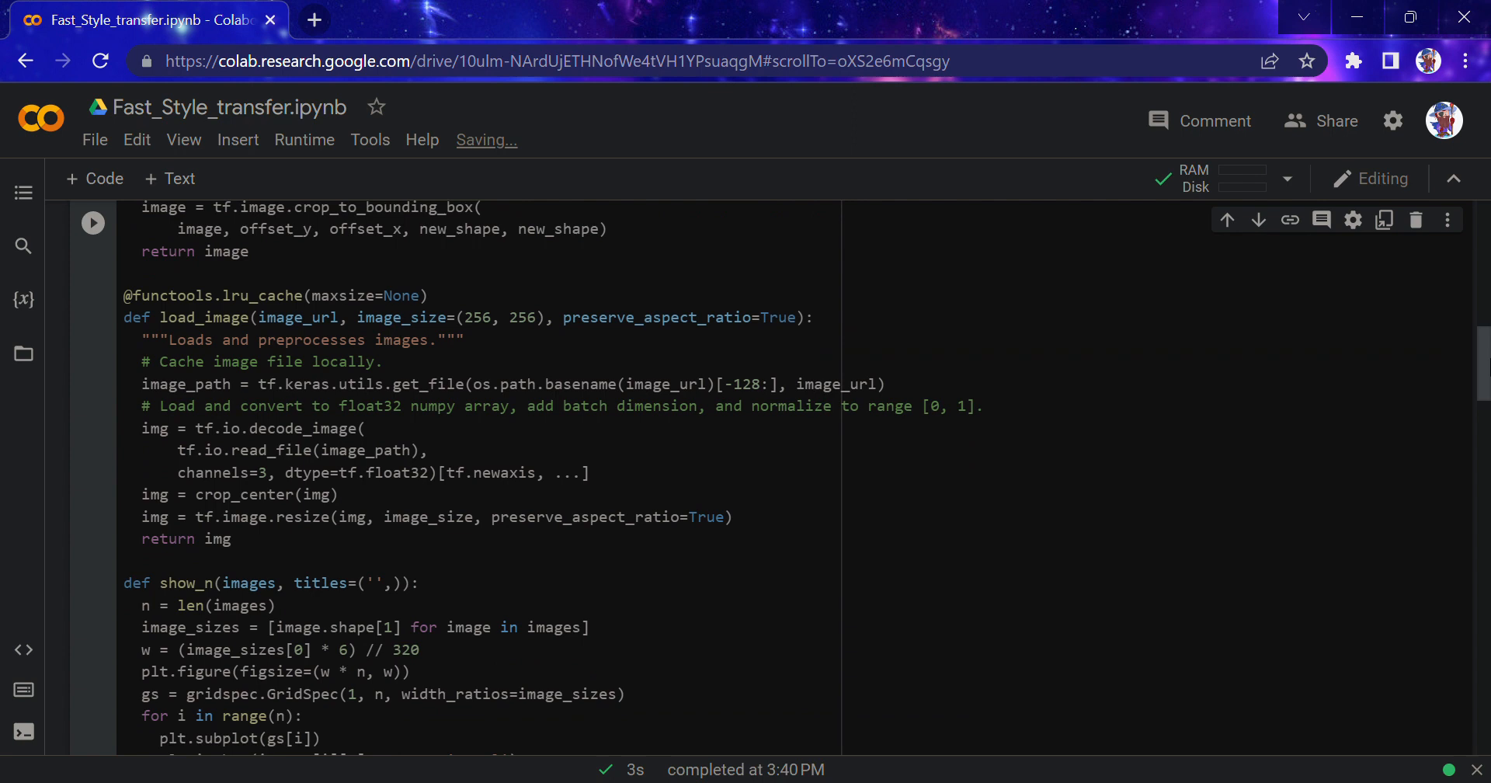
{"action": "scroll", "scroll_direction": "down", "scroll_amount": 3}
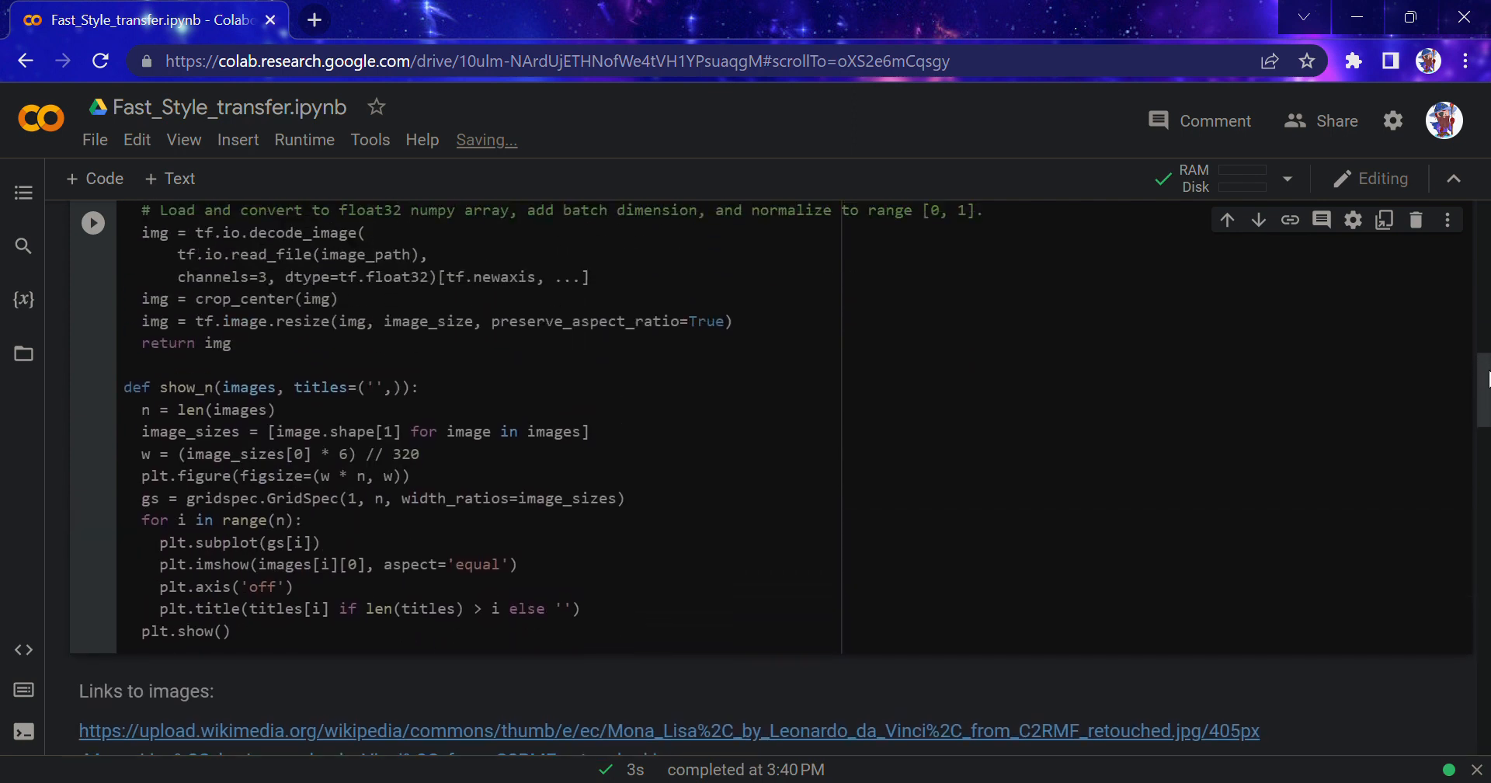
{"action": "scroll", "scroll_direction": "up", "scroll_amount": 3}
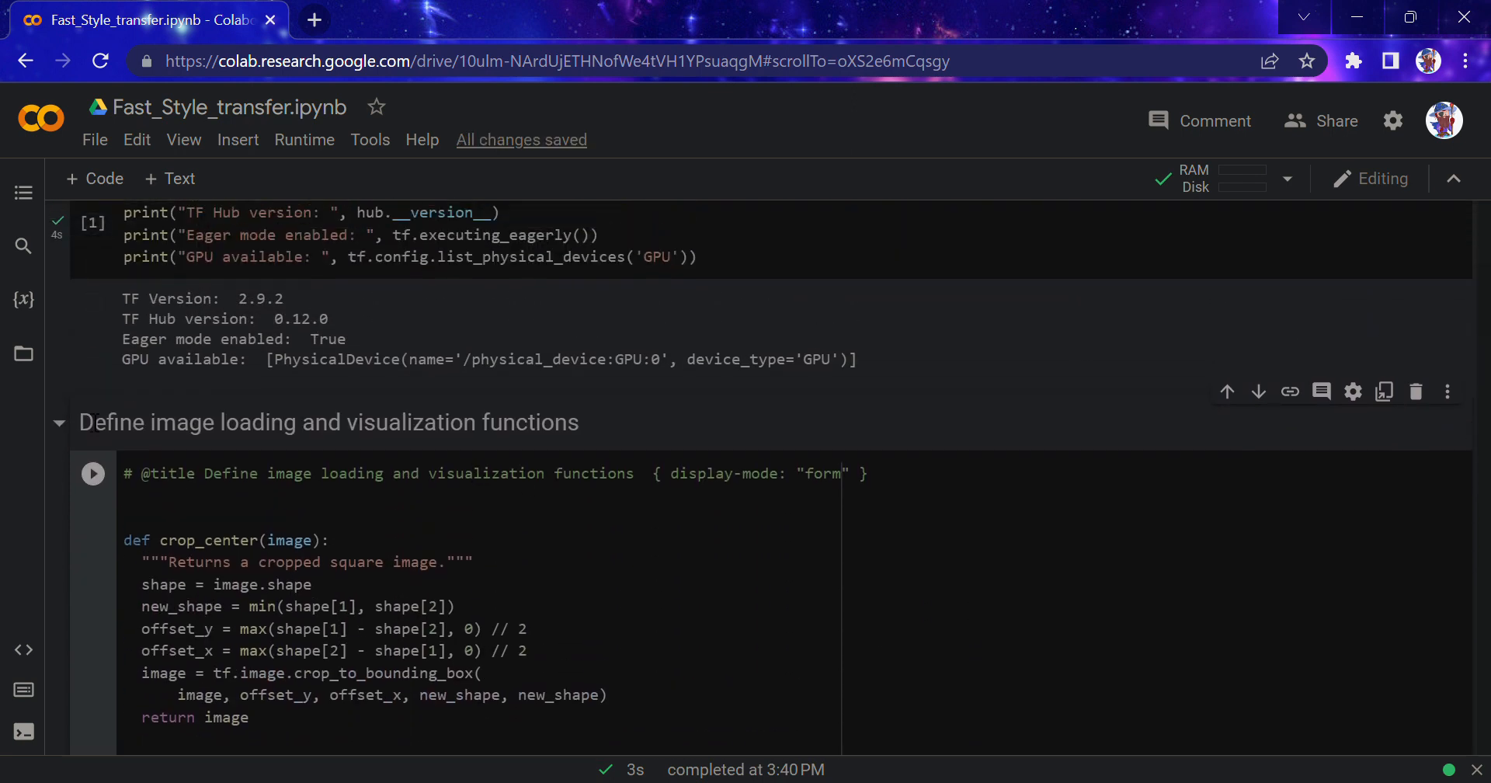
{"action": "left_click", "coordinate": [59, 423]}
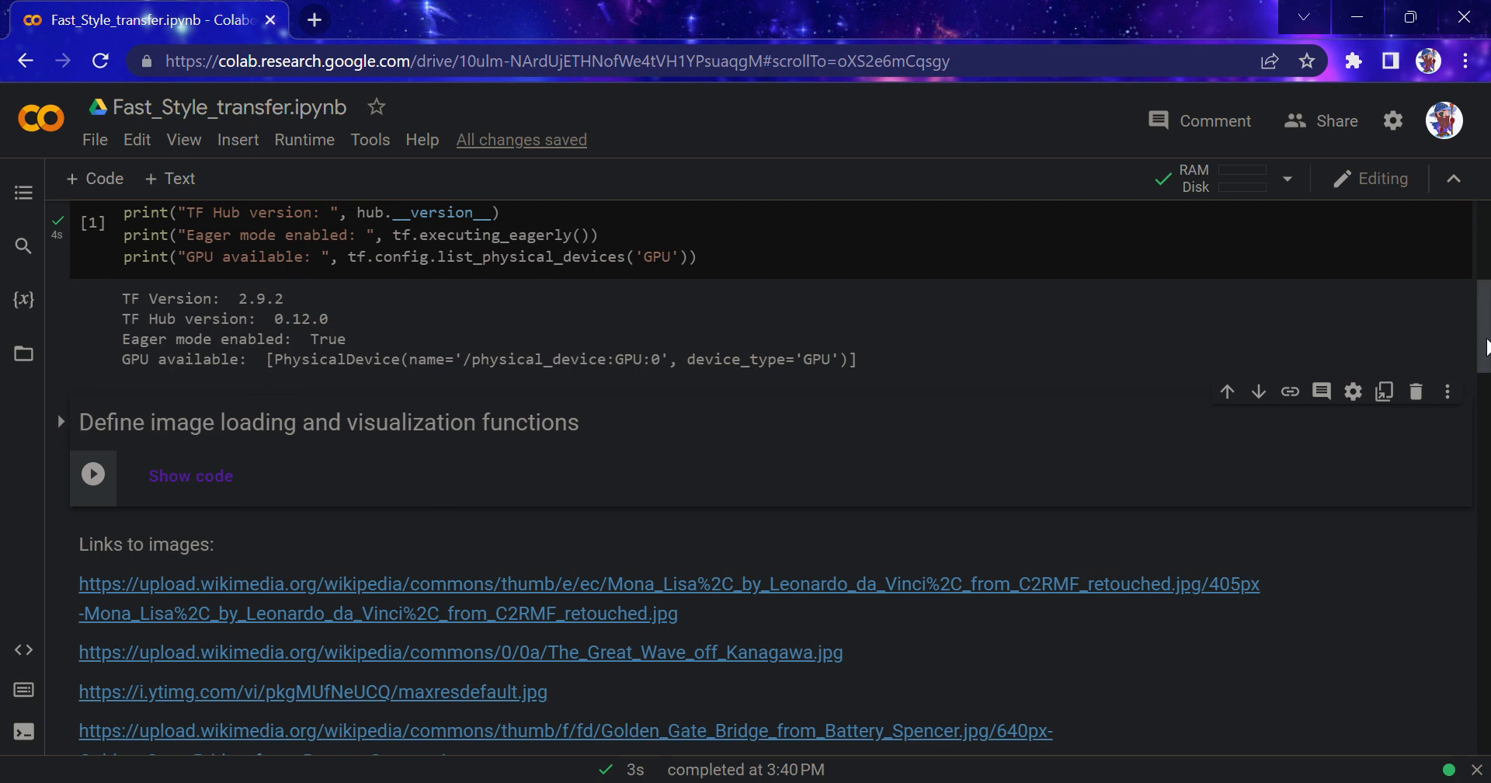
{"action": "scroll", "scroll_direction": "down", "scroll_amount": 3}
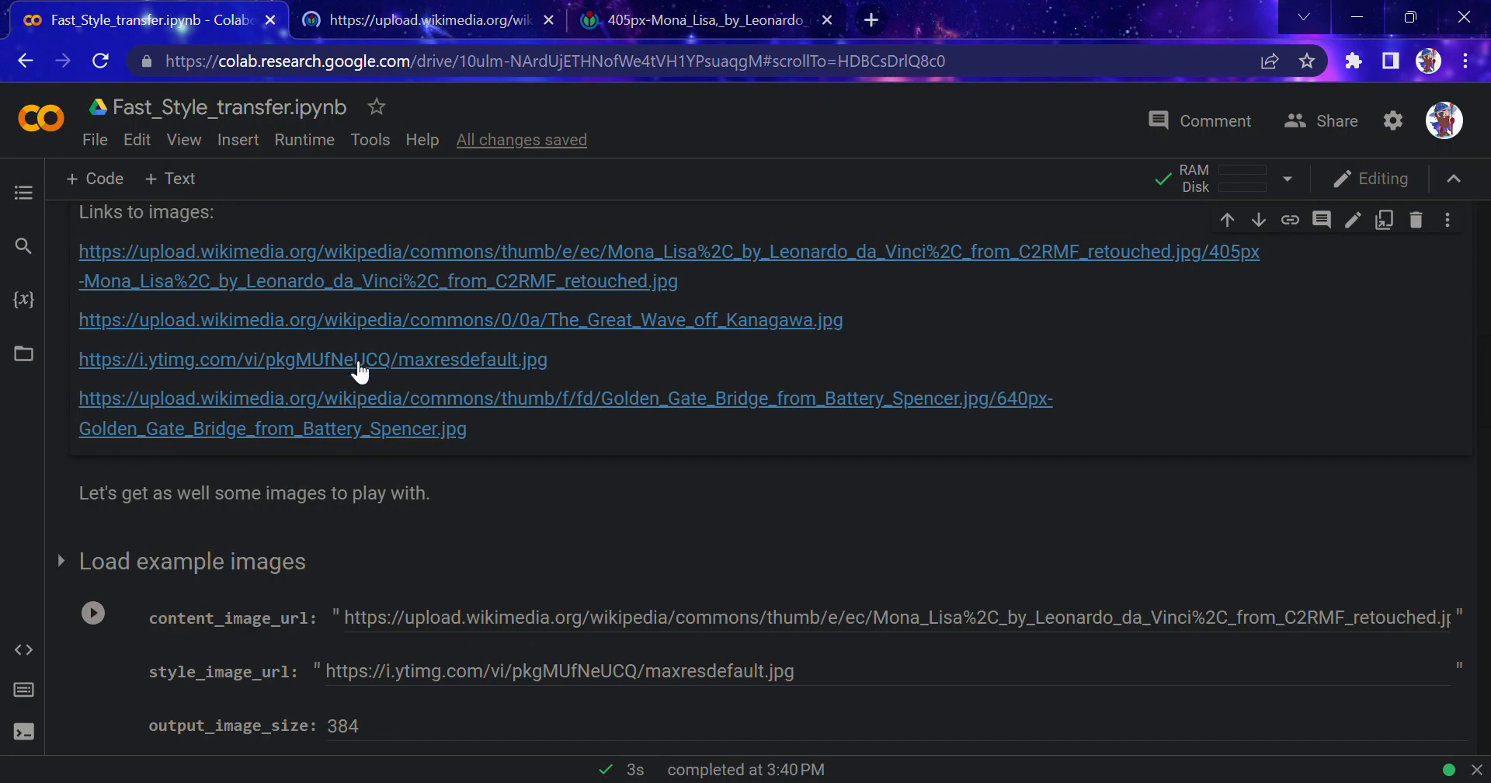
View the Golden Gate Bridge image in a new tab, then return to the notebook's example images
{"action": "left_click", "coordinate": [312, 358]}
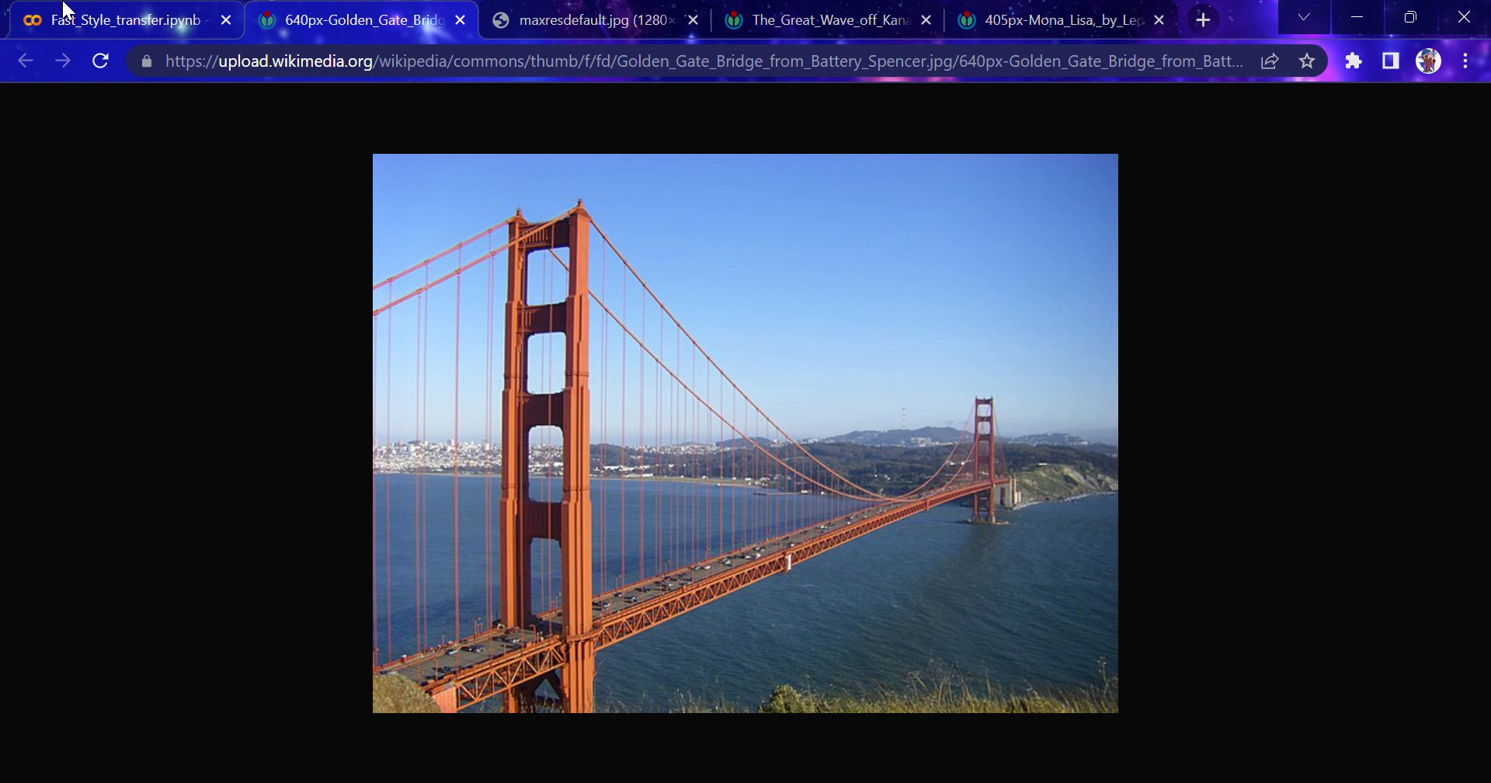
{"action": "left_click", "coordinate": [114, 19]}
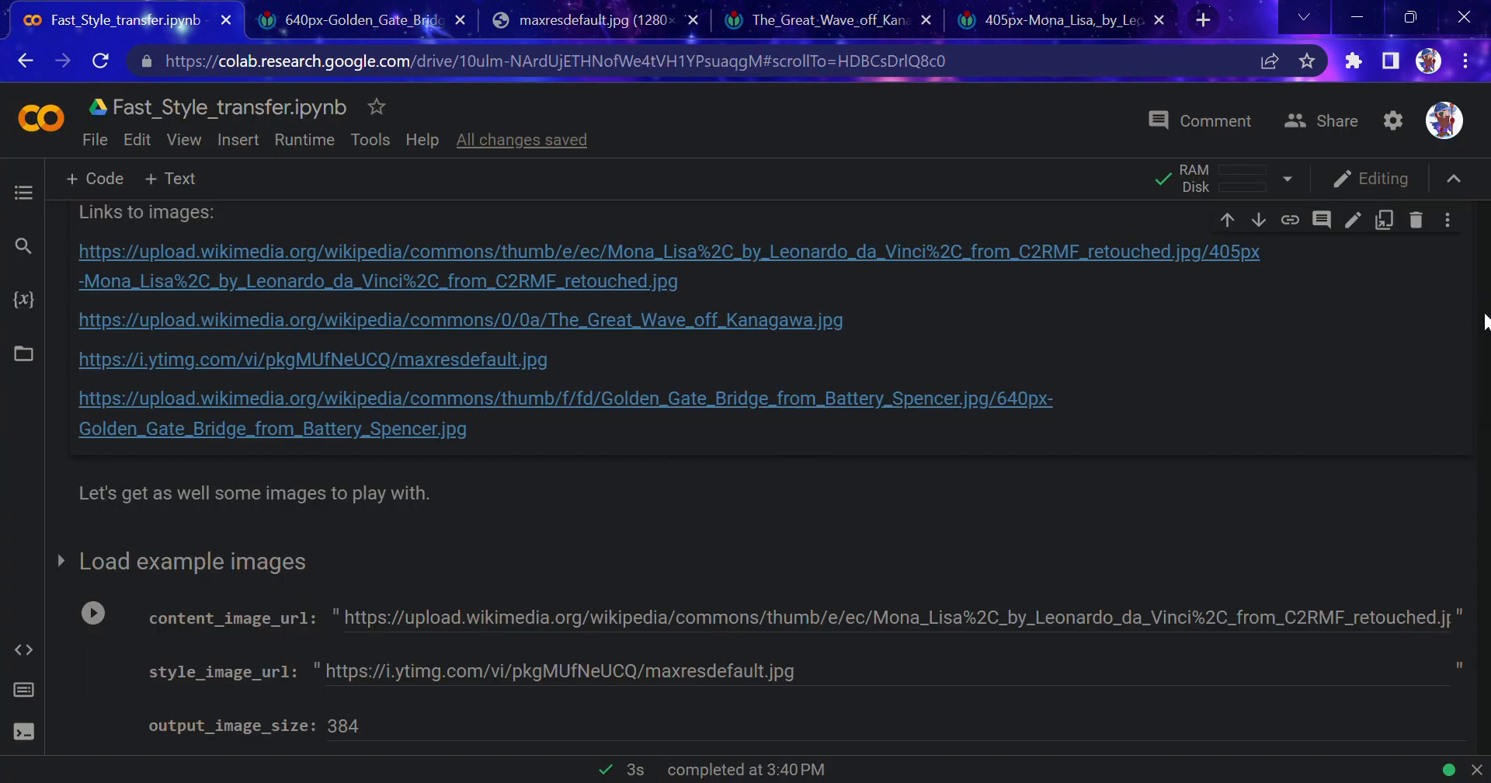
{"action": "scroll", "scroll_direction": "down", "scroll_amount": 3}
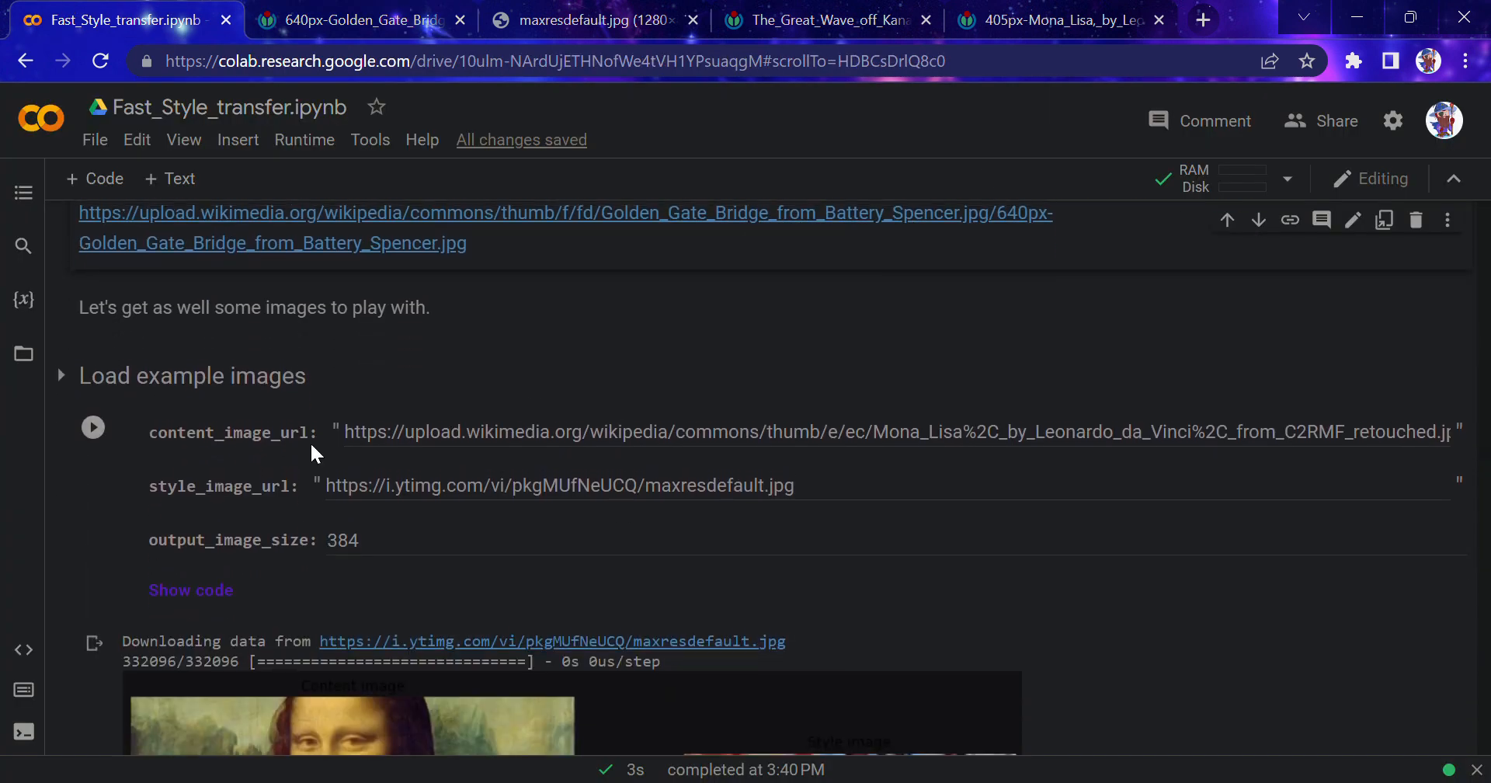
{"action": "mouse_move", "coordinate": [340, 445]}
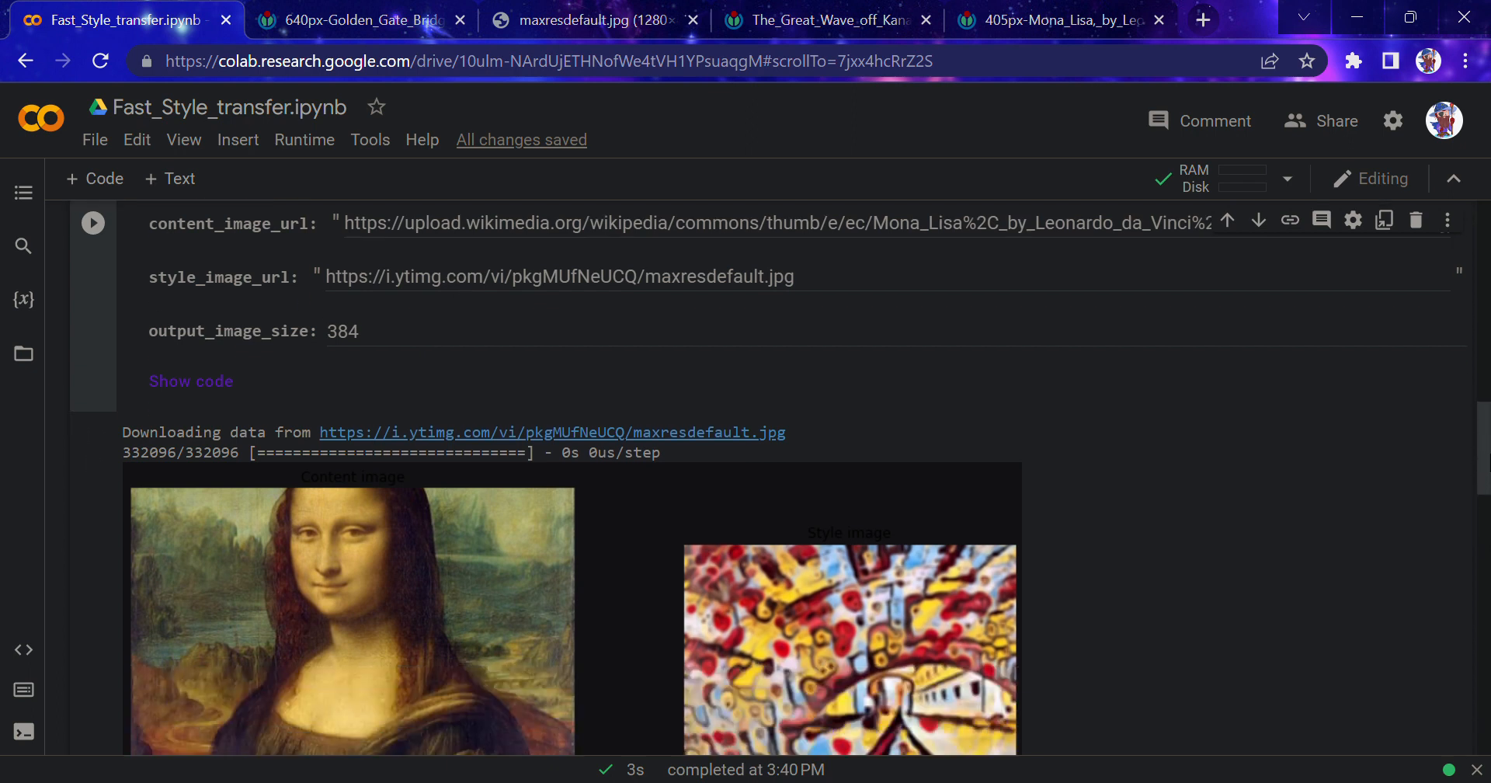
{"action": "scroll", "scroll_direction": "down", "scroll_amount": 3}
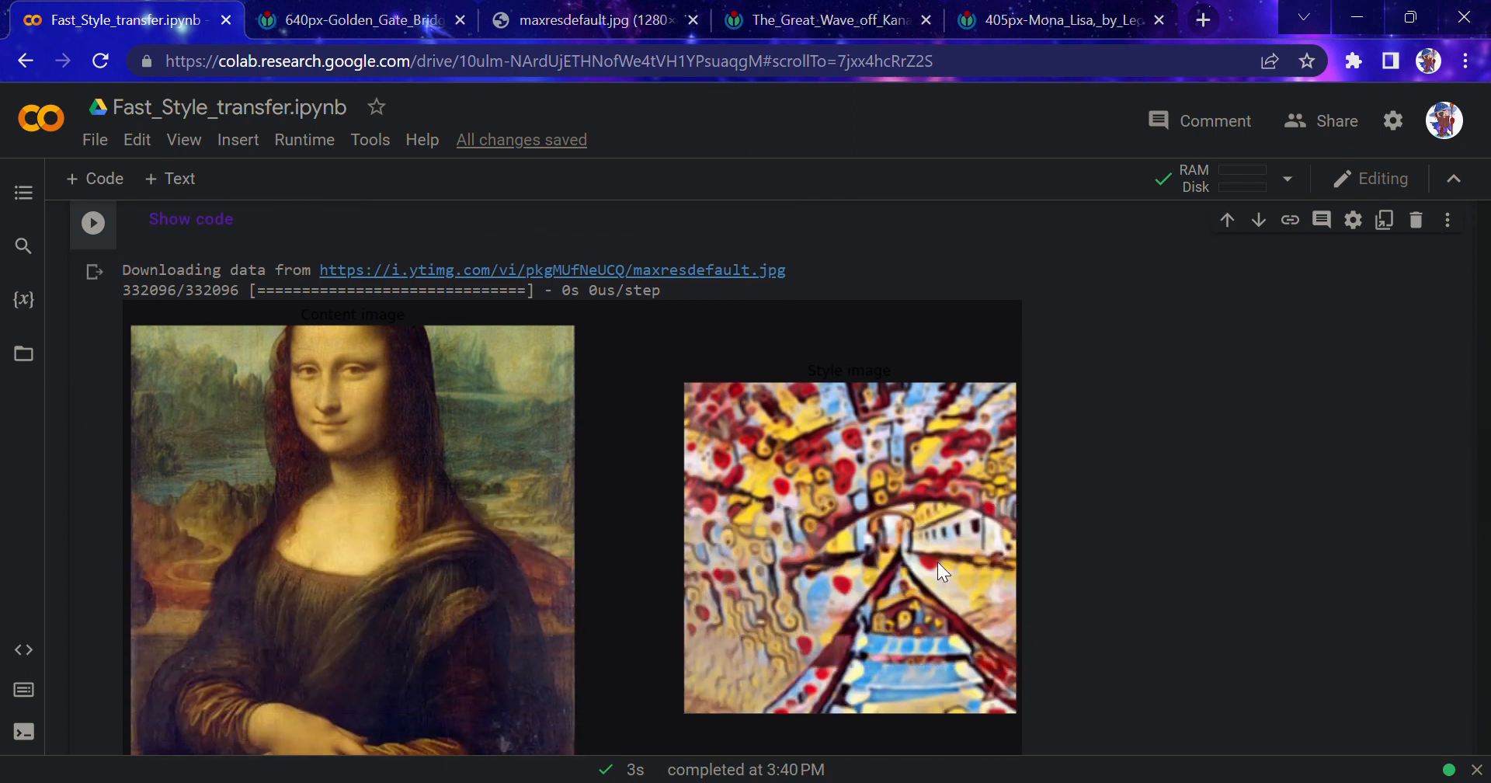
{"action": "mouse_move", "coordinate": [821, 518]}
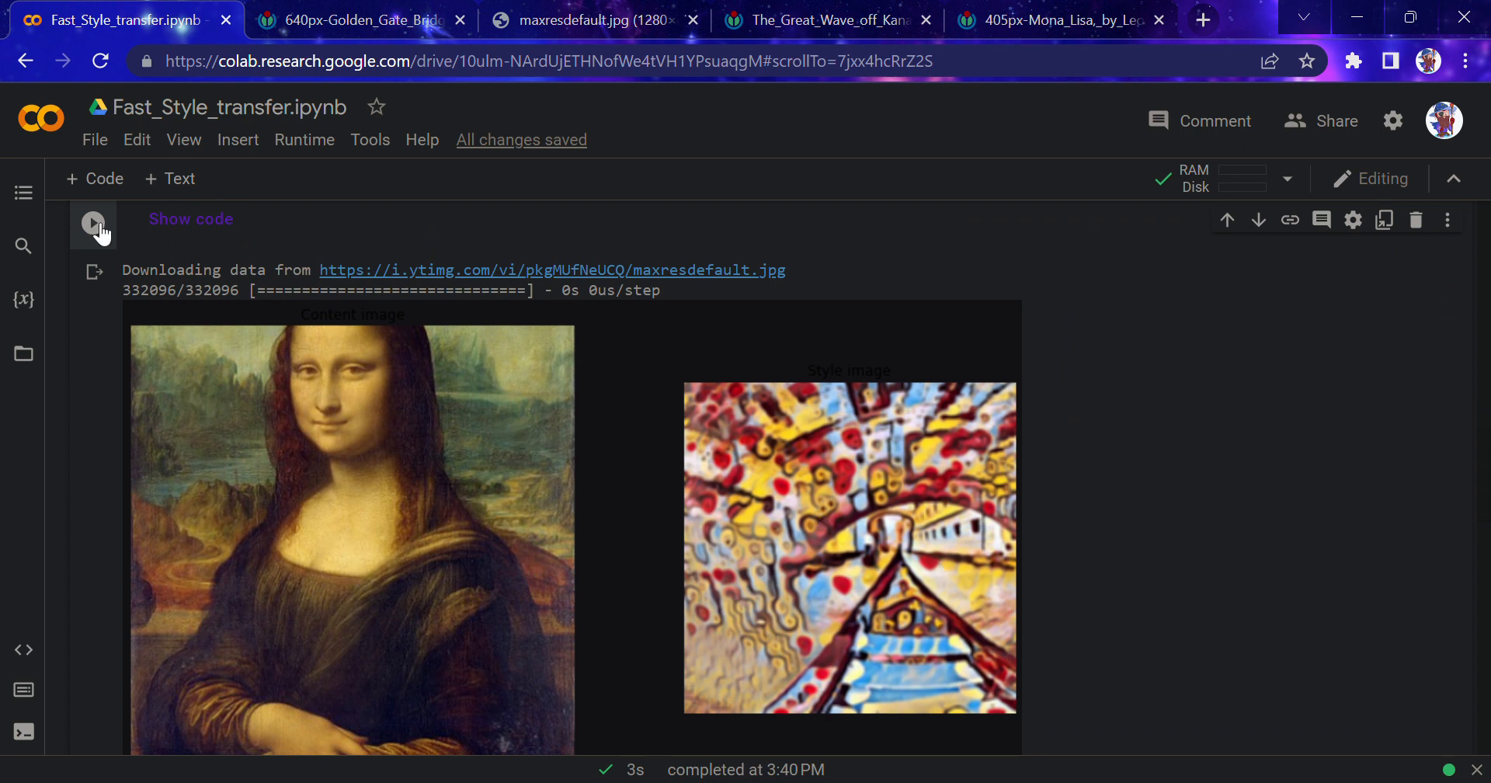
Rerun the image display cell and the image loading and visualization functions cell
{"action": "left_click", "coordinate": [93, 219]}
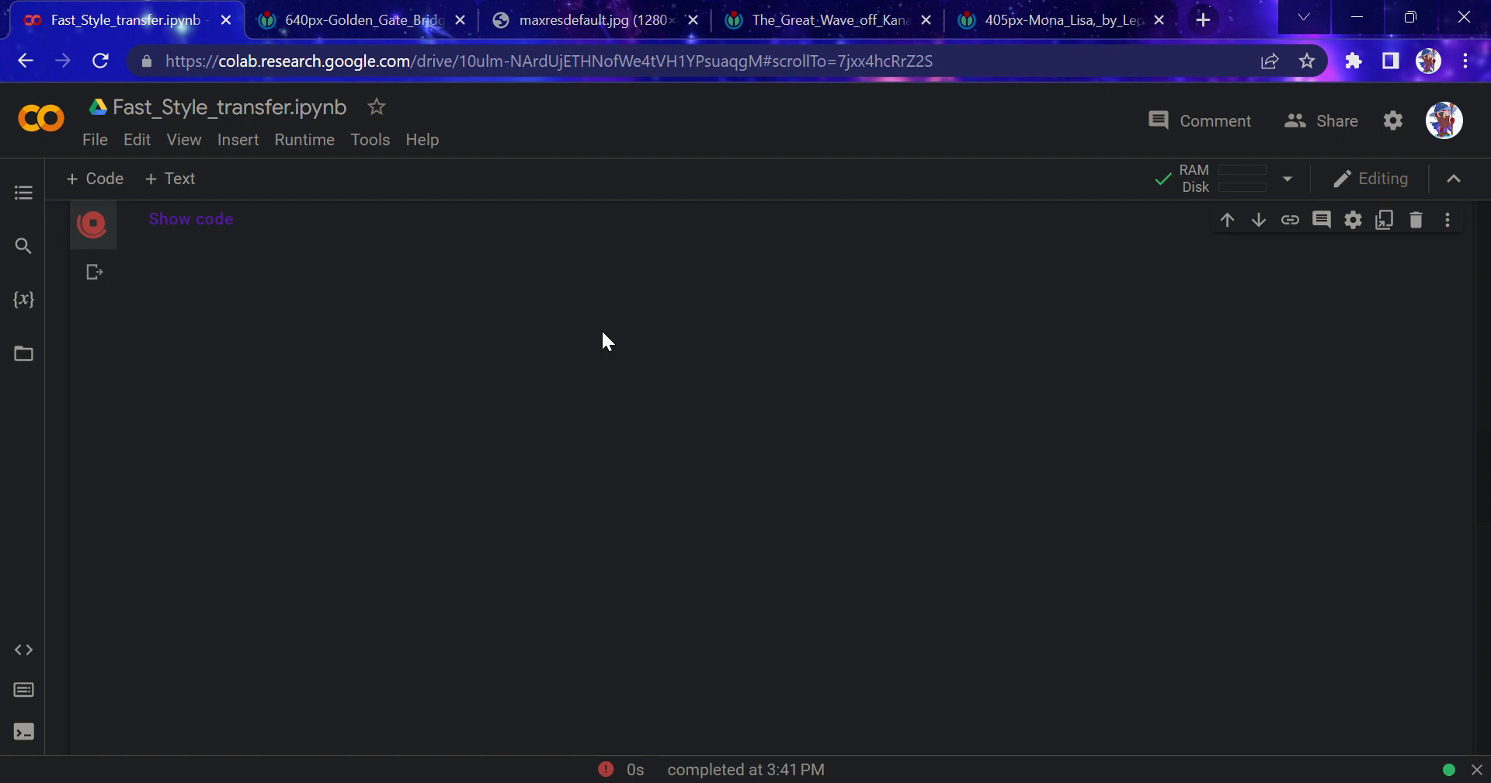
{"action": "scroll", "scroll_direction": "up", "scroll_amount": 3}
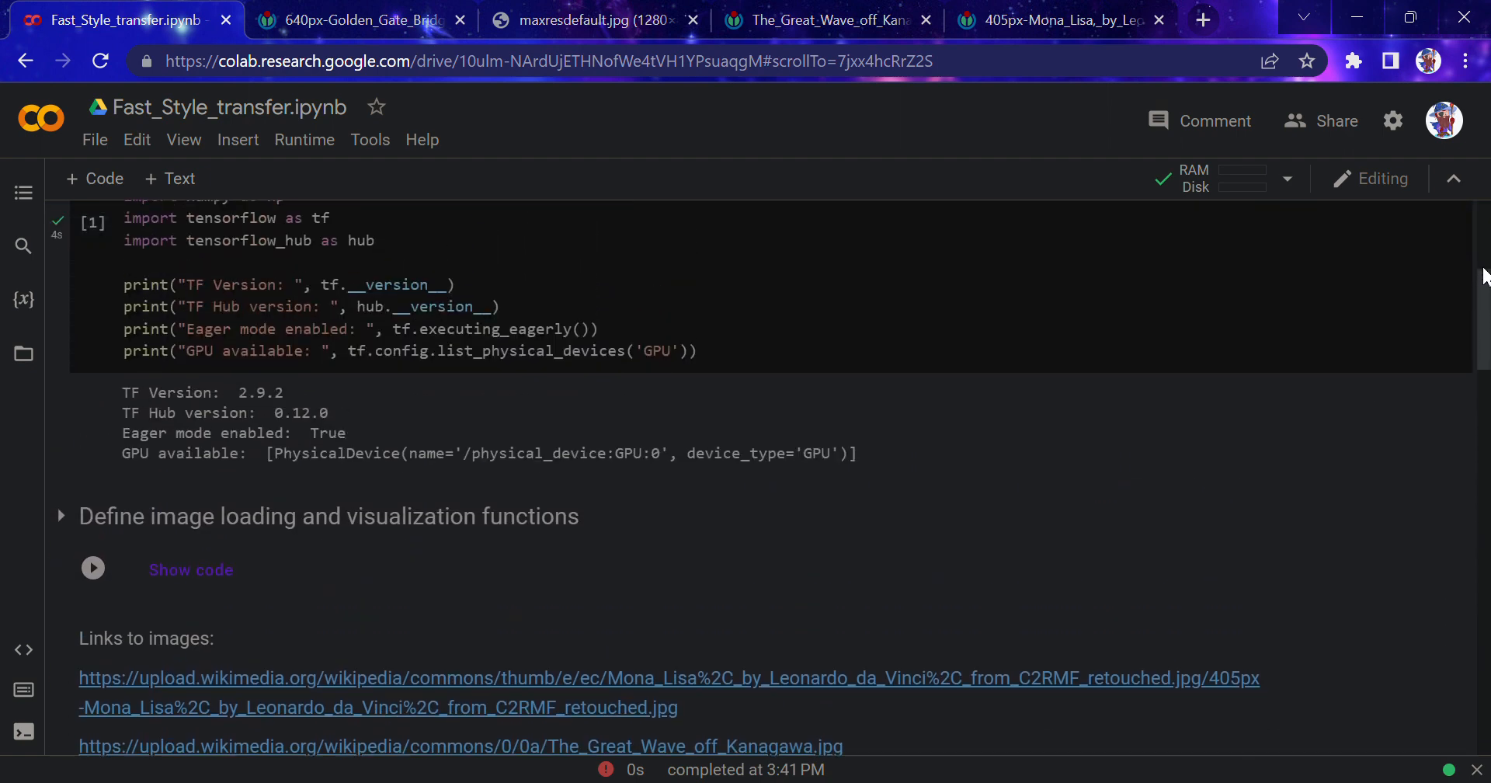
{"action": "left_click", "coordinate": [92, 567]}
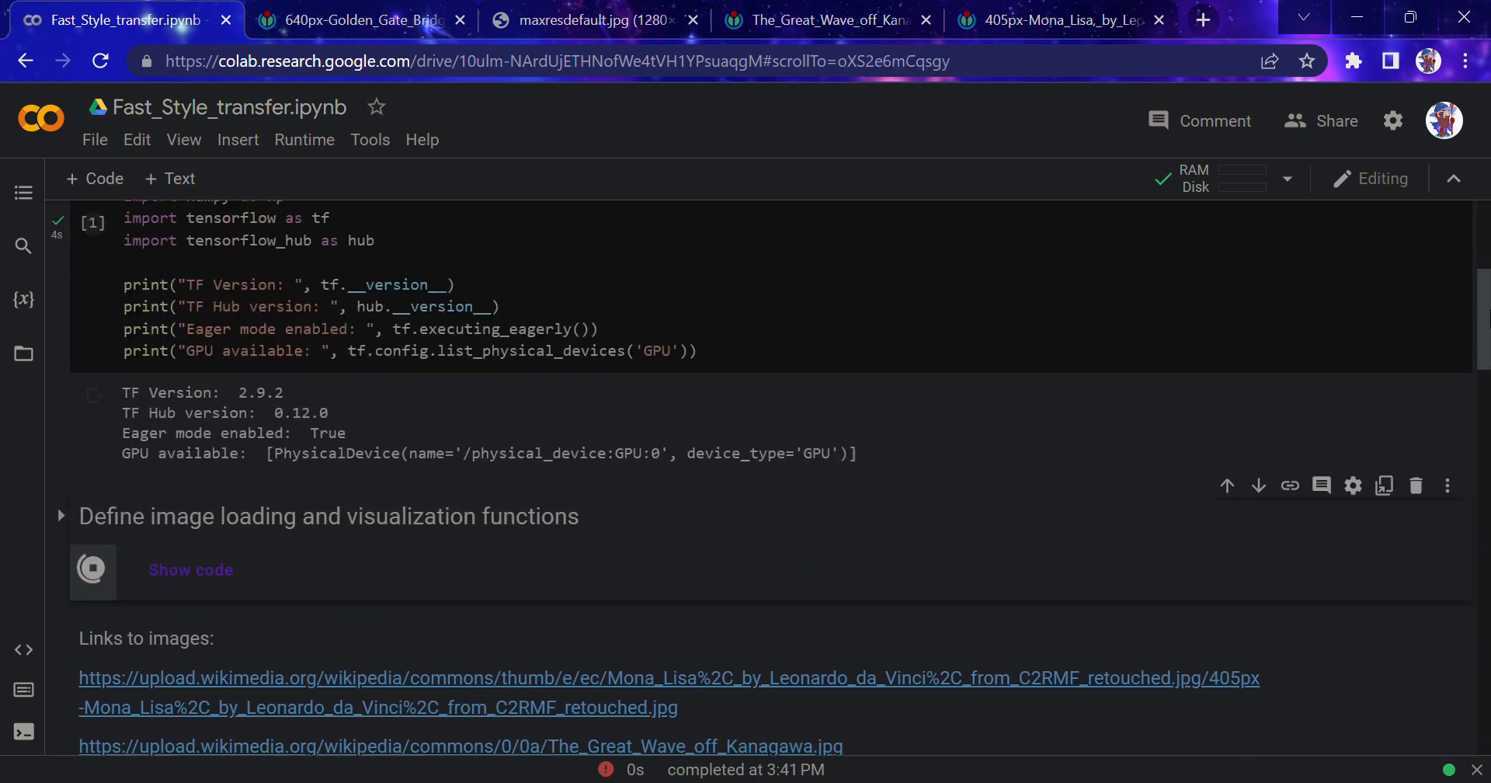
{"action": "scroll", "scroll_direction": "down", "scroll_amount": 3}
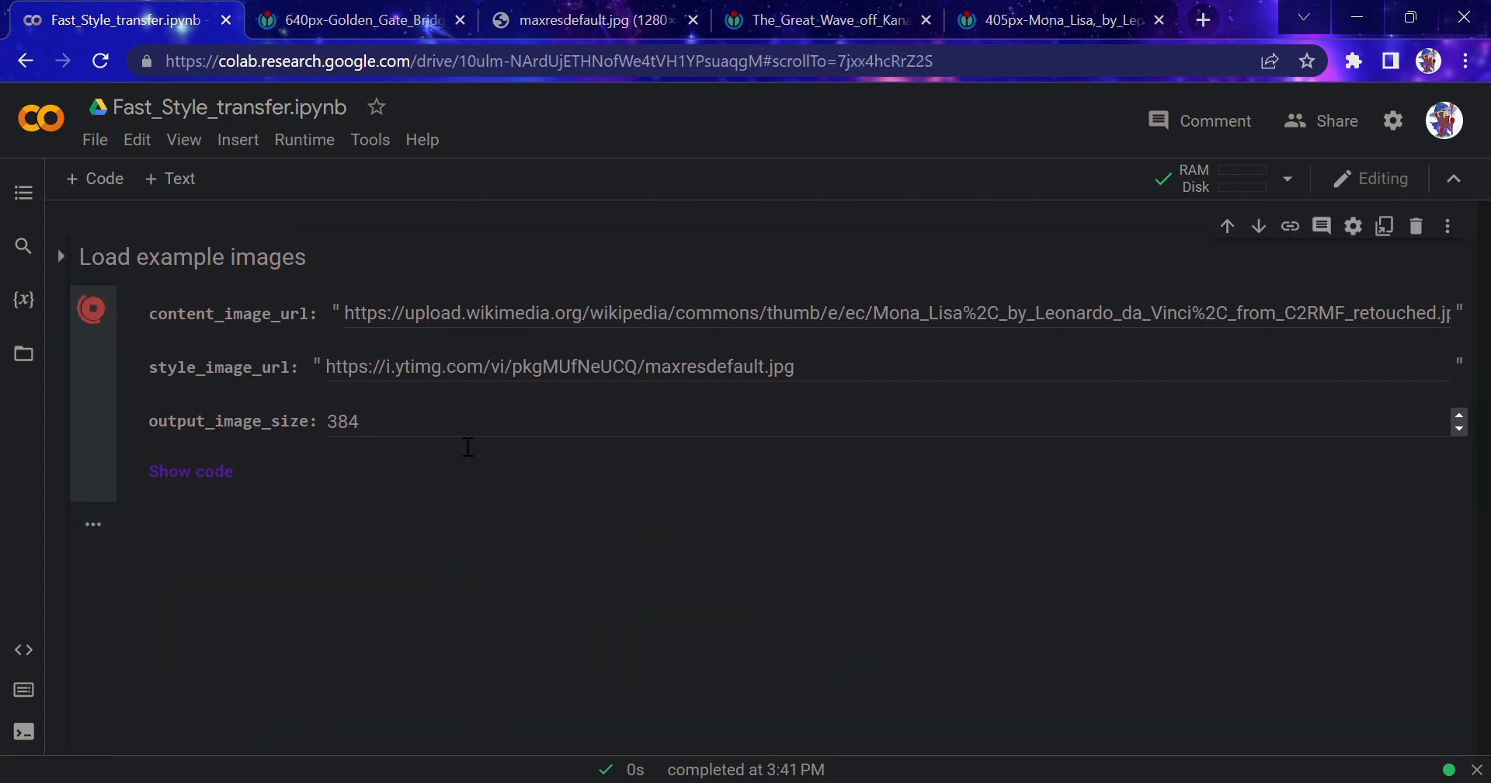
Run 'Load example images' for the Mona Lisa and style images, and expand its code
{"action": "left_click", "coordinate": [91, 309]}
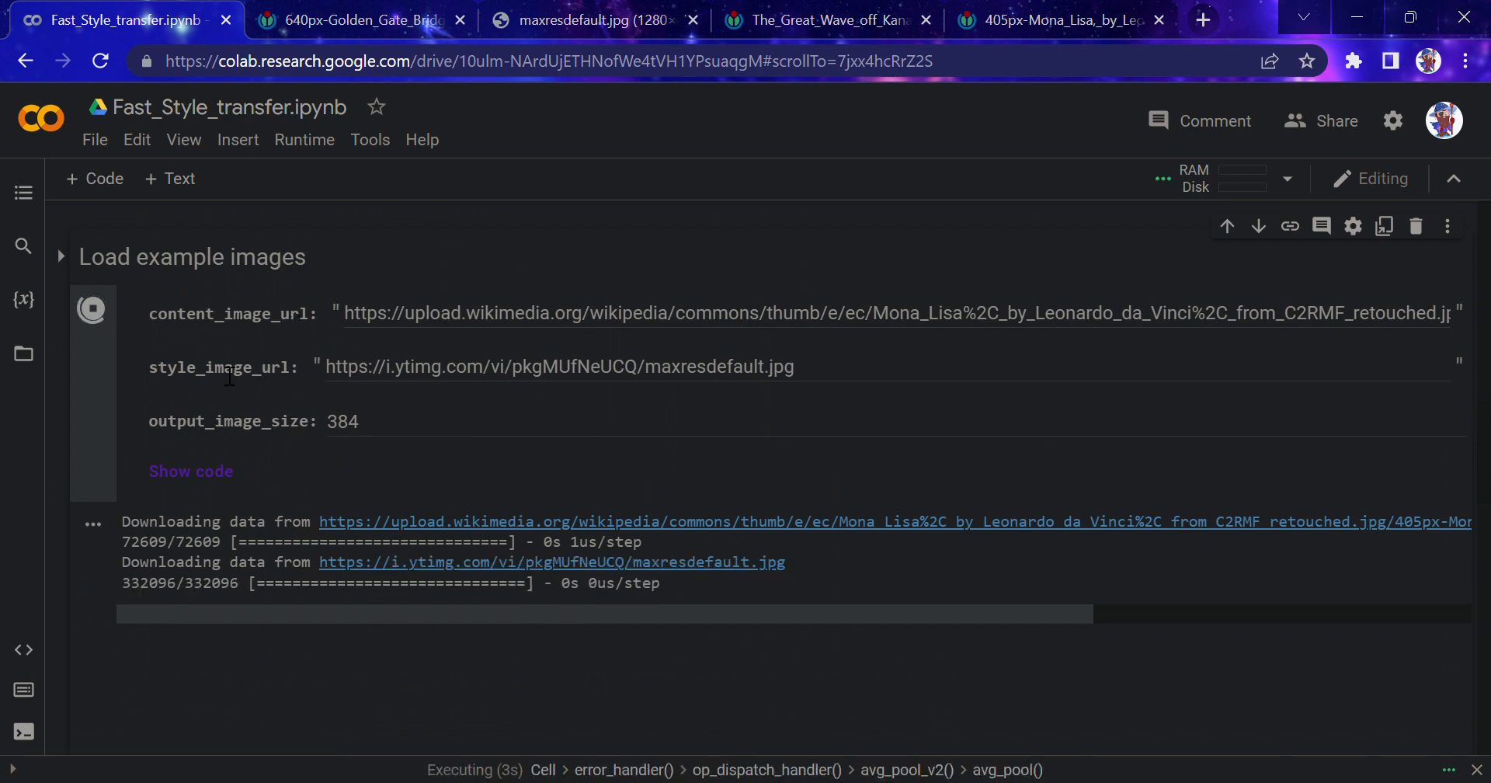
{"action": "left_click", "coordinate": [190, 471]}
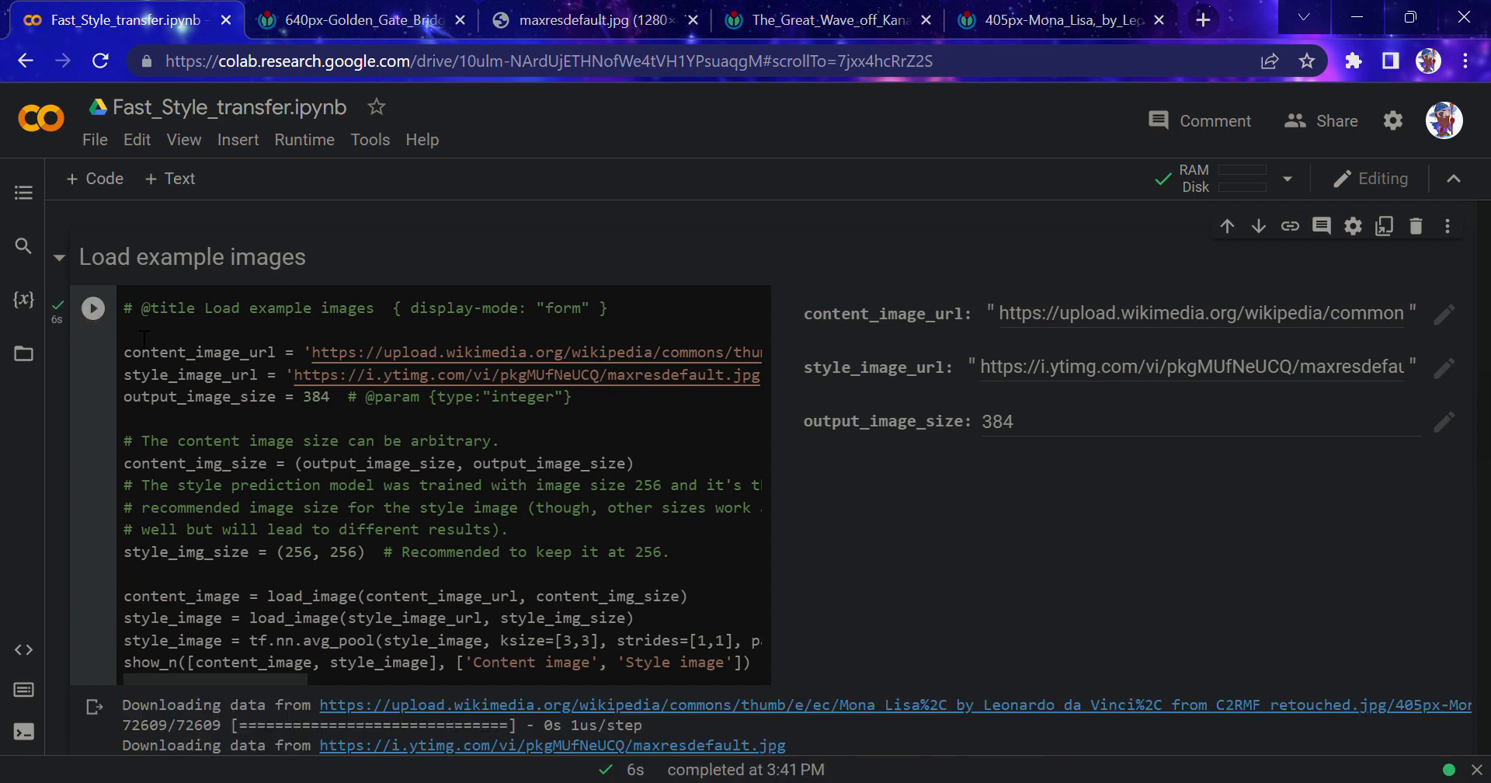
{"action": "scroll", "scroll_direction": "down", "scroll_amount": 3}
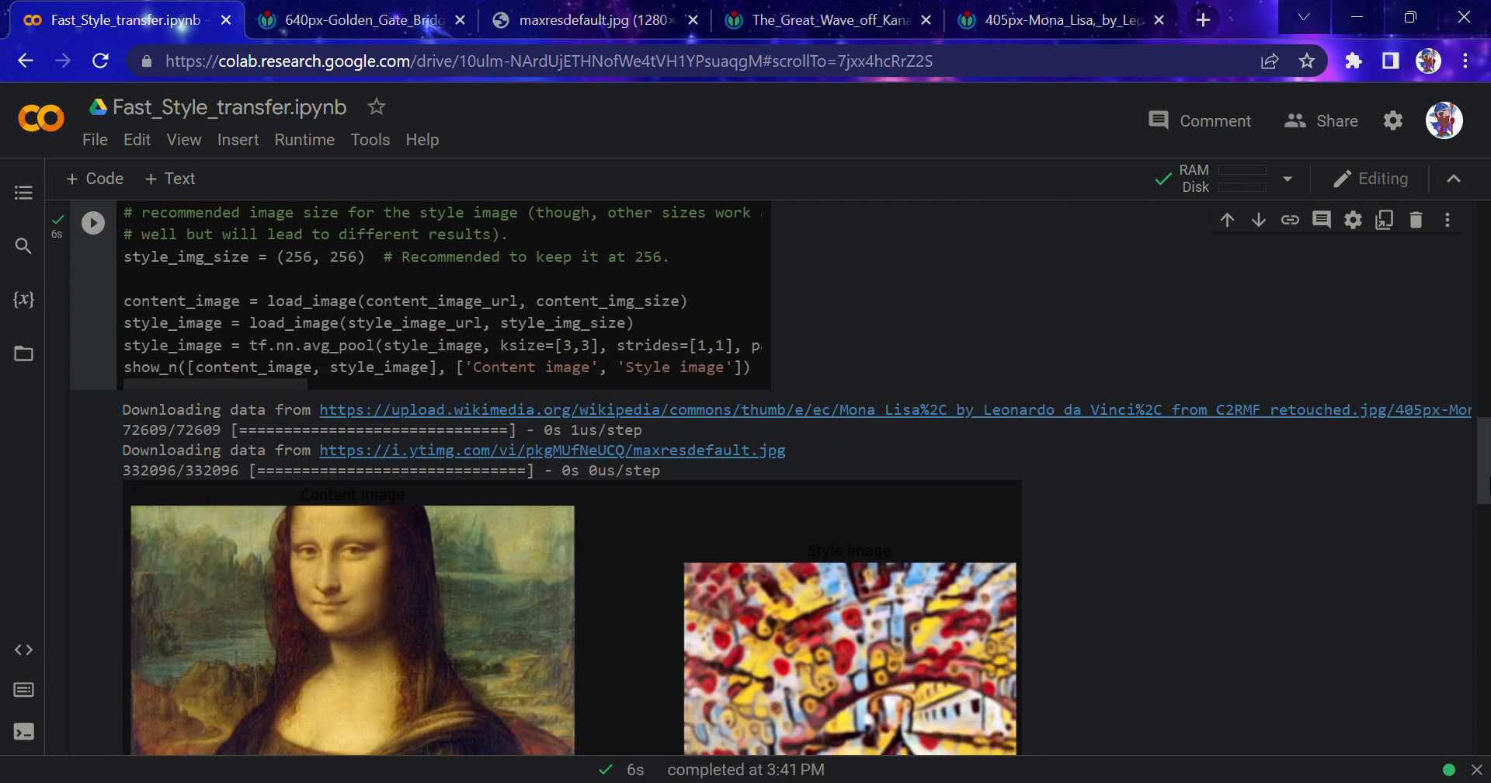
{"action": "scroll", "scroll_direction": "down", "scroll_amount": 3}
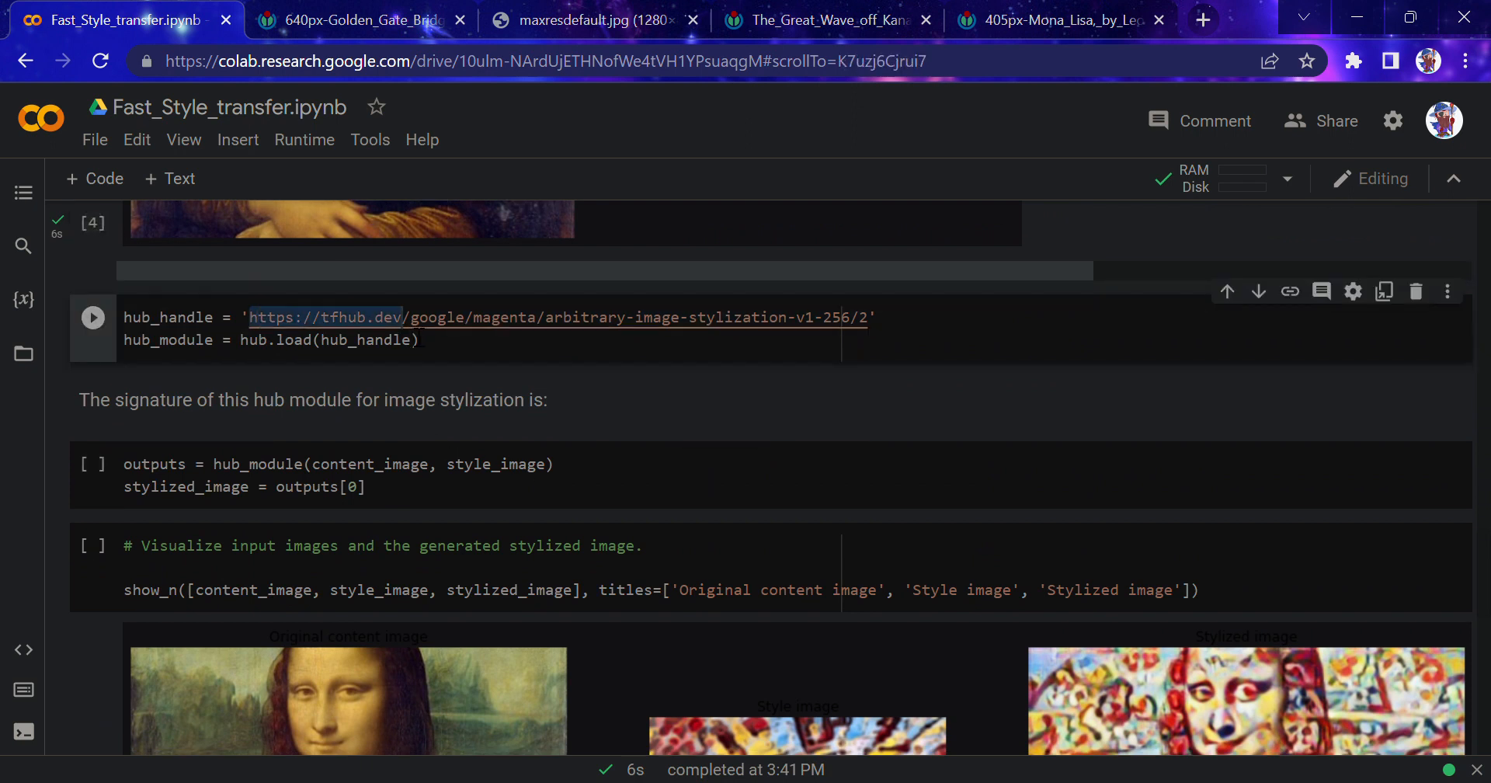
Follow the hub_handle tfhub.dev link to the magenta arbitrary-image-stylization model page
{"action": "left_click", "coordinate": [381, 340]}
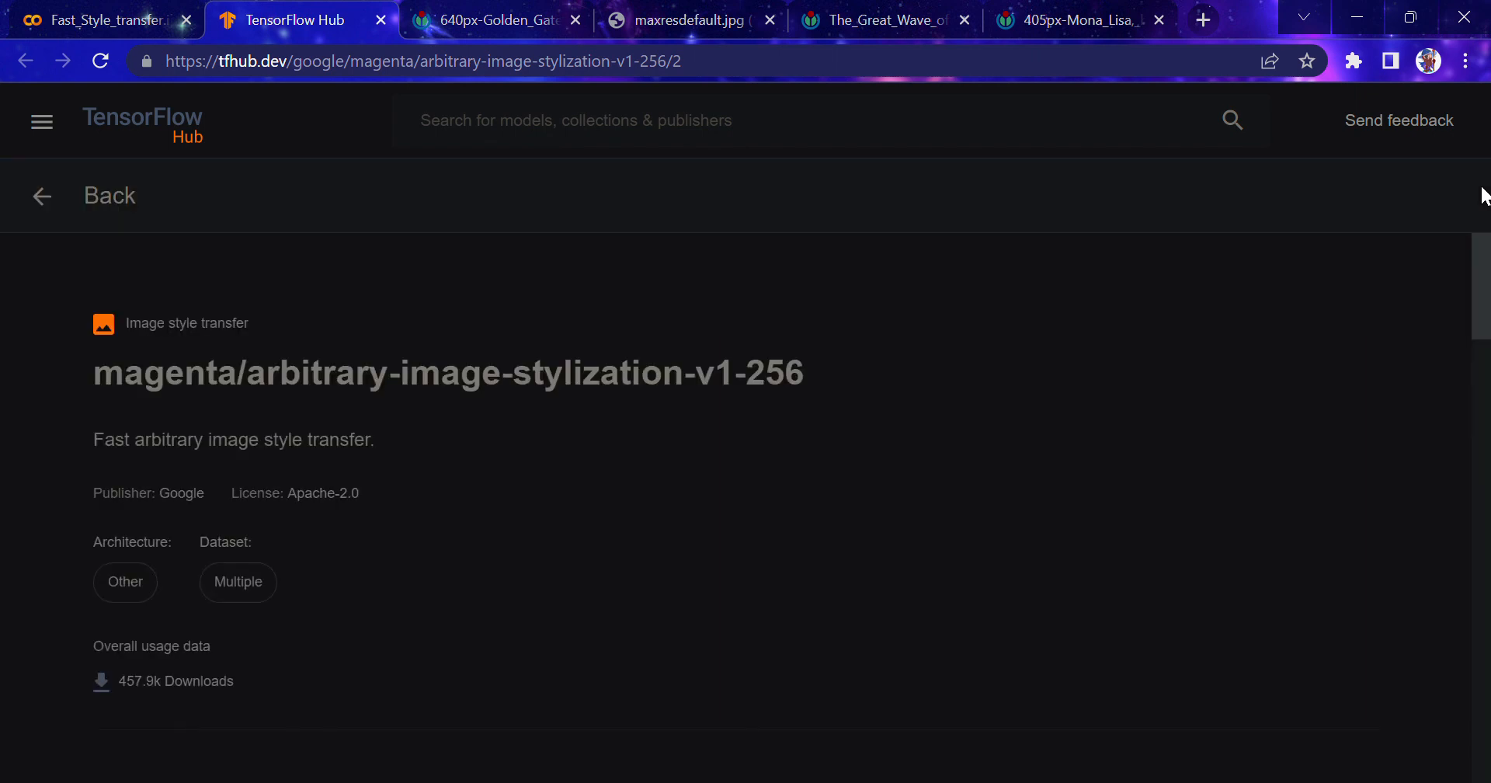
Read the model page's formats, overview, example use and references, then return to Fast_Style_transfer
{"action": "double_click", "coordinate": [186, 323]}
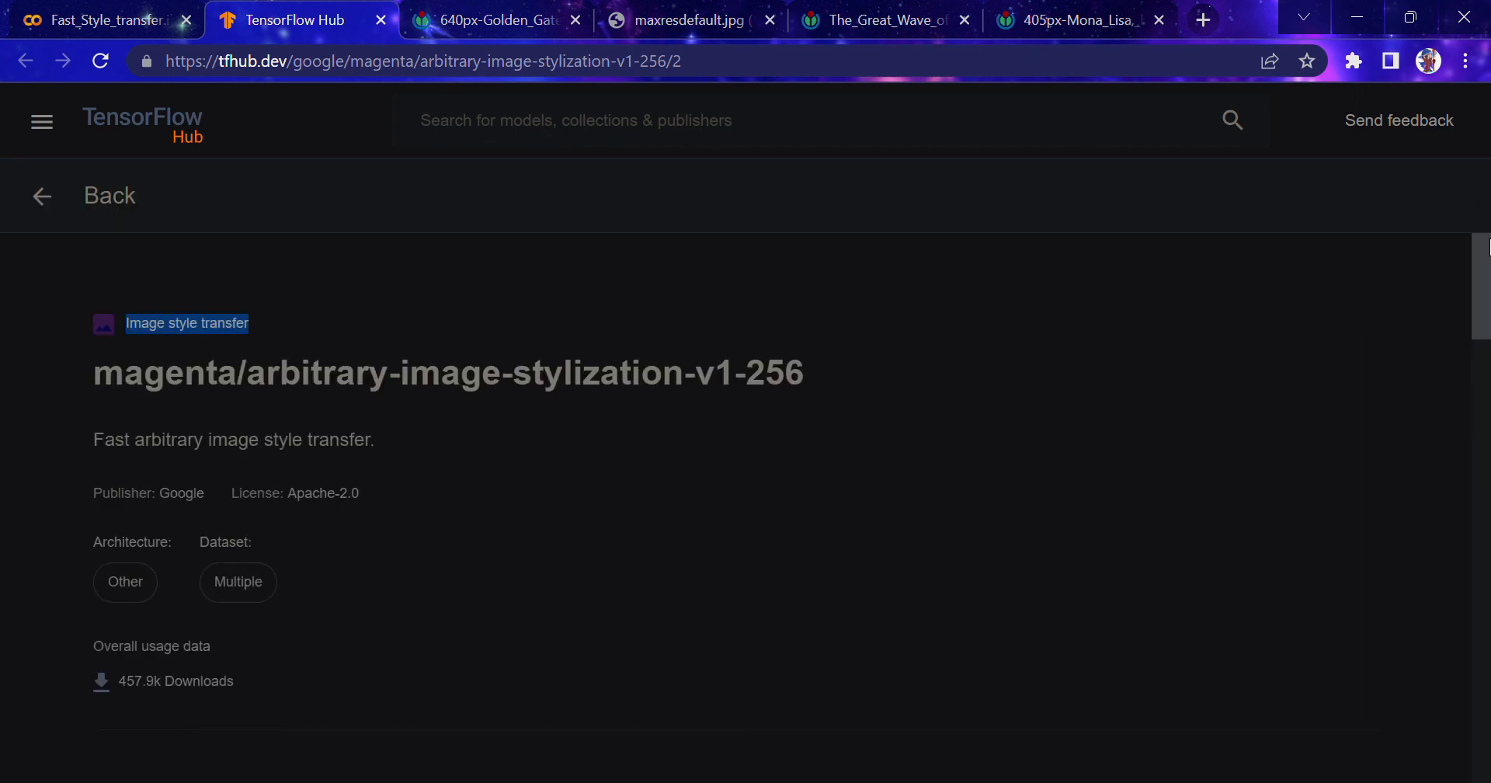
{"action": "scroll", "scroll_direction": "down", "scroll_amount": 3}
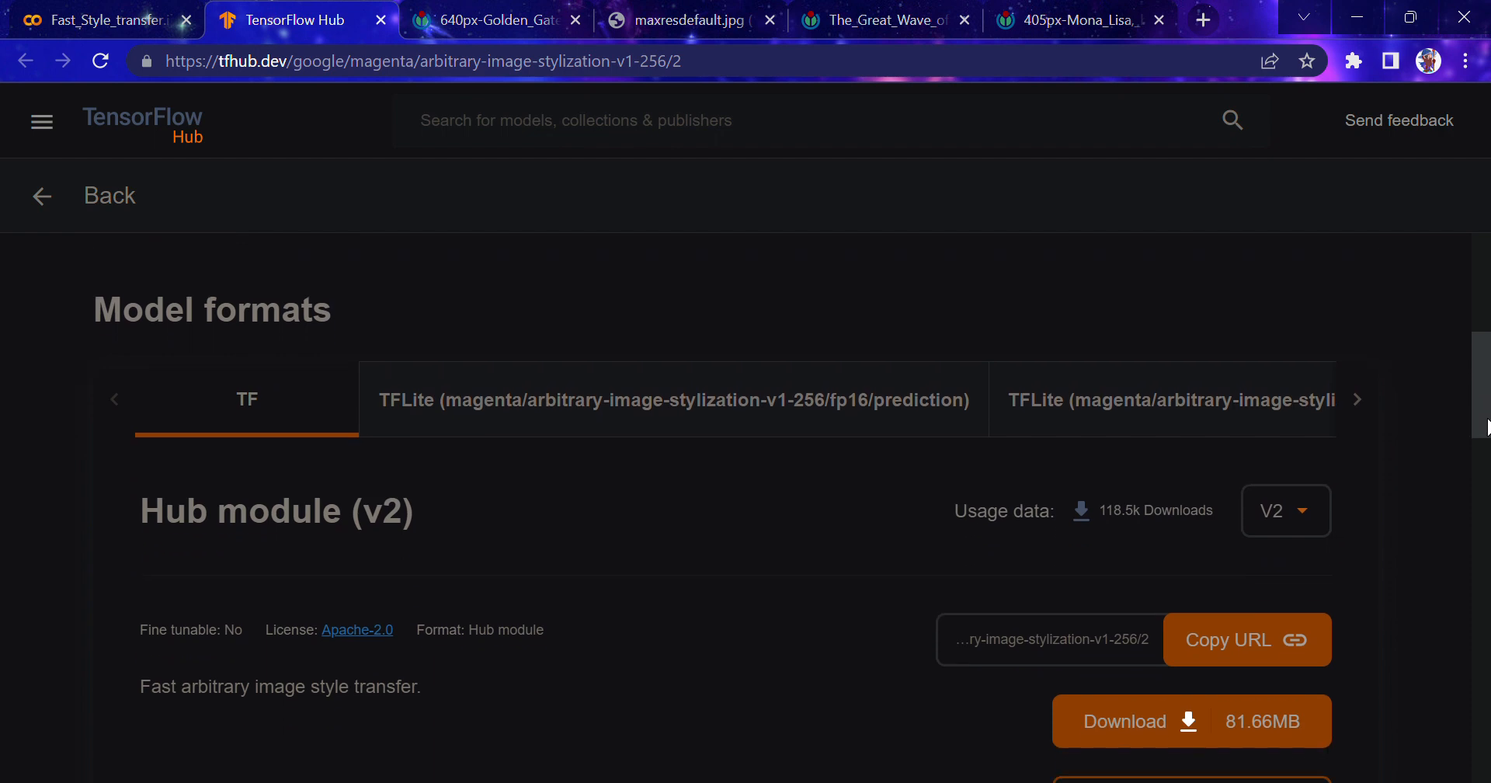
{"action": "scroll", "scroll_direction": "down", "scroll_amount": 3}
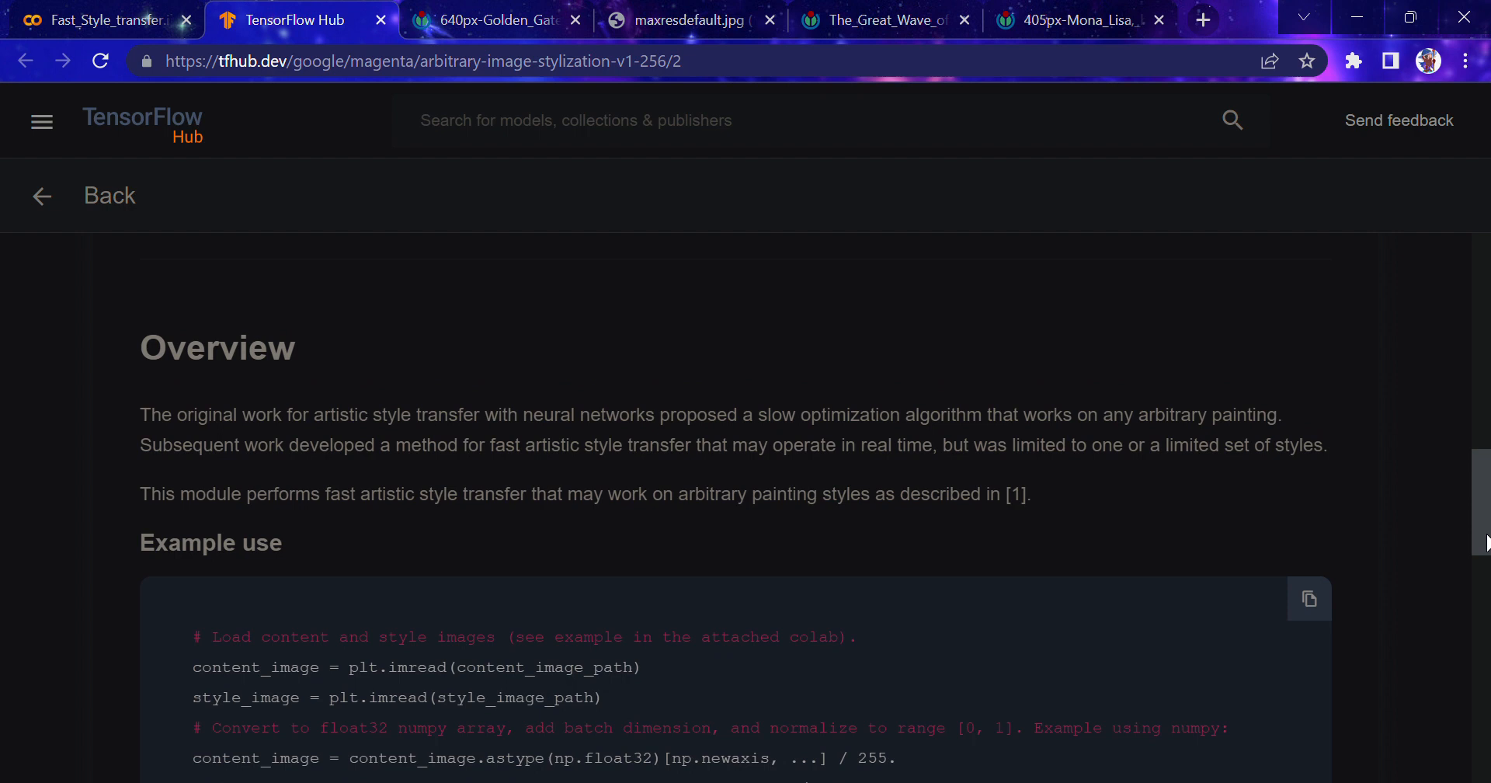
{"action": "scroll", "scroll_direction": "down", "scroll_amount": 3}
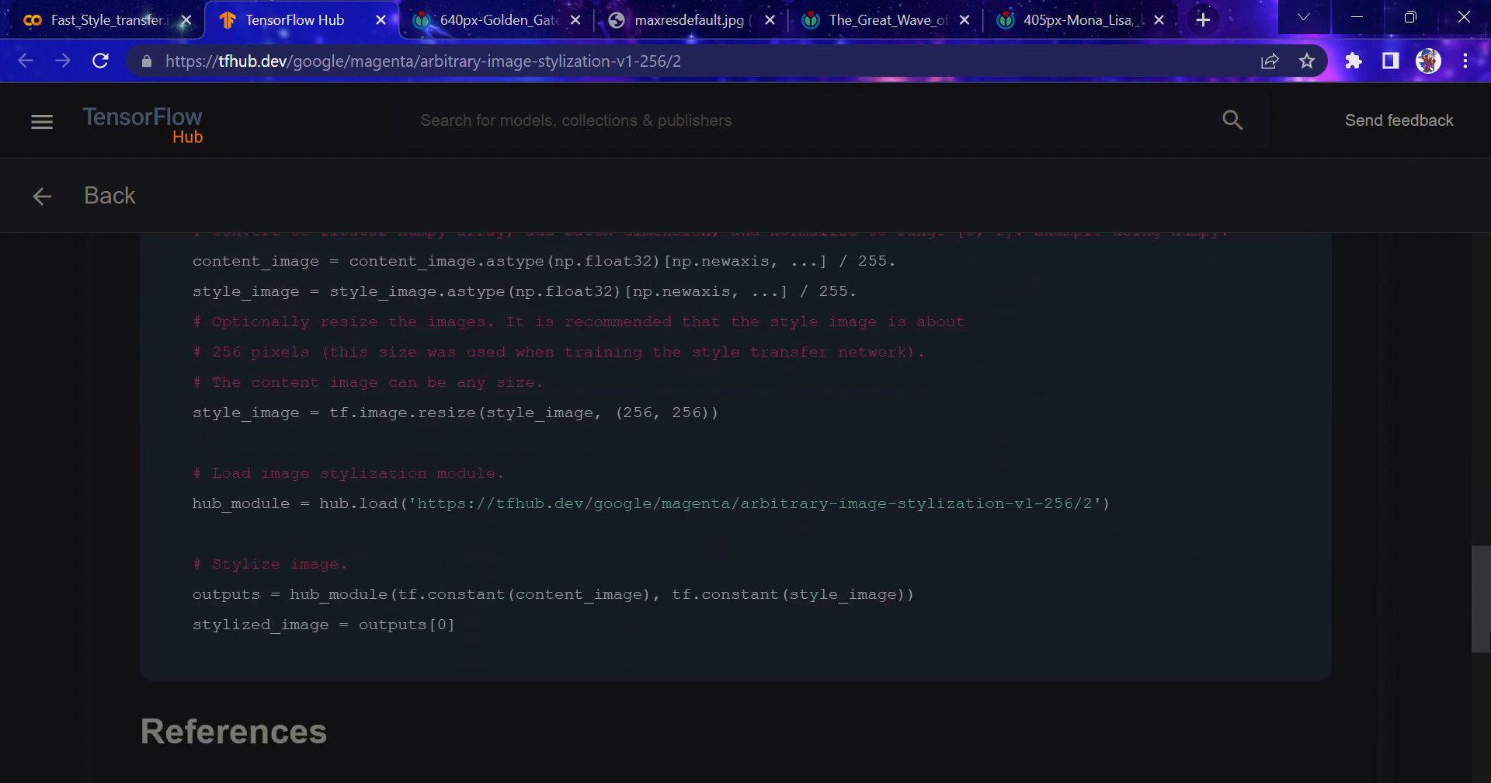
{"action": "scroll", "scroll_direction": "down", "scroll_amount": 3}
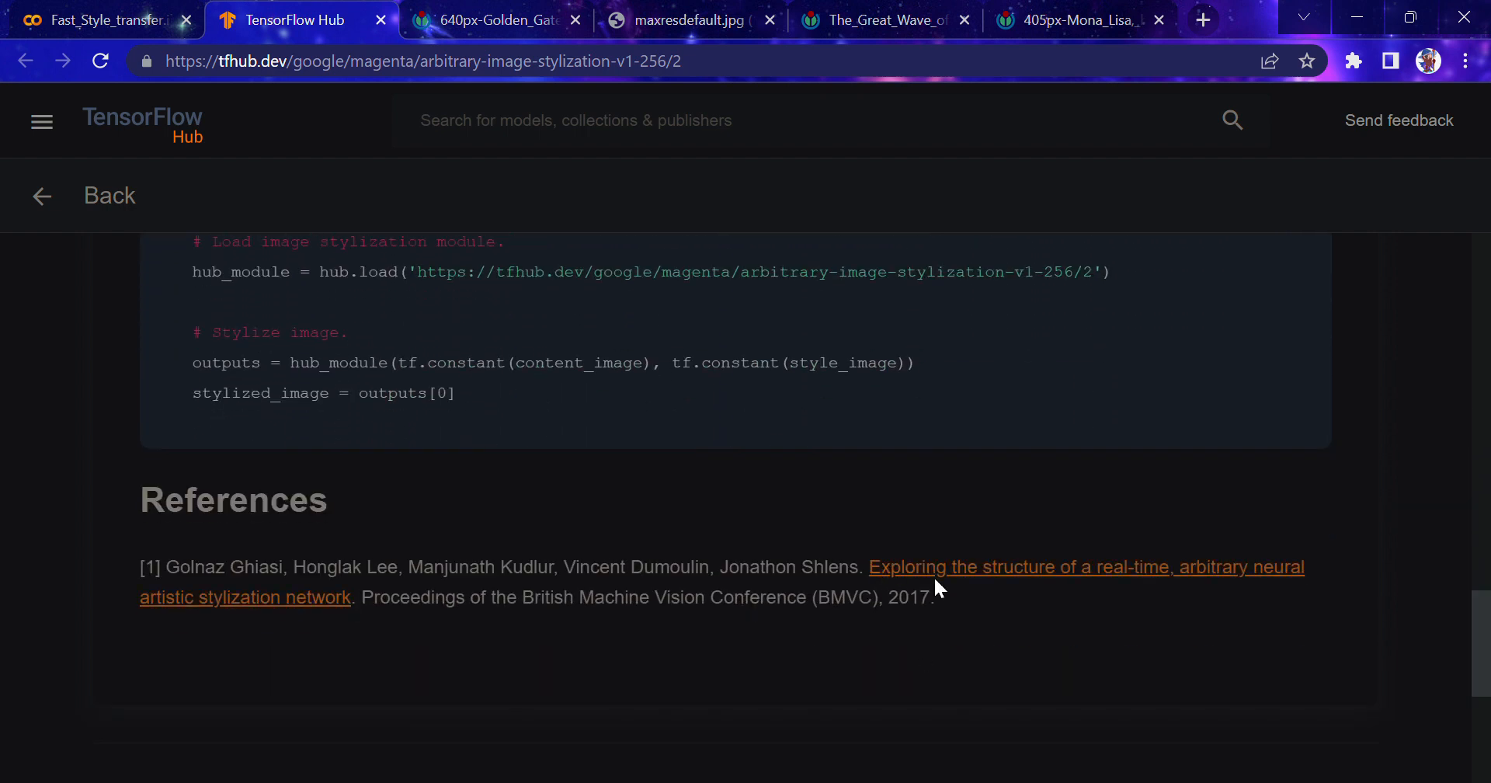
{"action": "scroll", "scroll_direction": "up", "scroll_amount": 3}
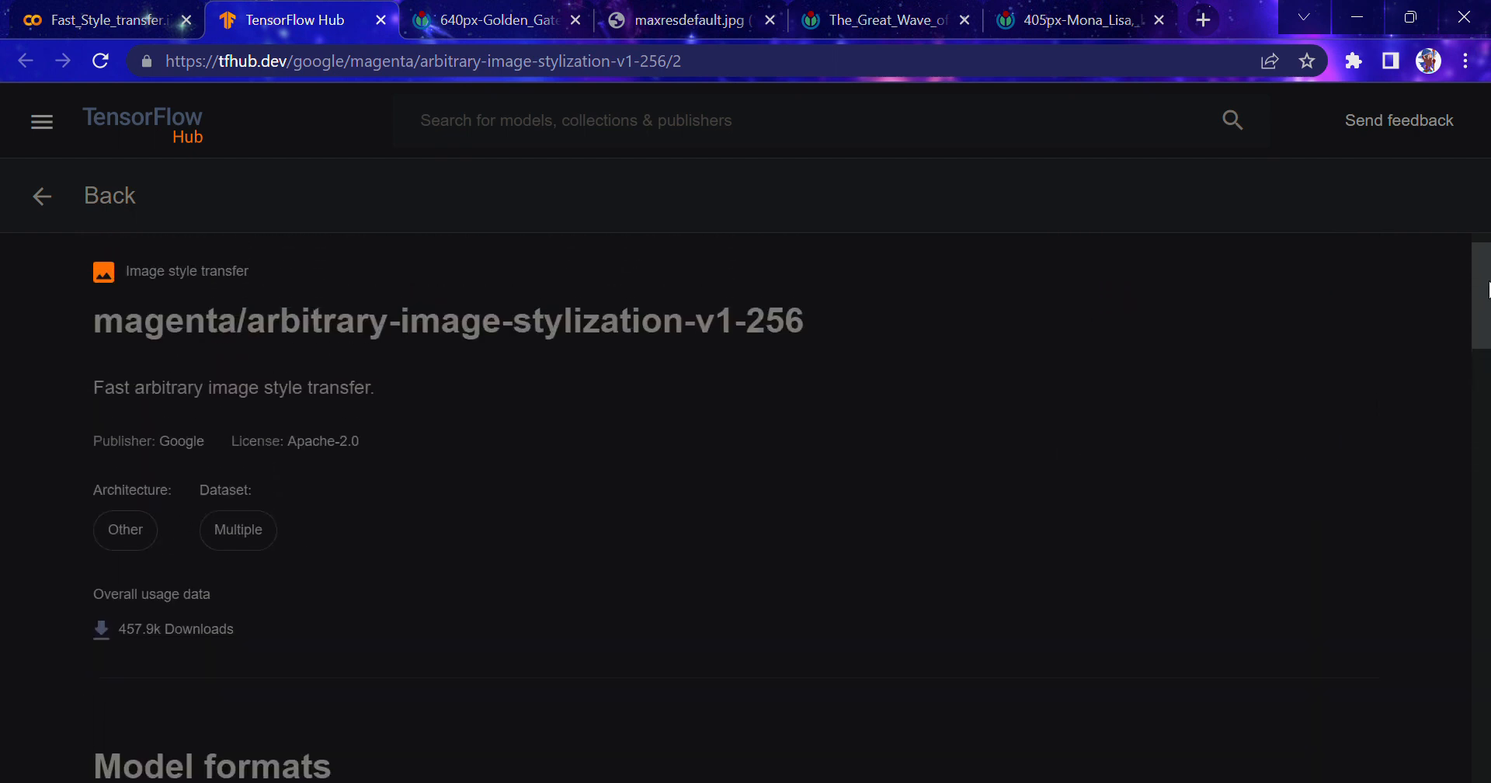
{"action": "scroll", "scroll_direction": "up", "scroll_amount": 3}
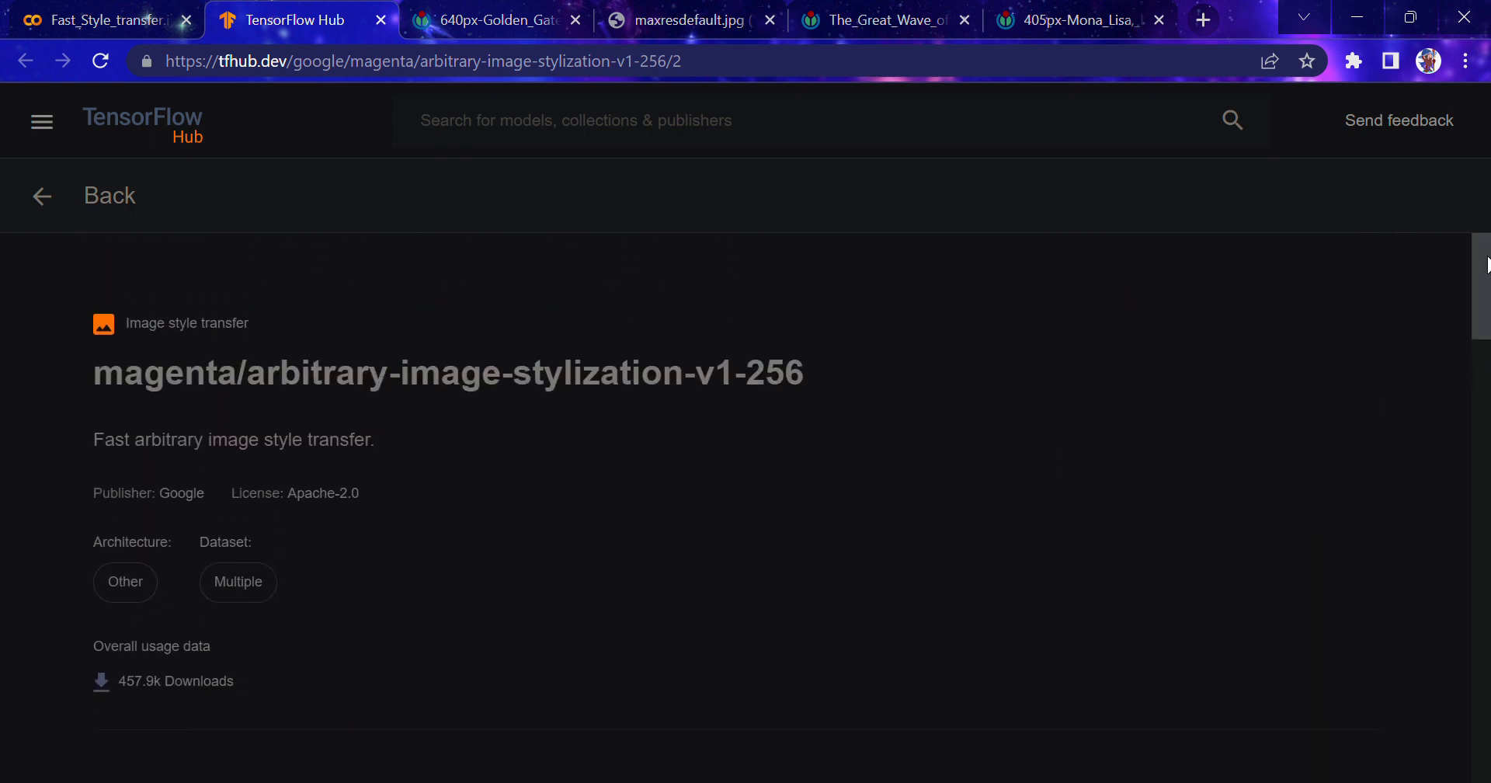
{"action": "scroll", "scroll_direction": "down", "scroll_amount": 3}
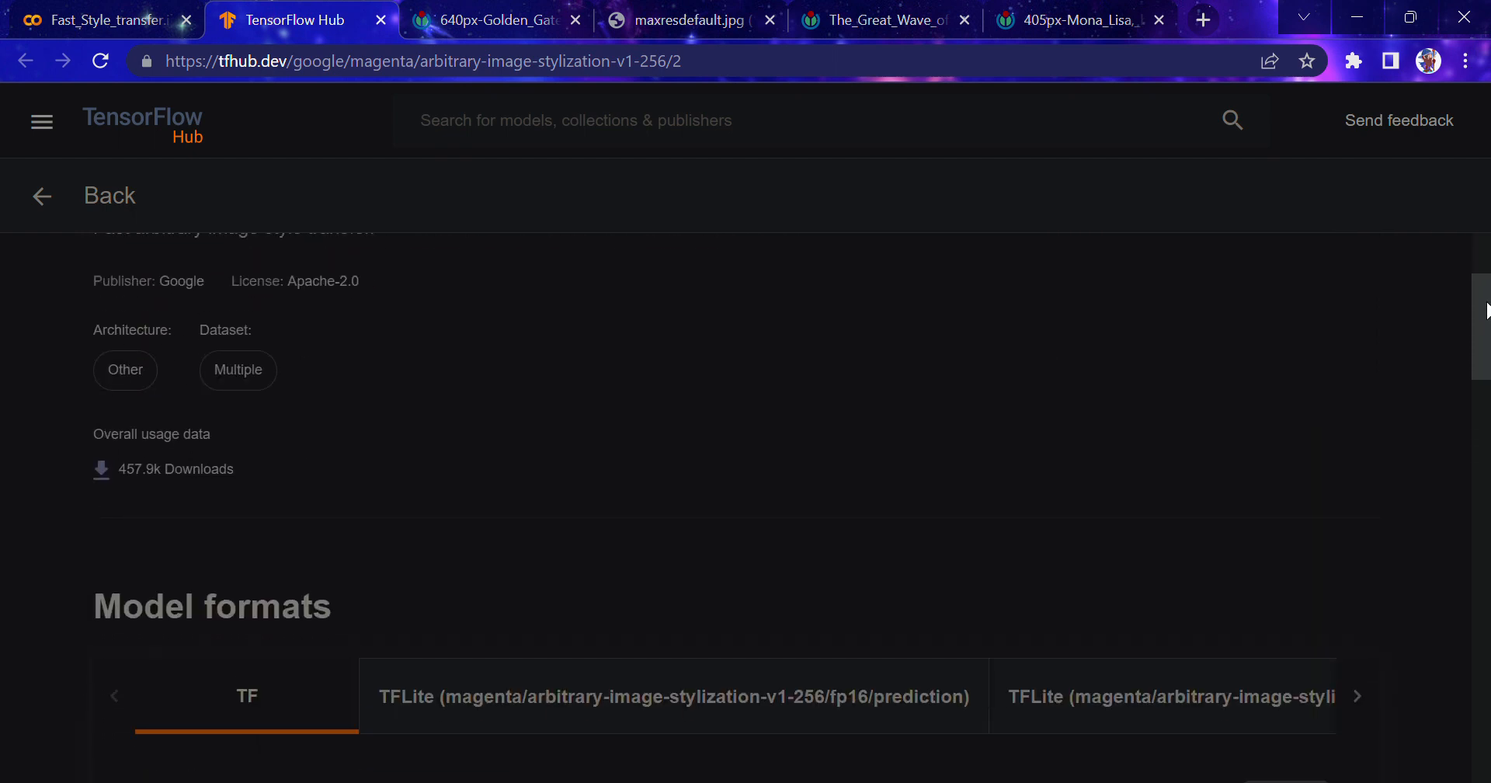
{"action": "scroll", "scroll_direction": "up", "scroll_amount": 3}
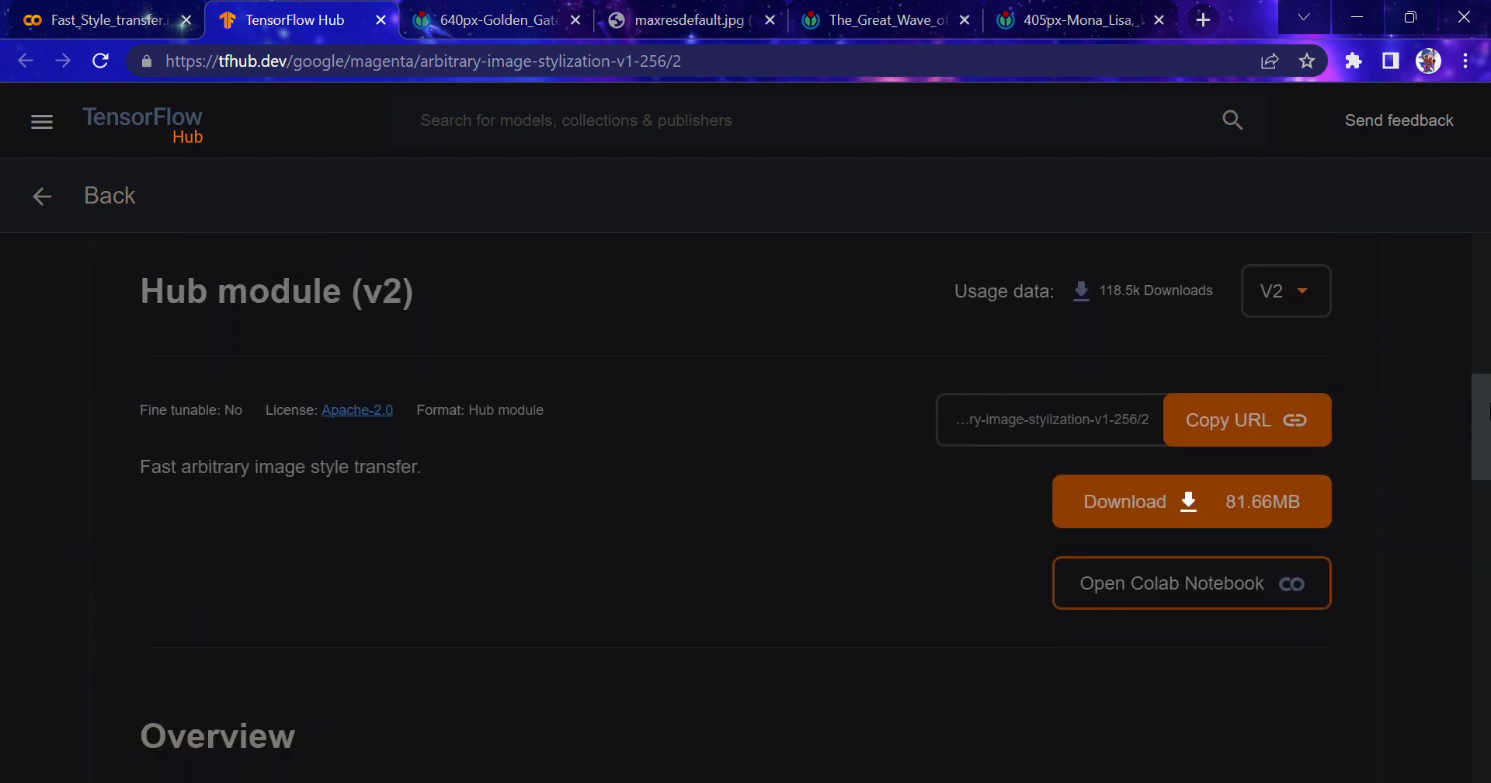
{"action": "left_click", "coordinate": [104, 18]}
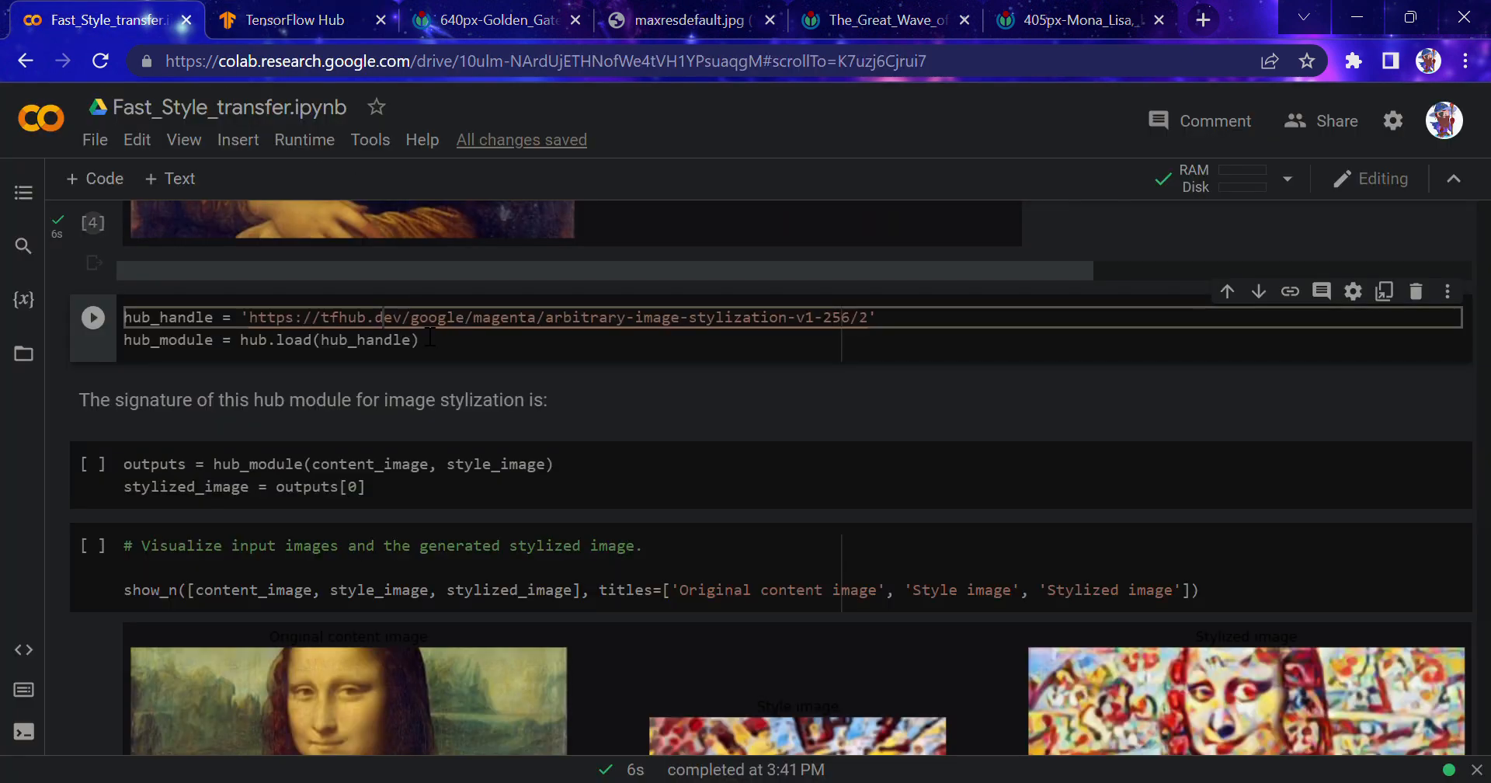
Run the hub_handle cell to load the stylization model, briefly rechecking the TensorFlow Hub page
{"action": "right_click", "coordinate": [381, 328]}
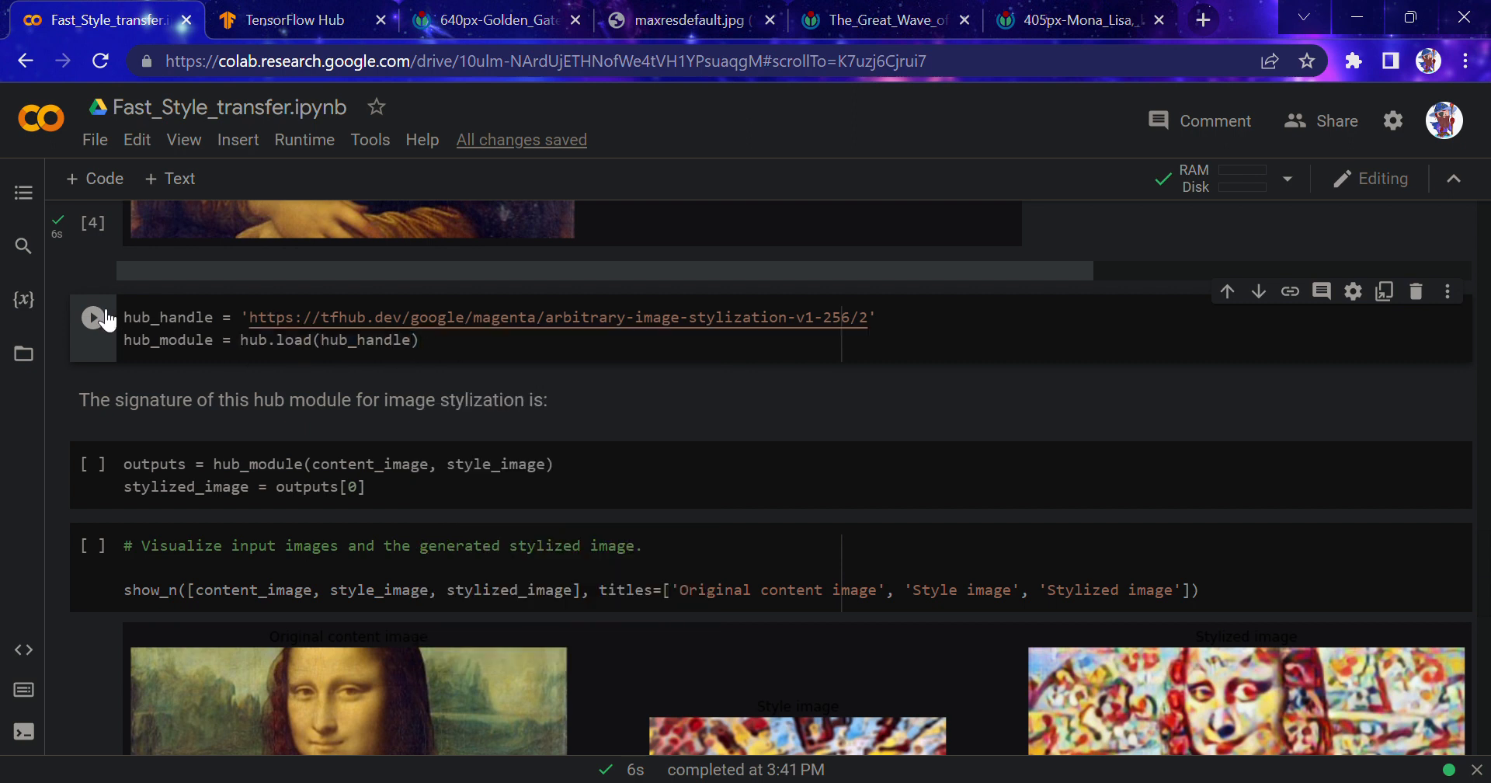
{"action": "left_click", "coordinate": [93, 318]}
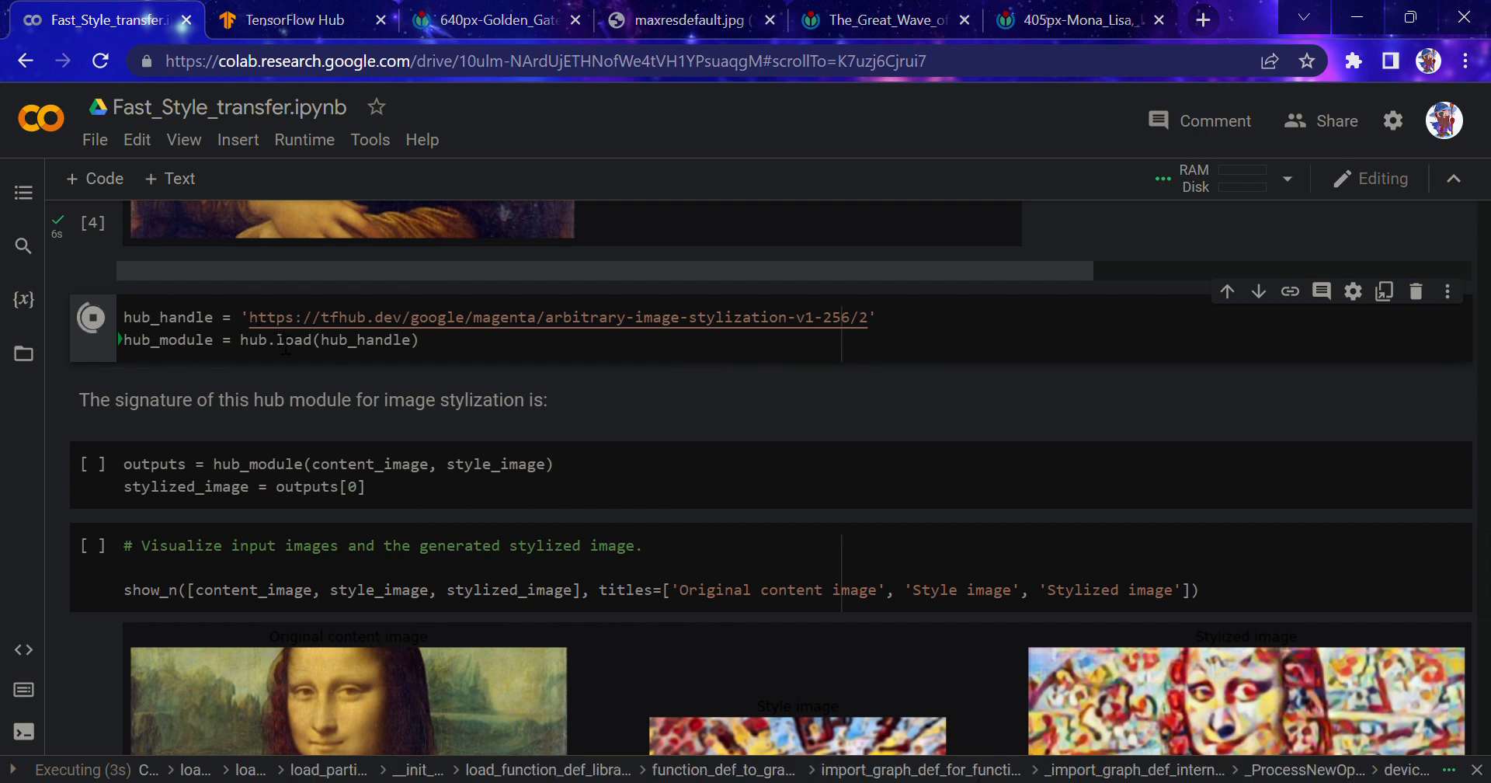
{"action": "left_click", "coordinate": [290, 19]}
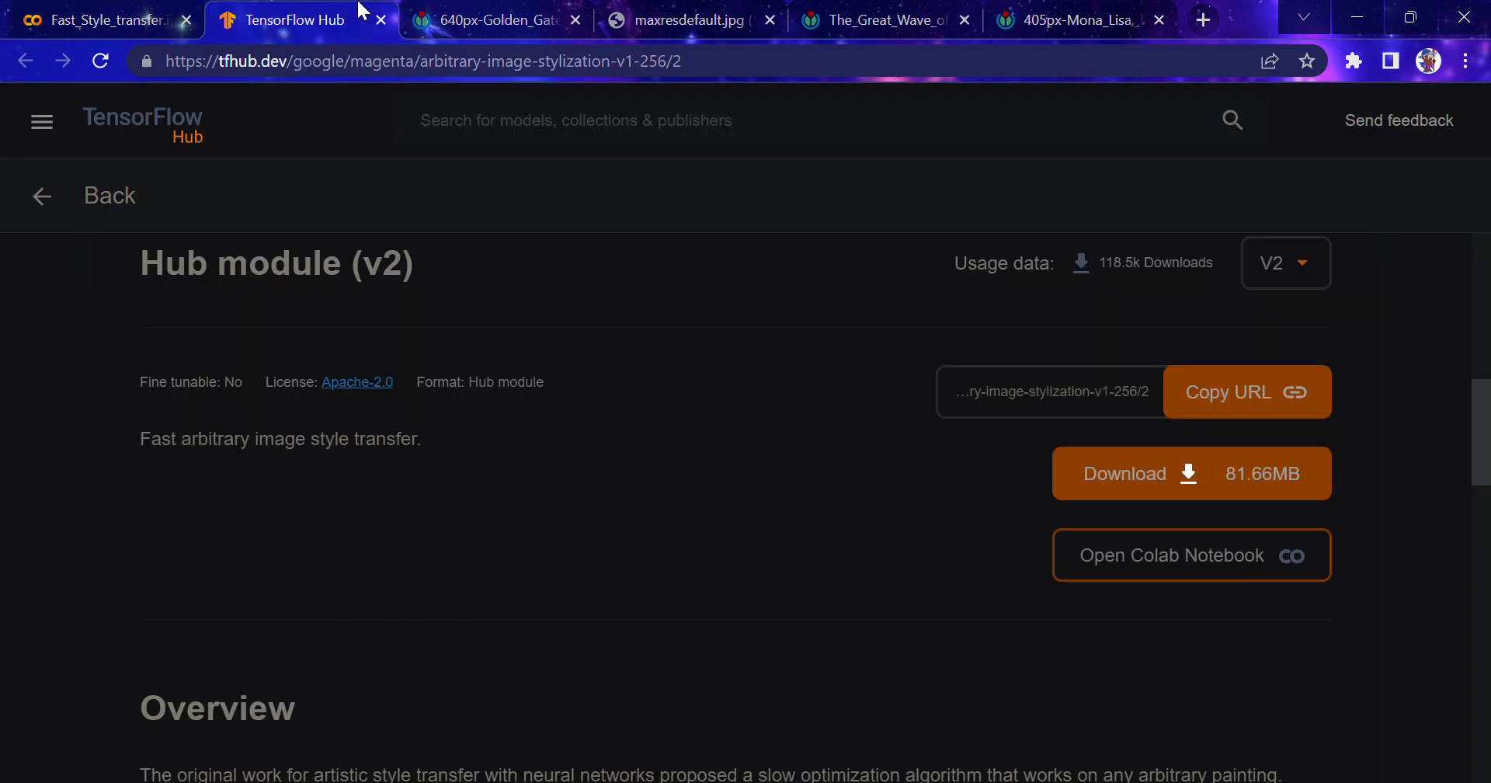
{"action": "left_click", "coordinate": [100, 19]}
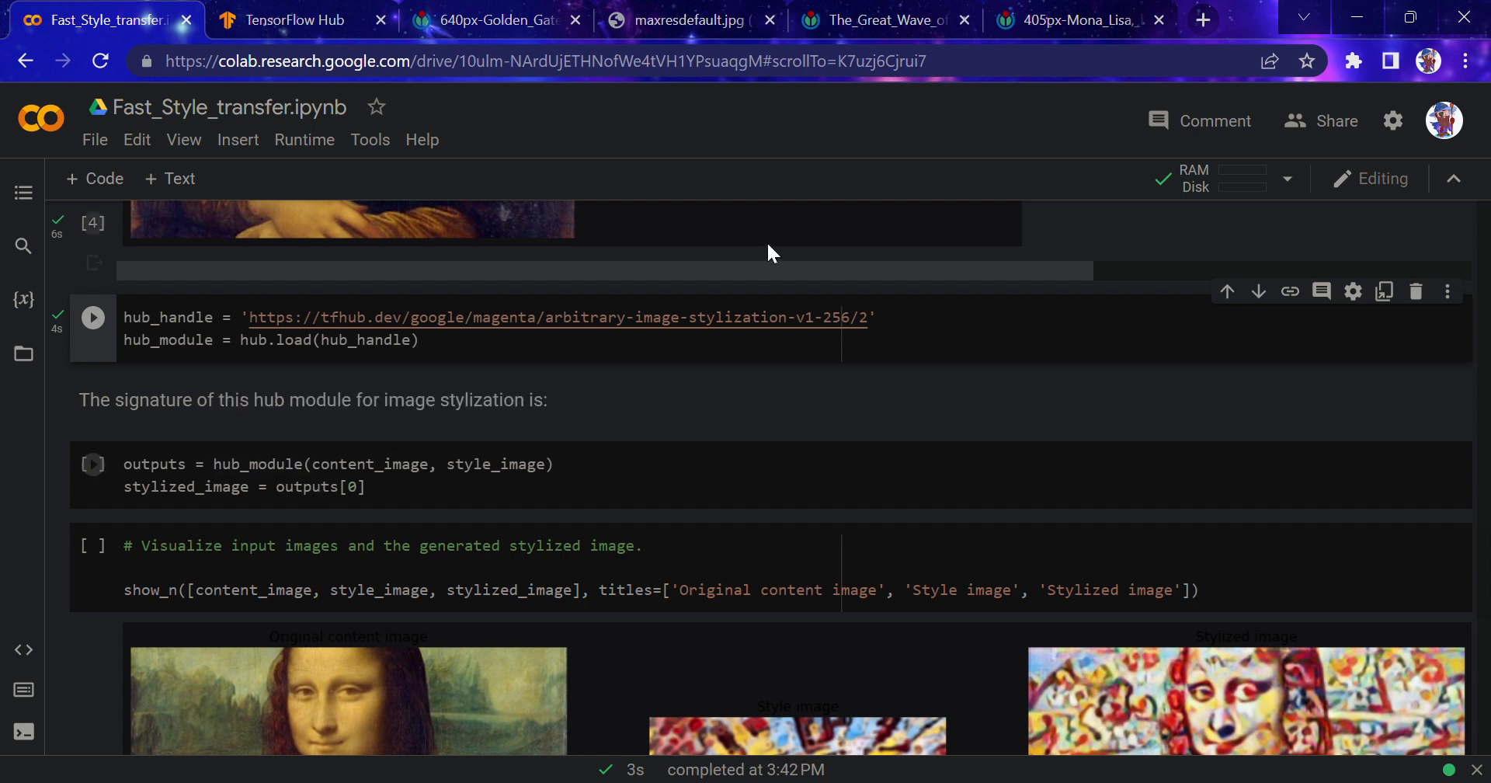
{"action": "mouse_move", "coordinate": [864, 233]}
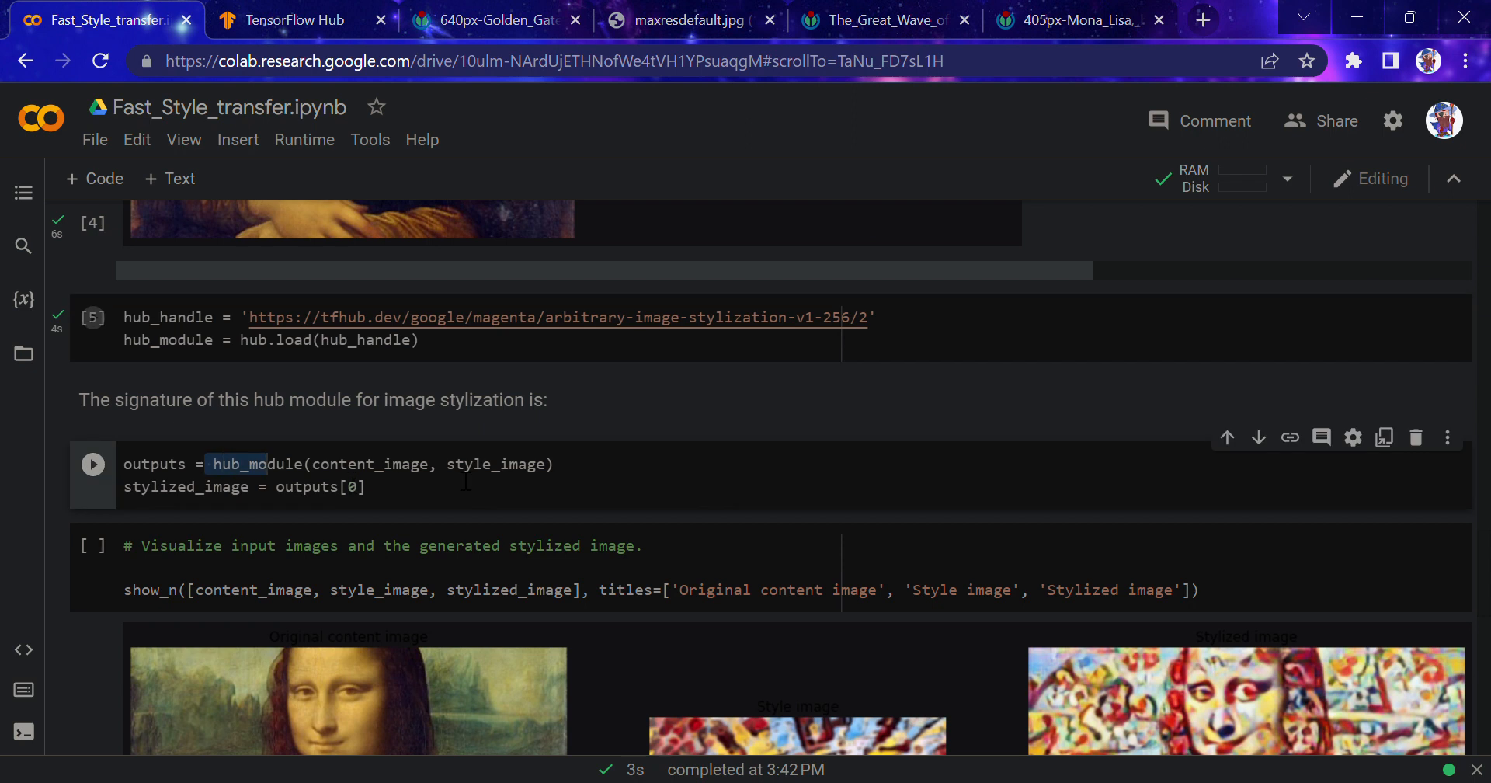
Highlight content_image and stylized_image, then run the signature cell to stylize the Mona Lisa
{"action": "double_click", "coordinate": [369, 464]}
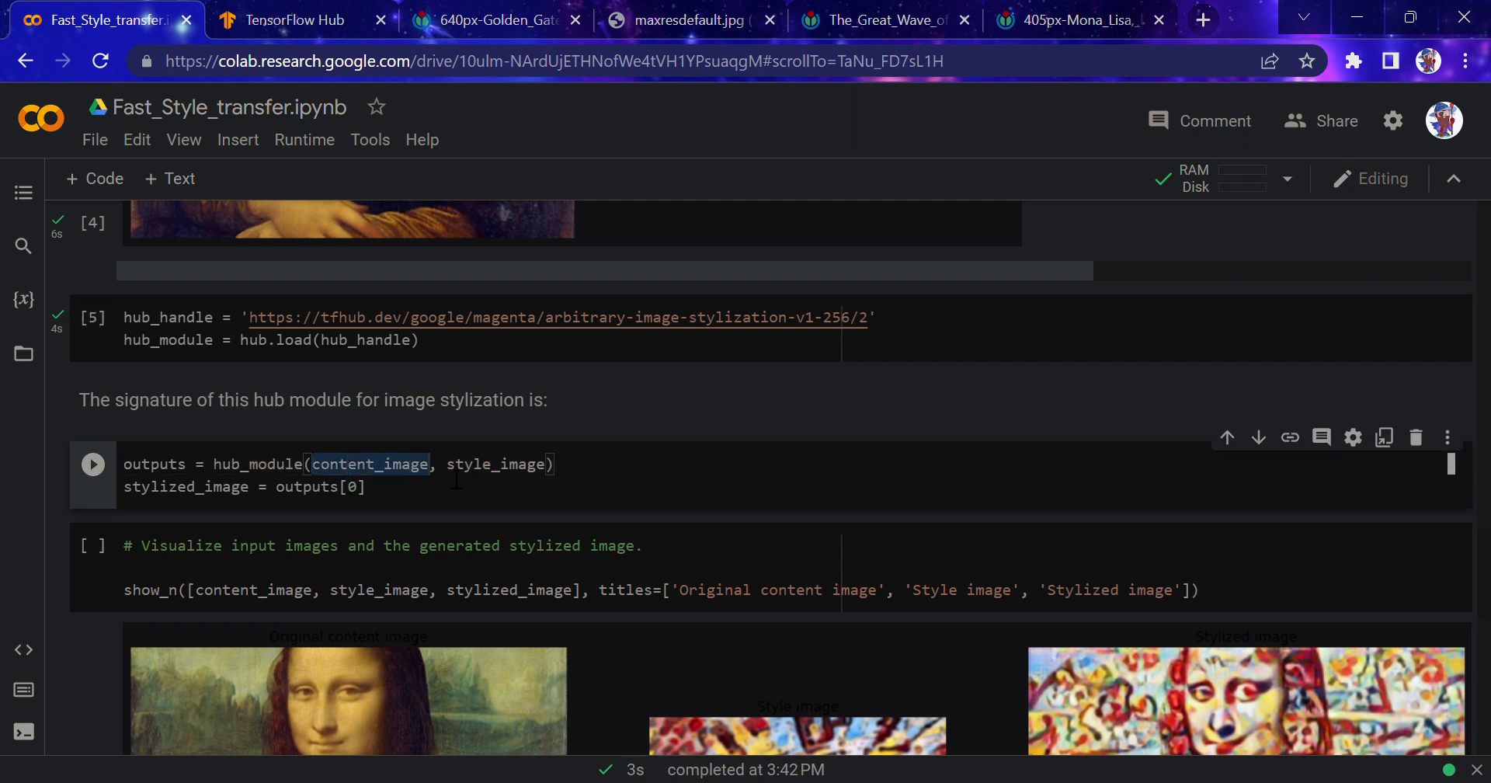
{"action": "double_click", "coordinate": [494, 464]}
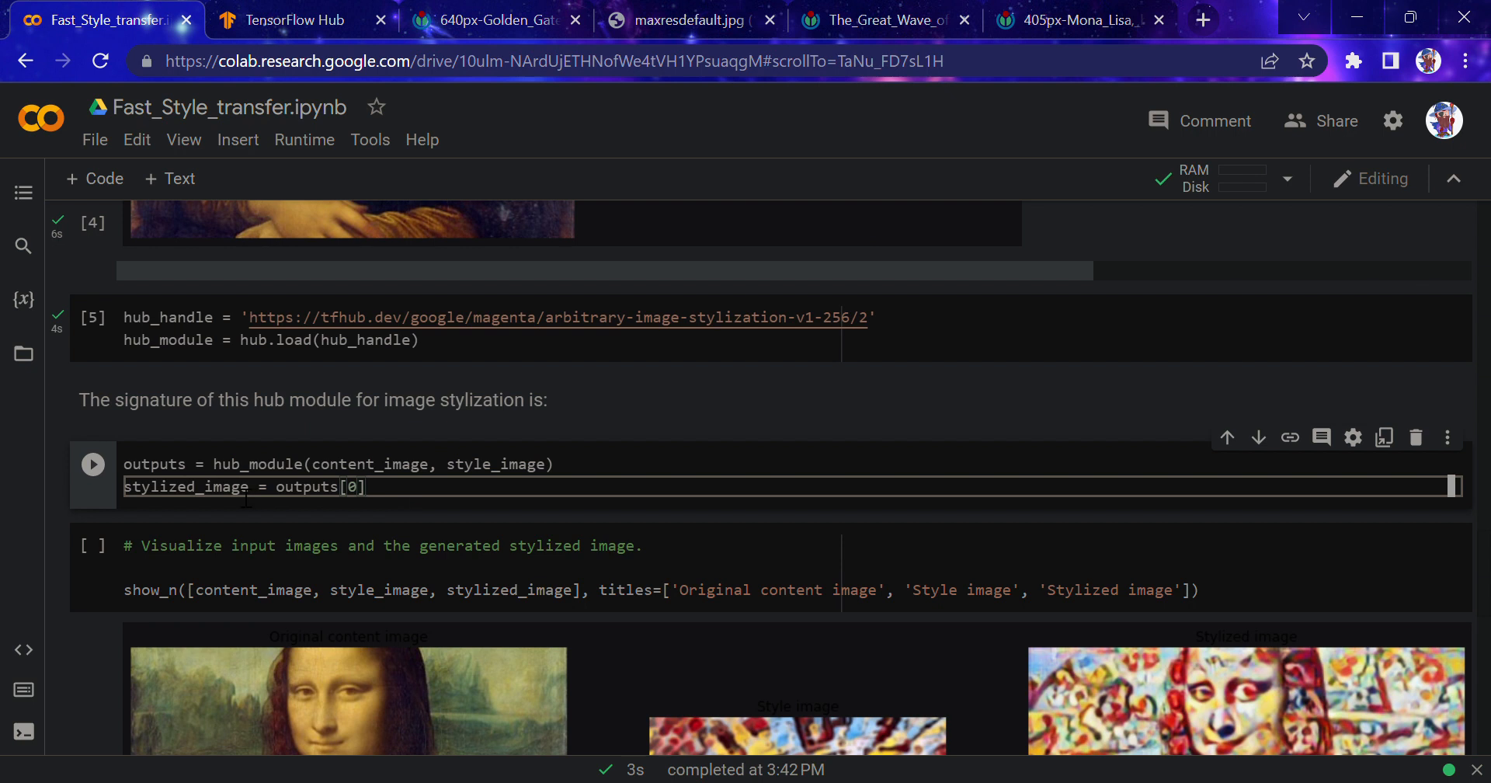
{"action": "left_click", "coordinate": [92, 464]}
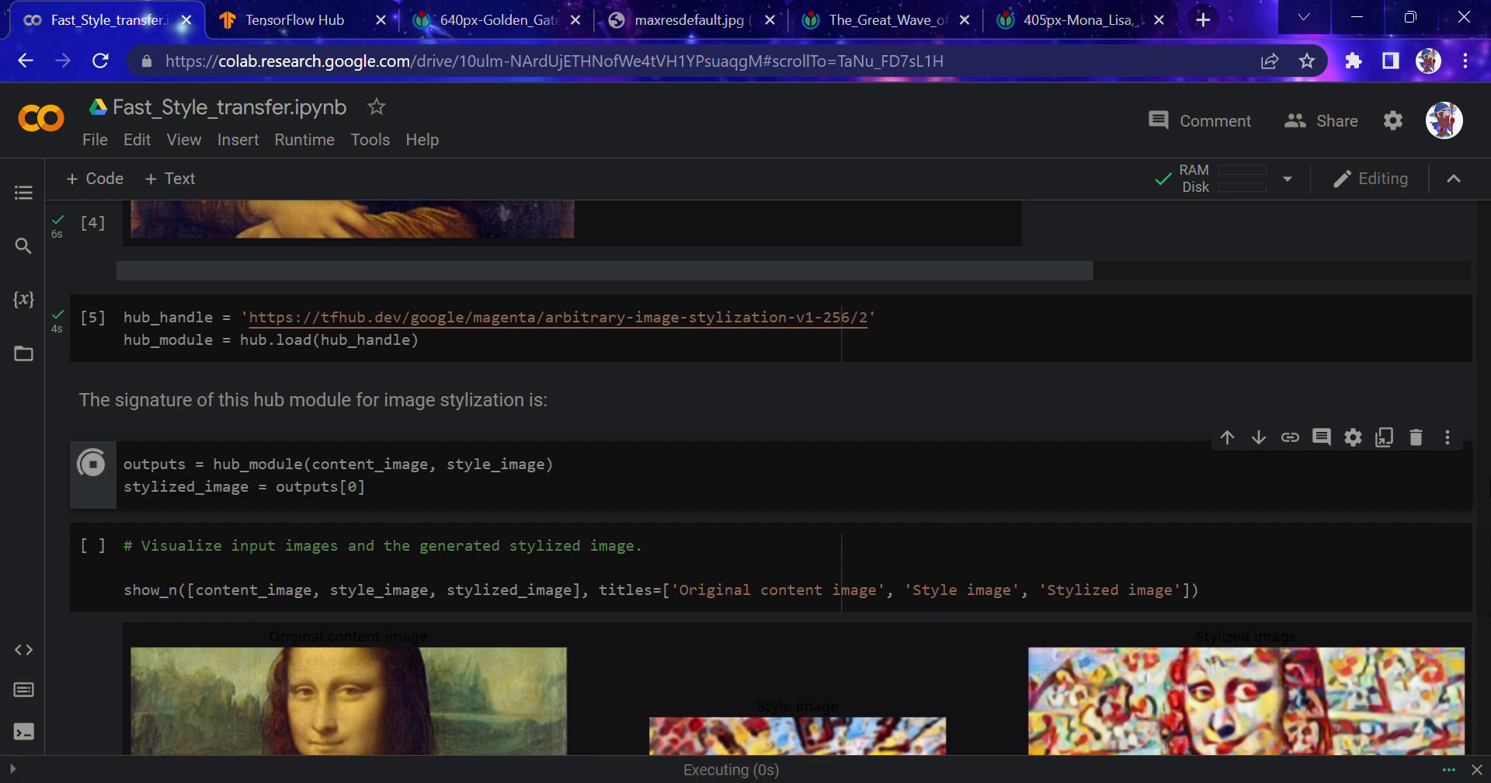
{"action": "scroll", "scroll_direction": "down", "scroll_amount": 3}
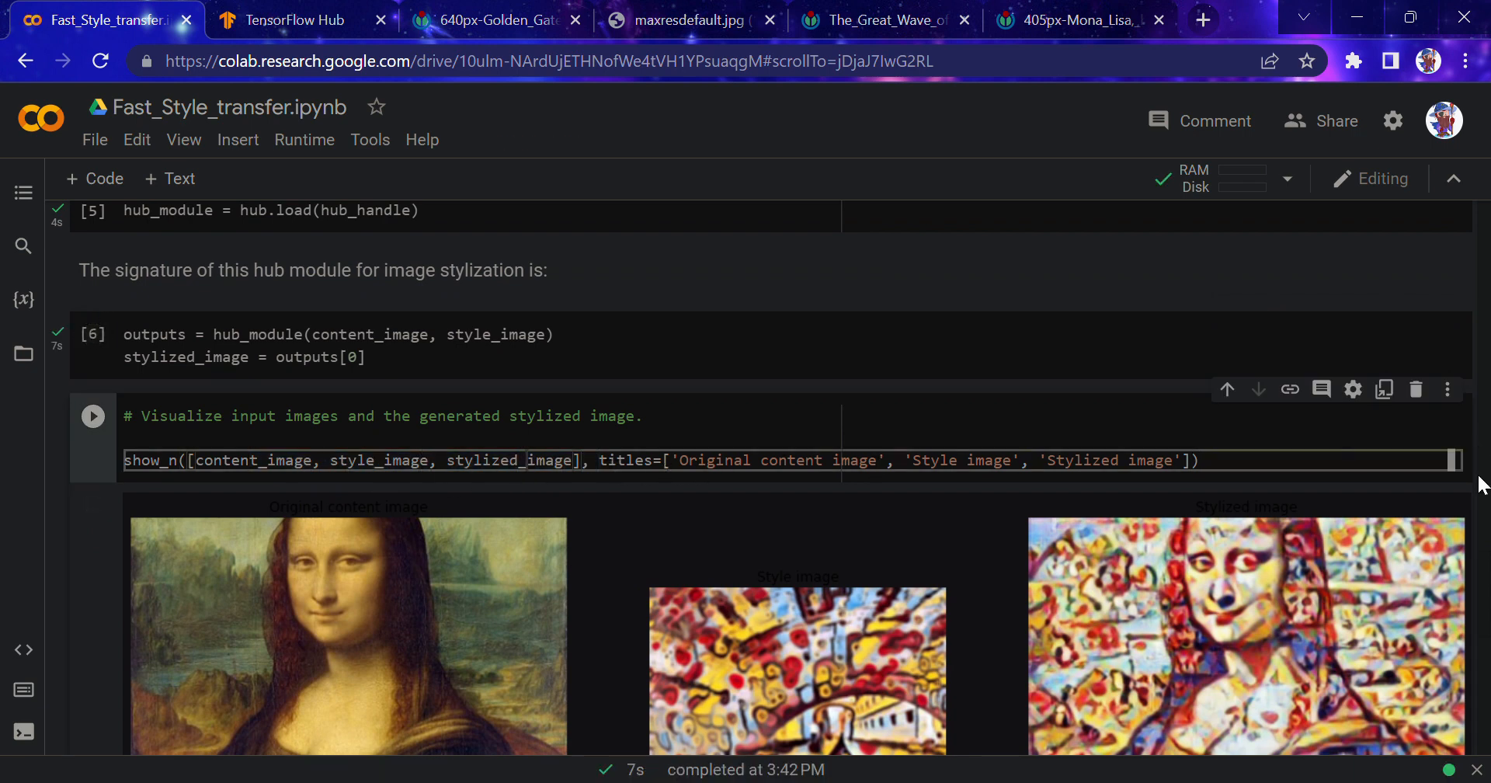
Rerun the show_n cell to show Mona Lisa, The Great Wave and the stylized result
{"action": "scroll", "scroll_direction": "down", "scroll_amount": 3}
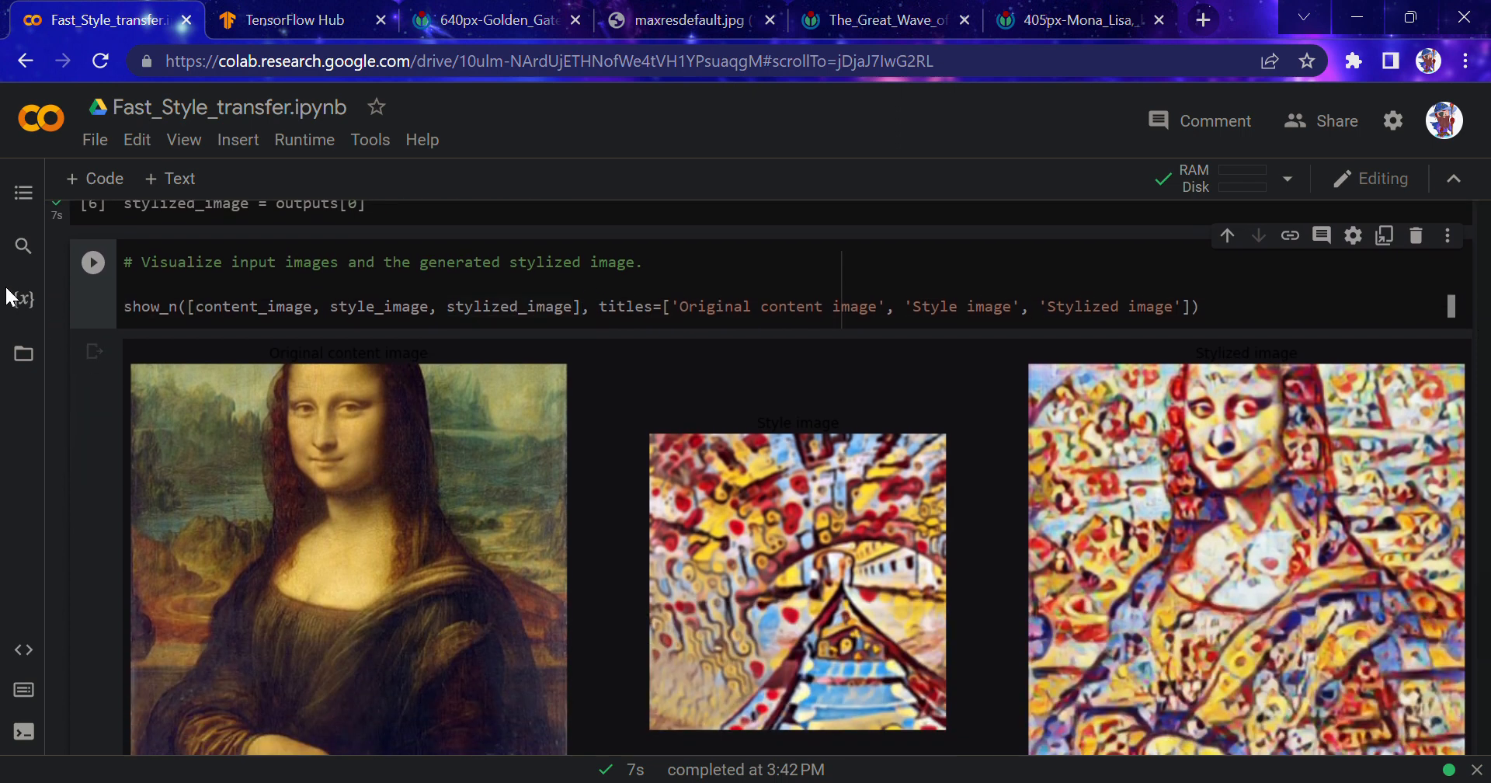
{"action": "left_click", "coordinate": [93, 262]}
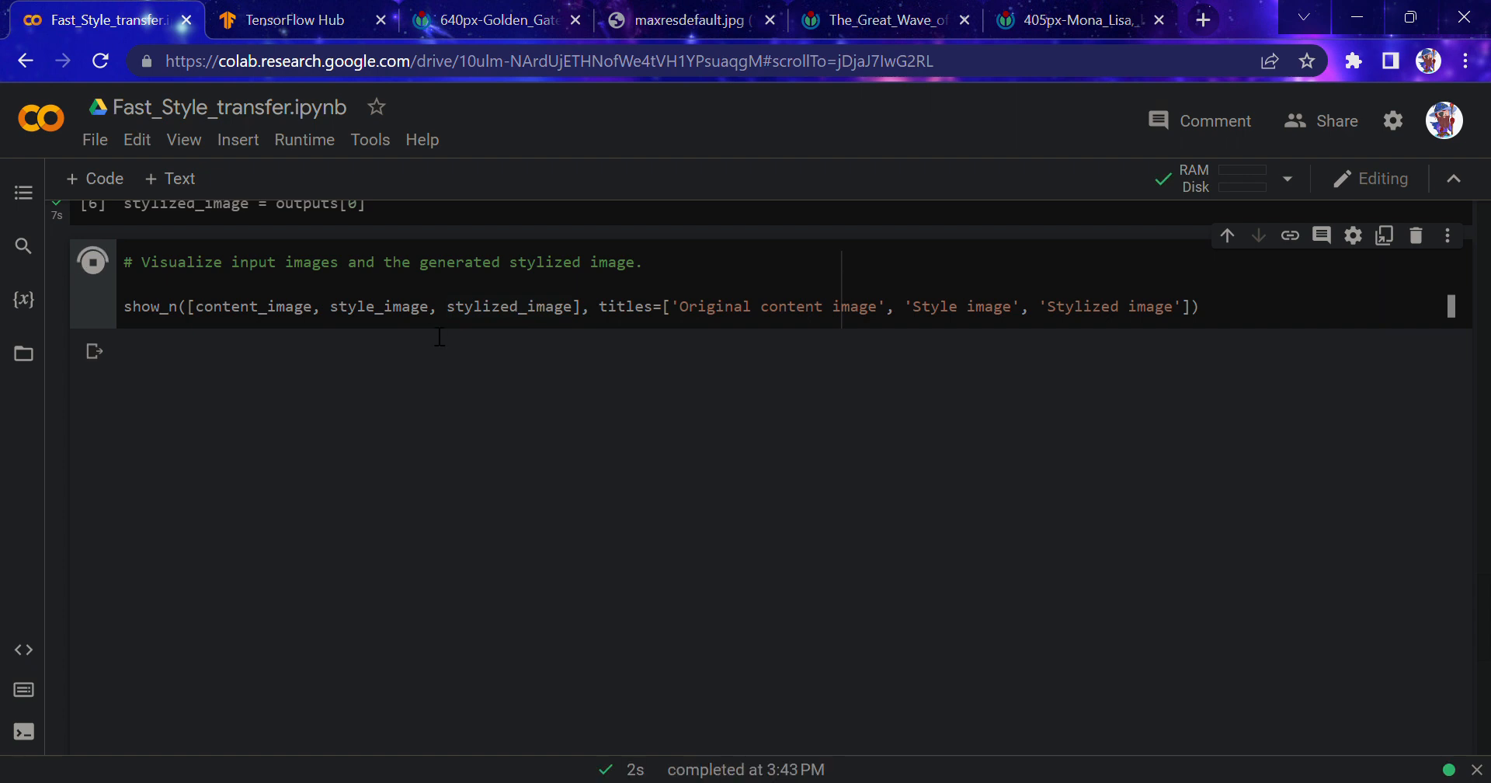
{"action": "left_click", "coordinate": [92, 262]}
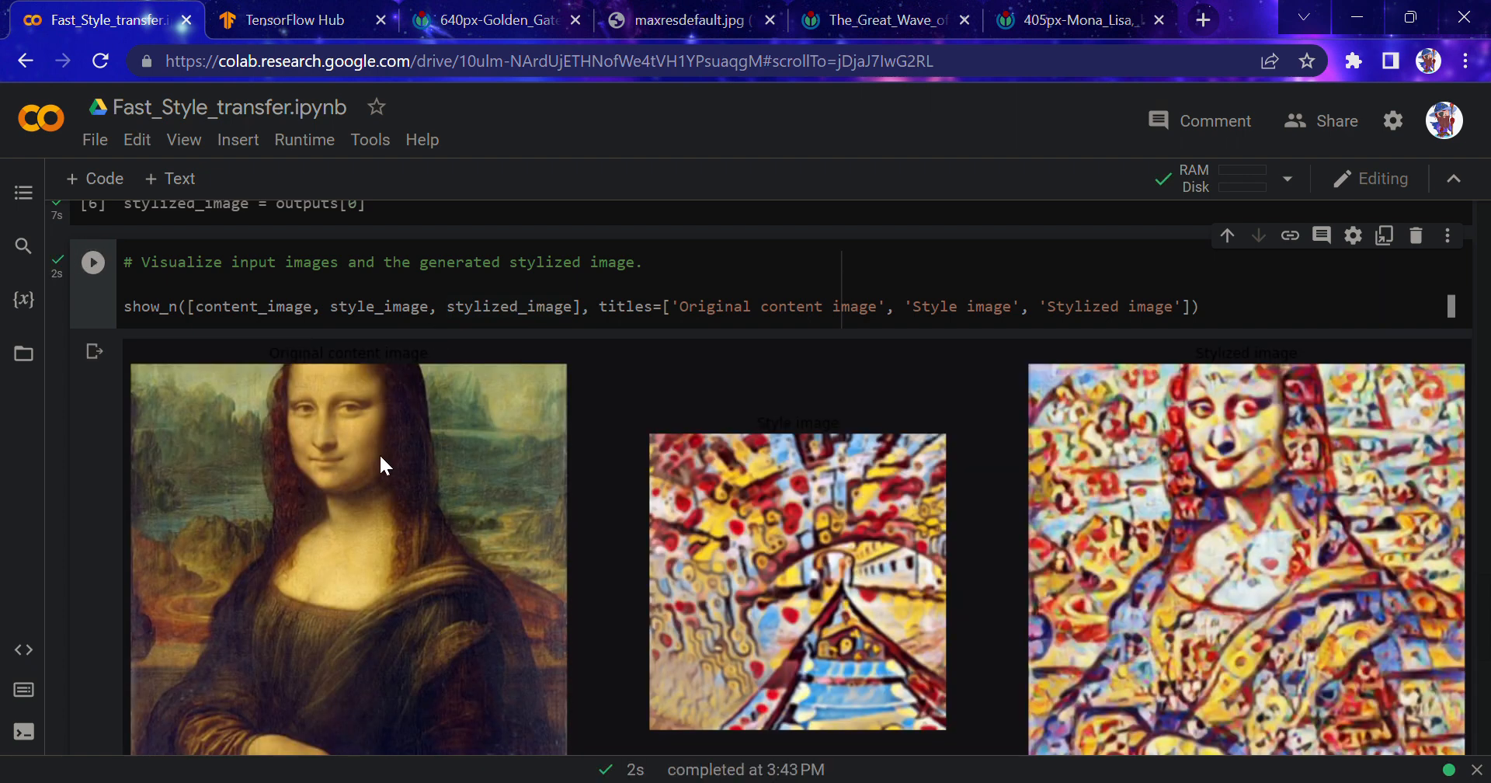
{"action": "mouse_move", "coordinate": [618, 414]}
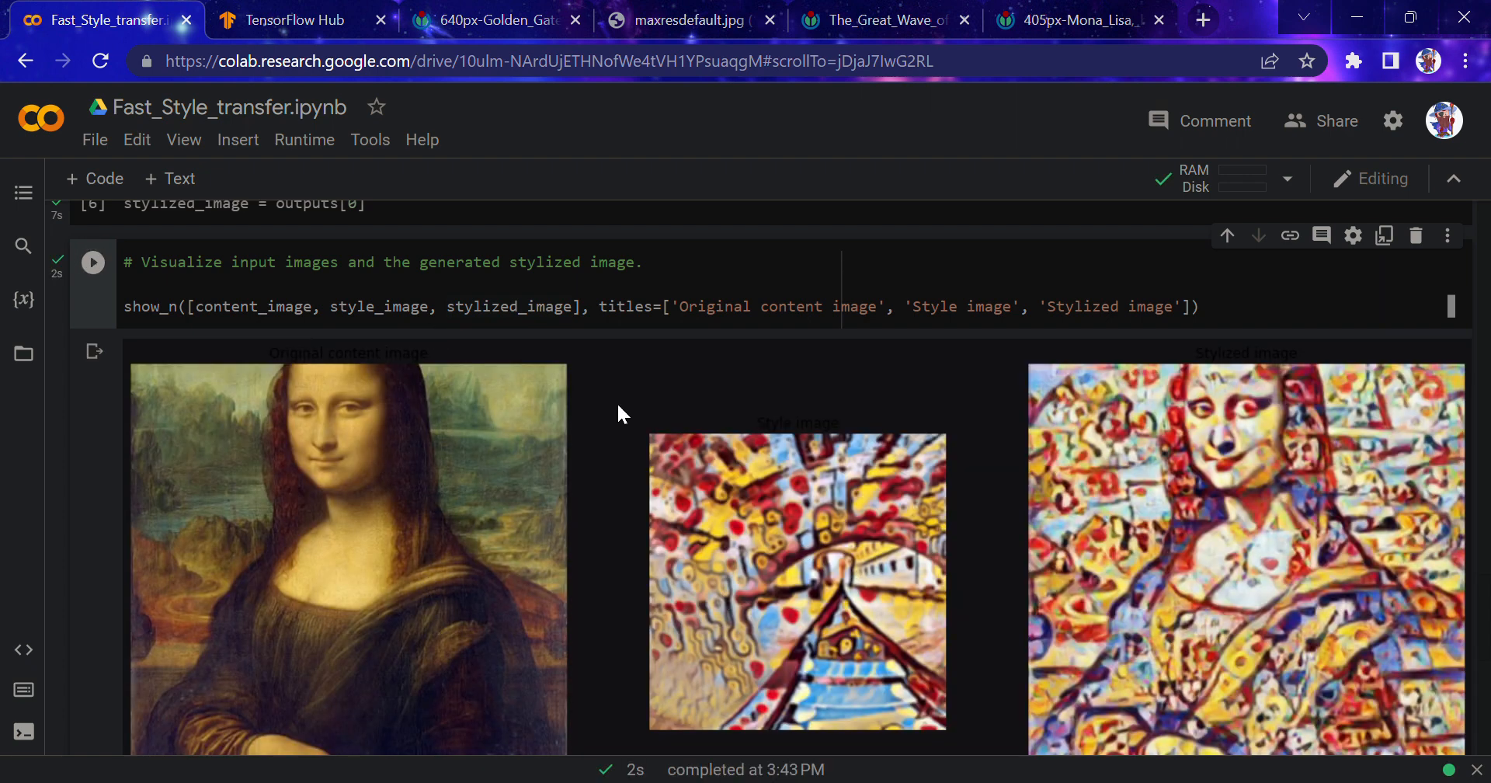
{"action": "mouse_move", "coordinate": [1241, 454]}
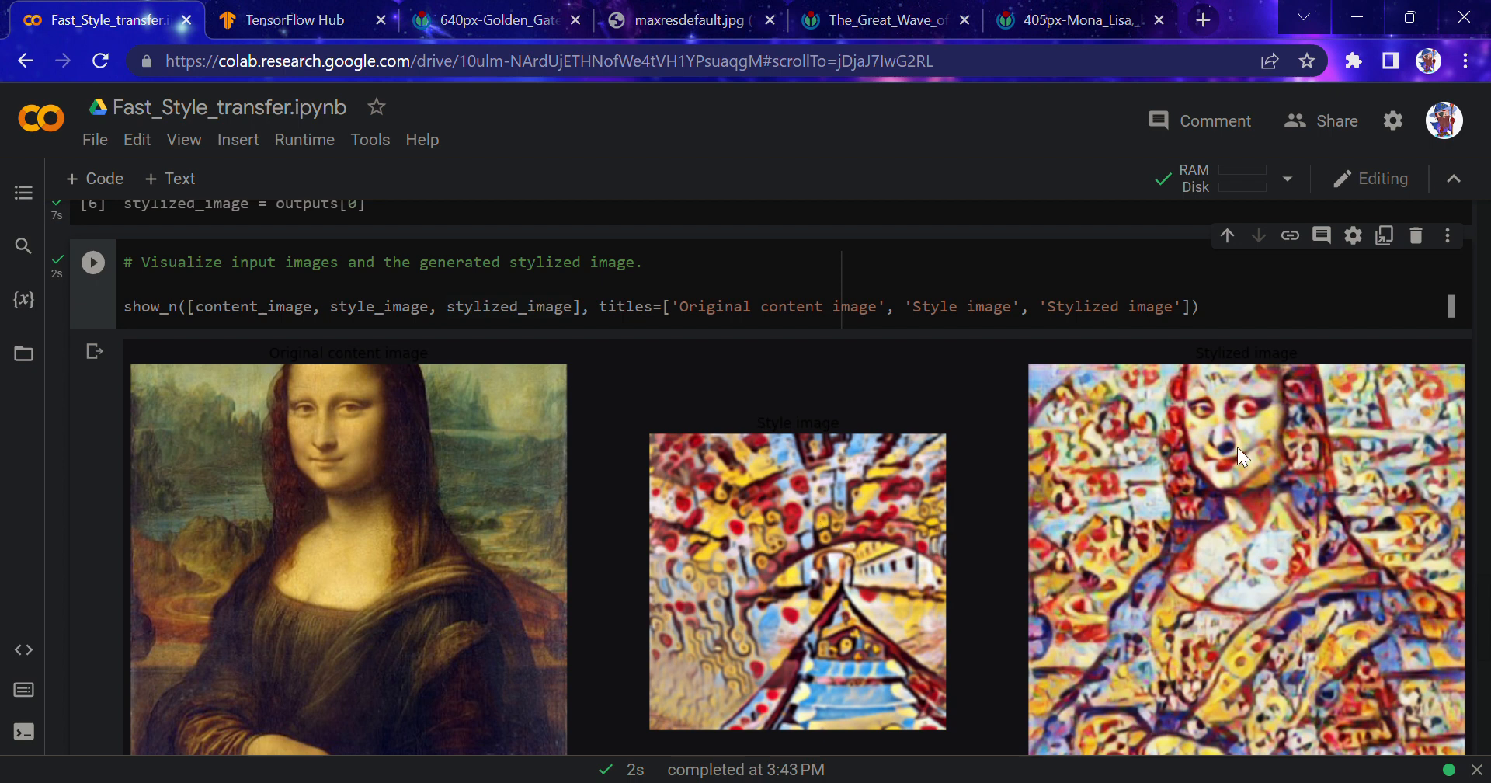
{"action": "mouse_move", "coordinate": [632, 416]}
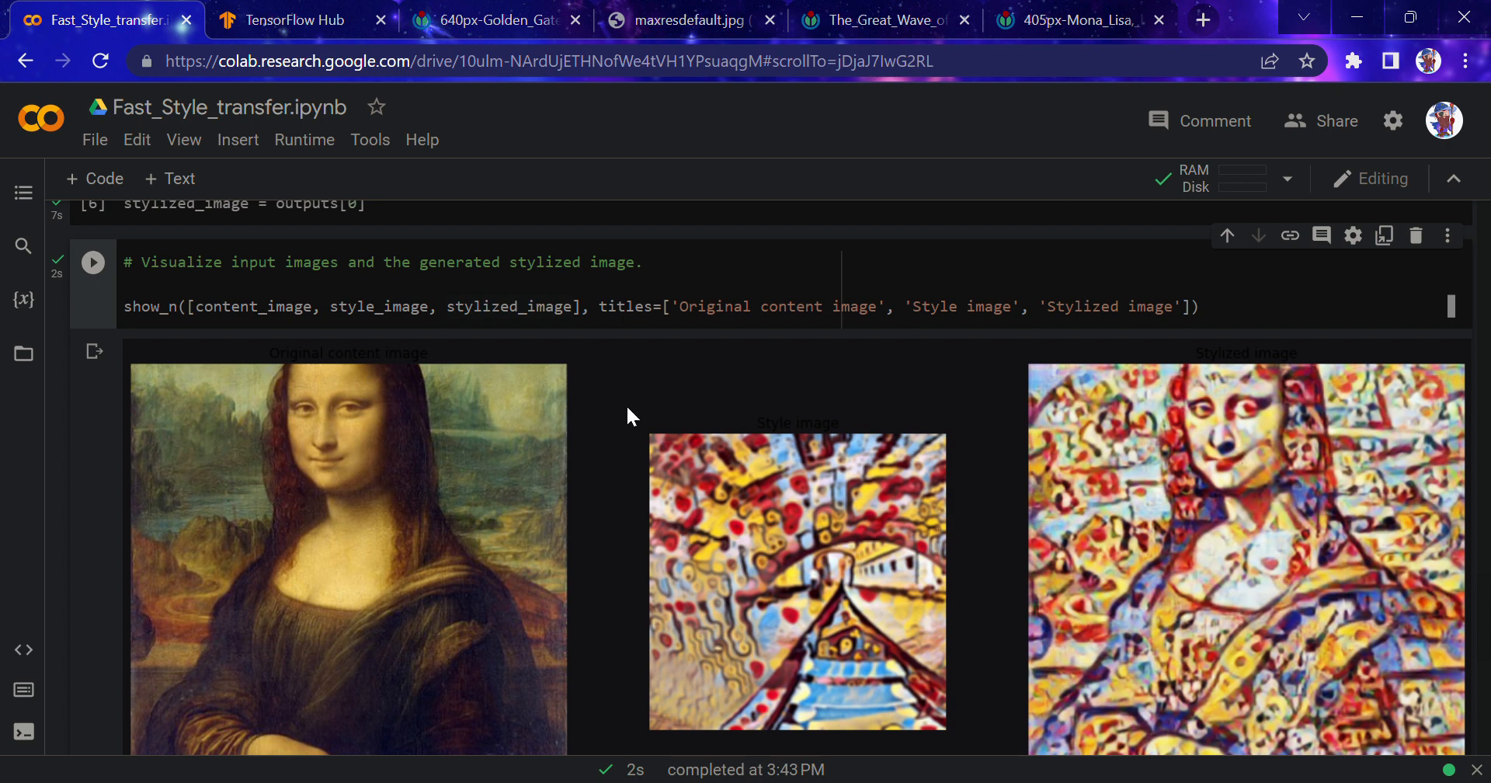
{"action": "scroll", "scroll_direction": "up", "scroll_amount": 3}
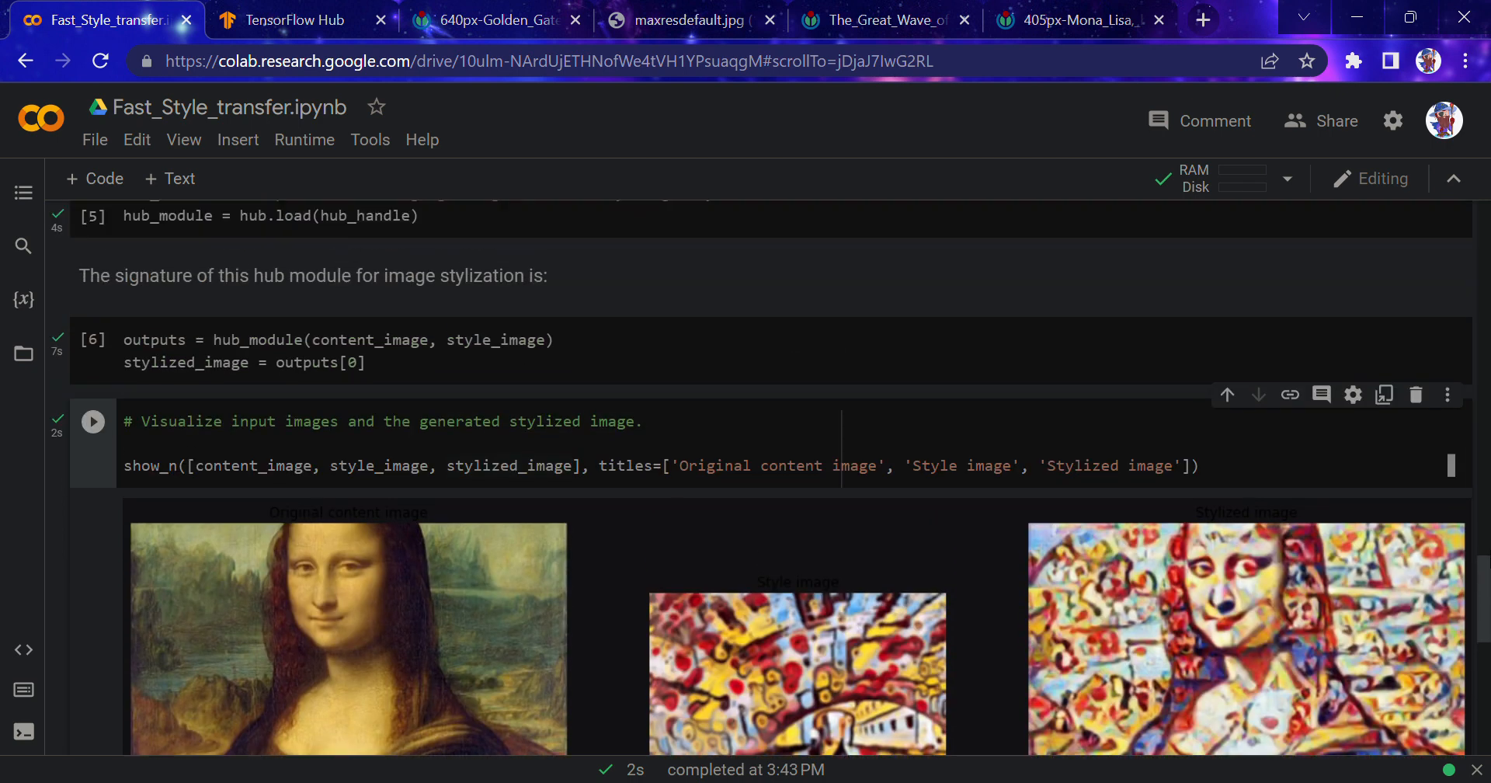
Bring the Golden Gate Bridge photo address into the notebook as the content image
{"action": "scroll", "scroll_direction": "up", "scroll_amount": 3}
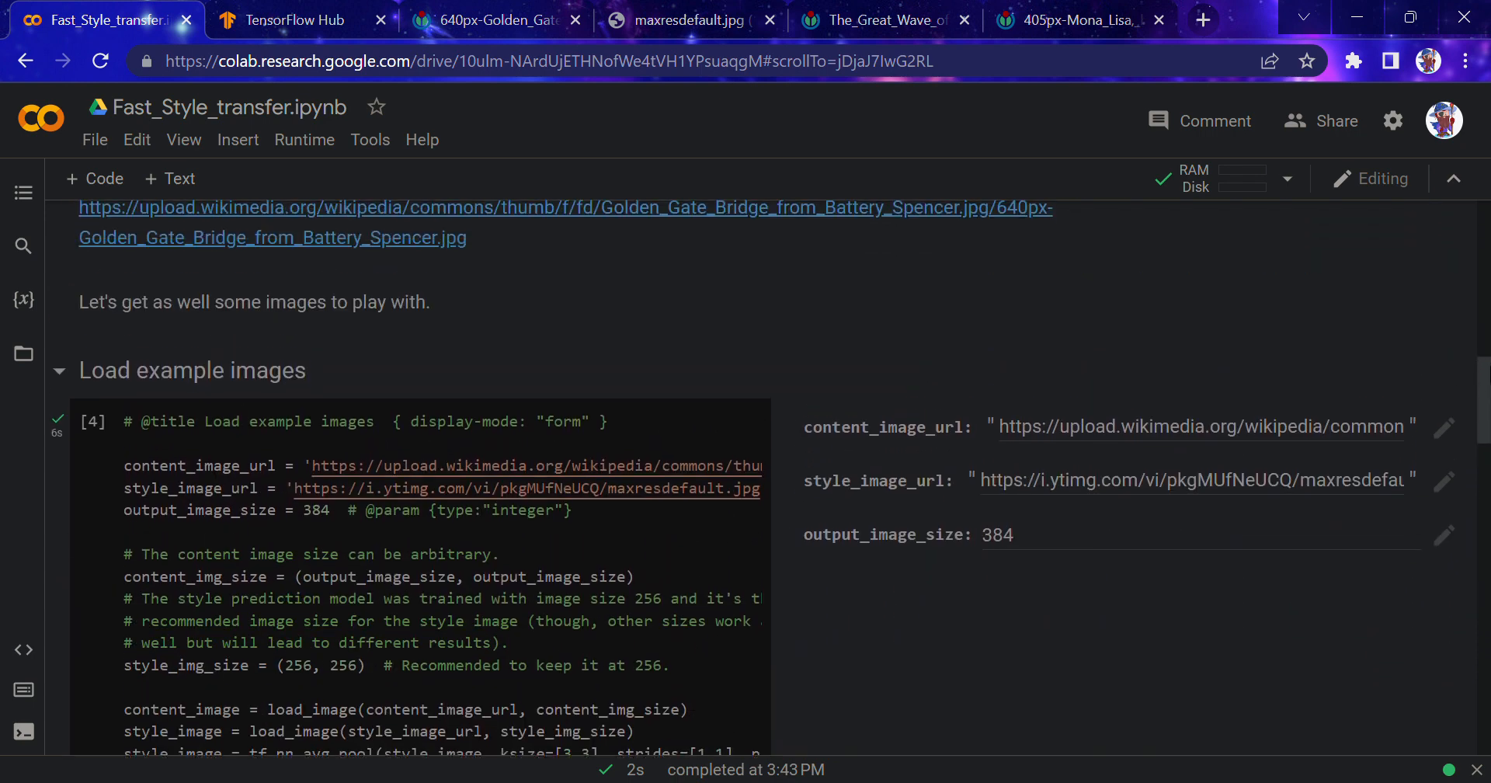
{"action": "left_click", "coordinate": [490, 19]}
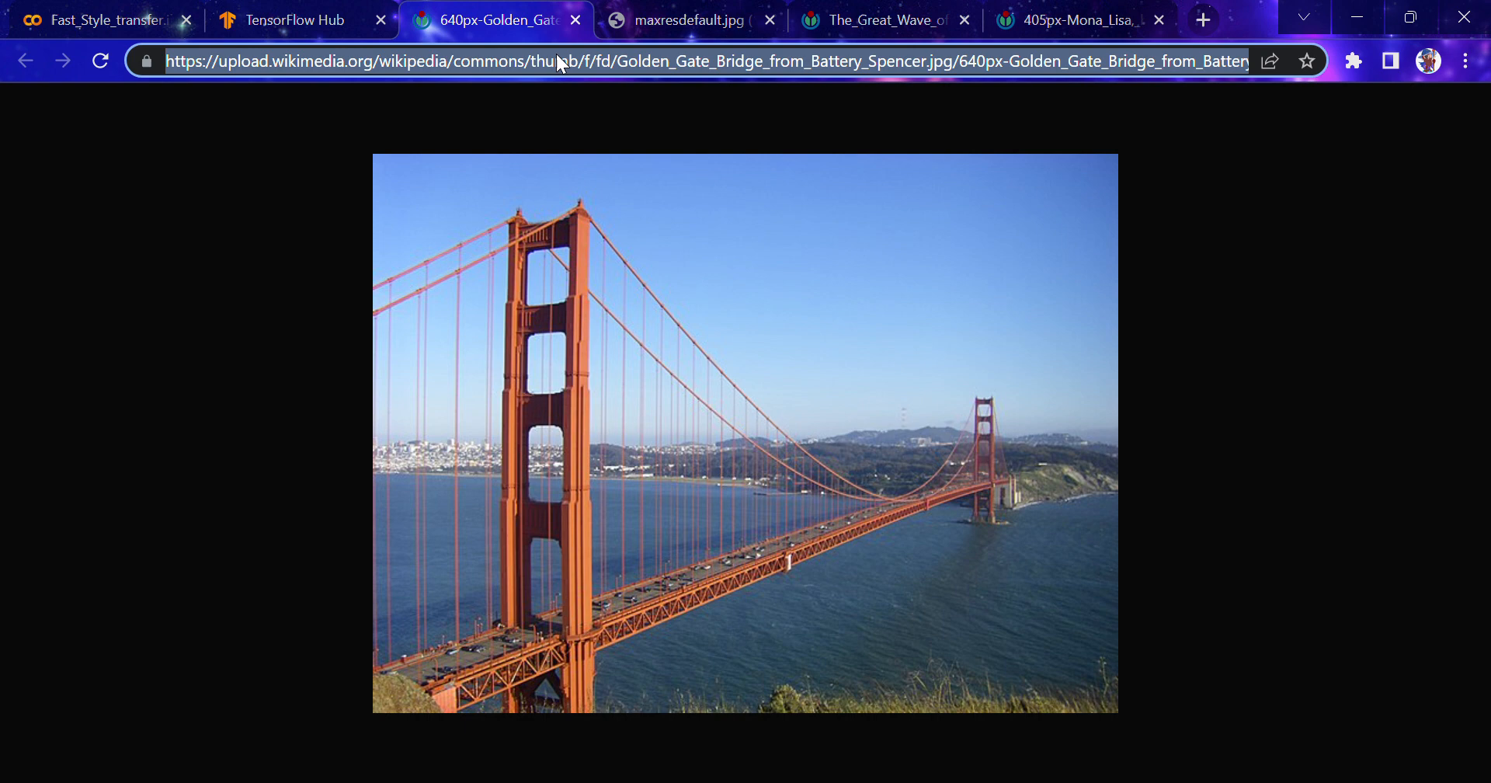
{"action": "left_click", "coordinate": [105, 19]}
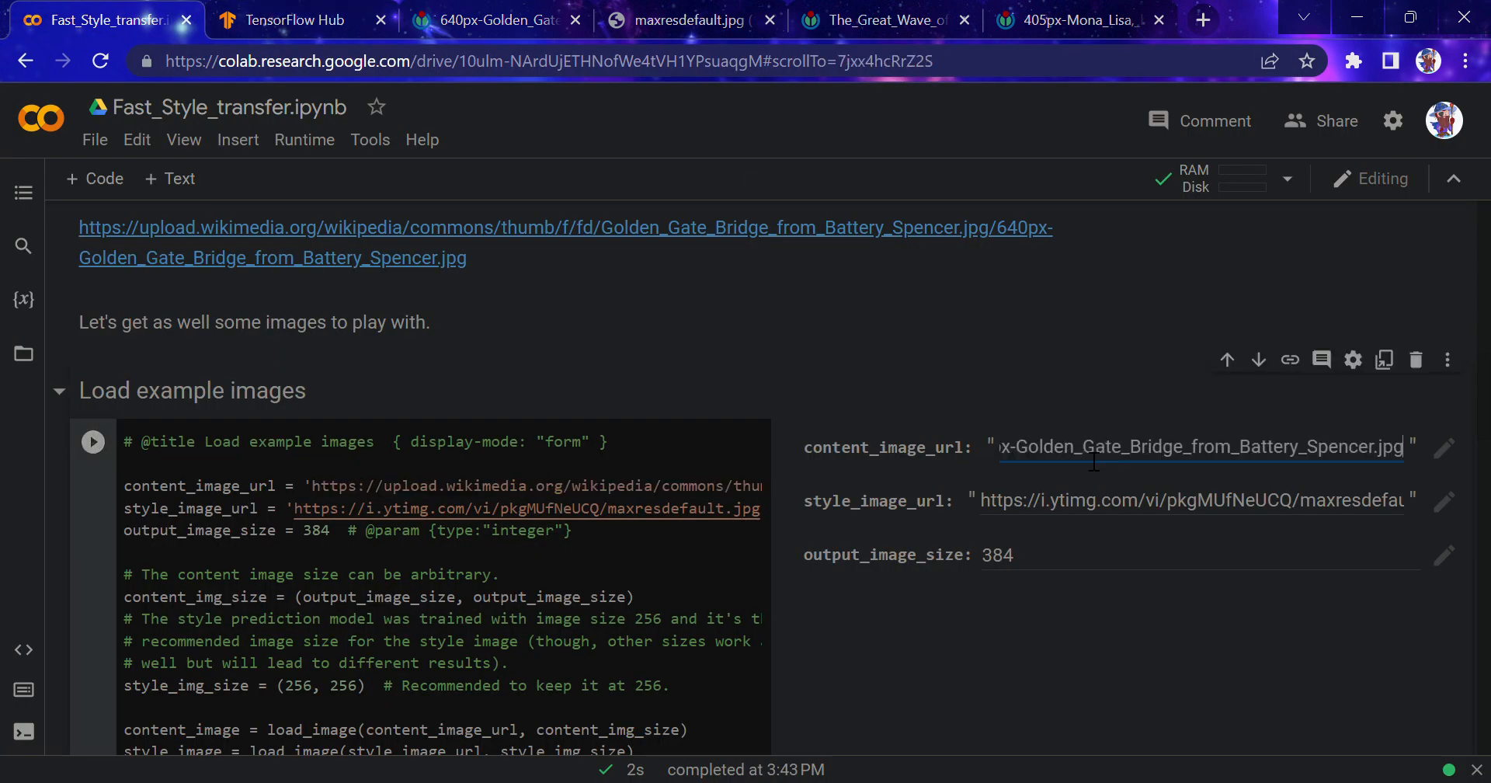
Get The Great Wave painting's address from its tab and return to the notebook
{"action": "left_click", "coordinate": [666, 18]}
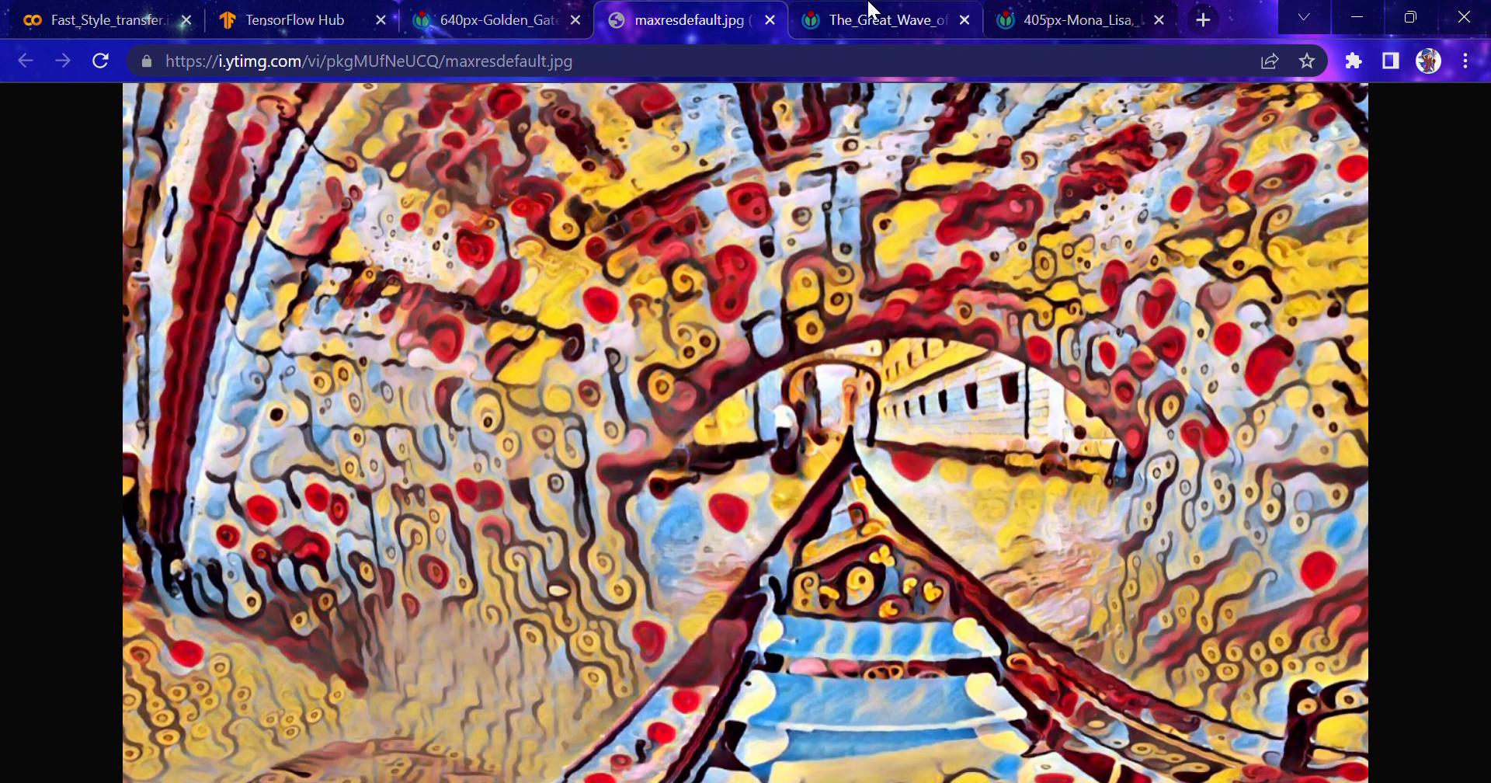
{"action": "left_click", "coordinate": [882, 20]}
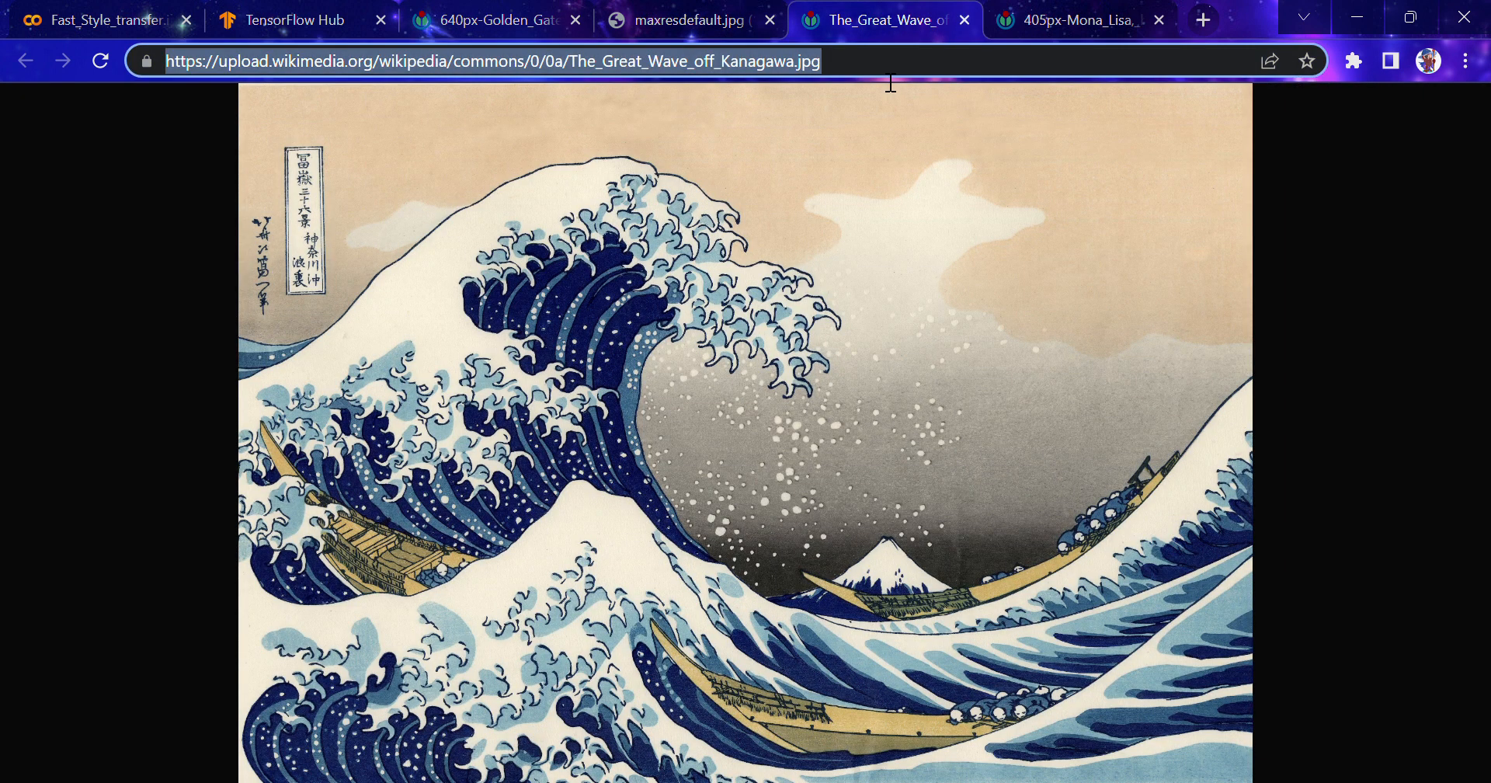
{"action": "left_click", "coordinate": [100, 20]}
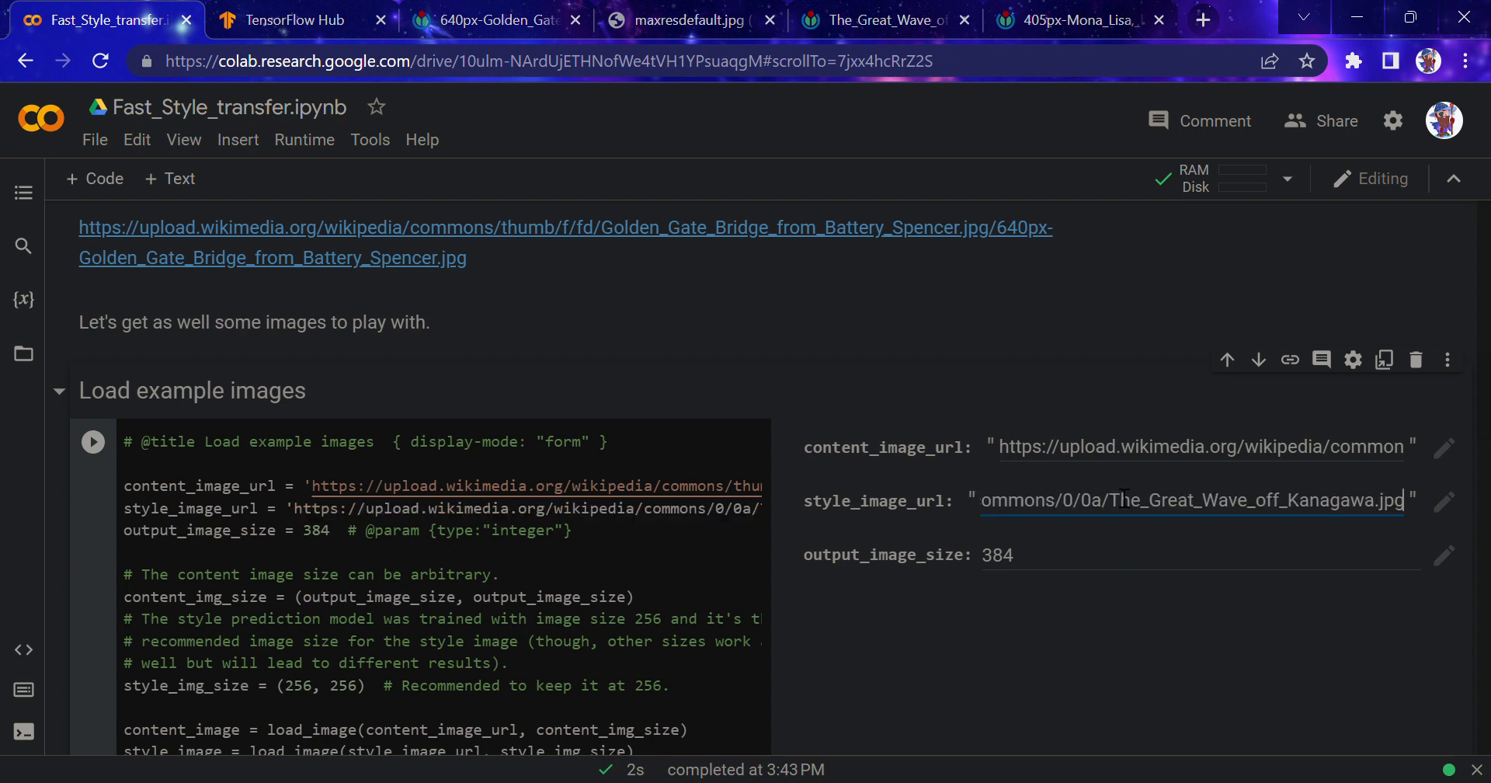
Reload the example images and rerun stylization on the Golden Gate Bridge photo
{"action": "left_click", "coordinate": [92, 441]}
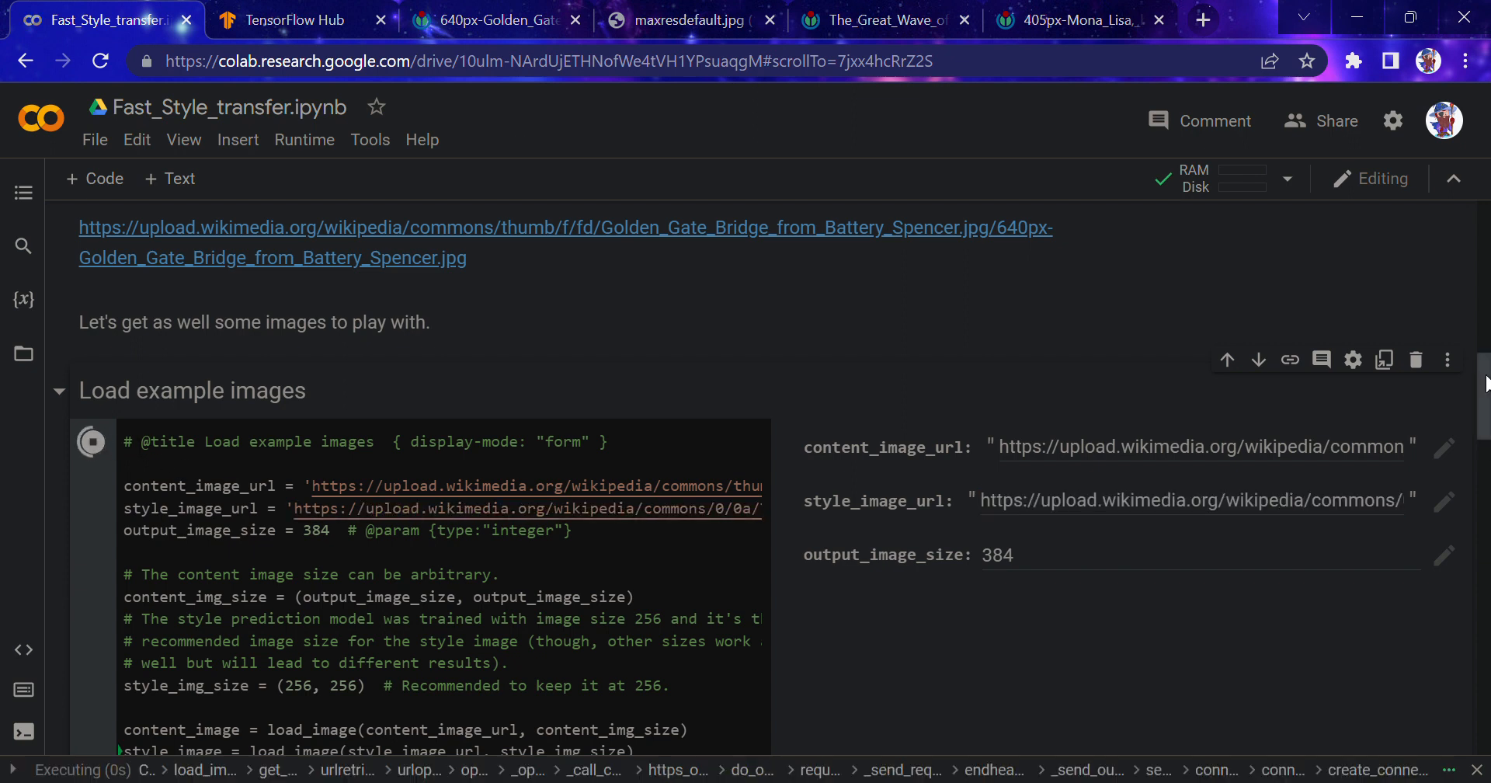
{"action": "scroll", "scroll_direction": "down", "scroll_amount": 3}
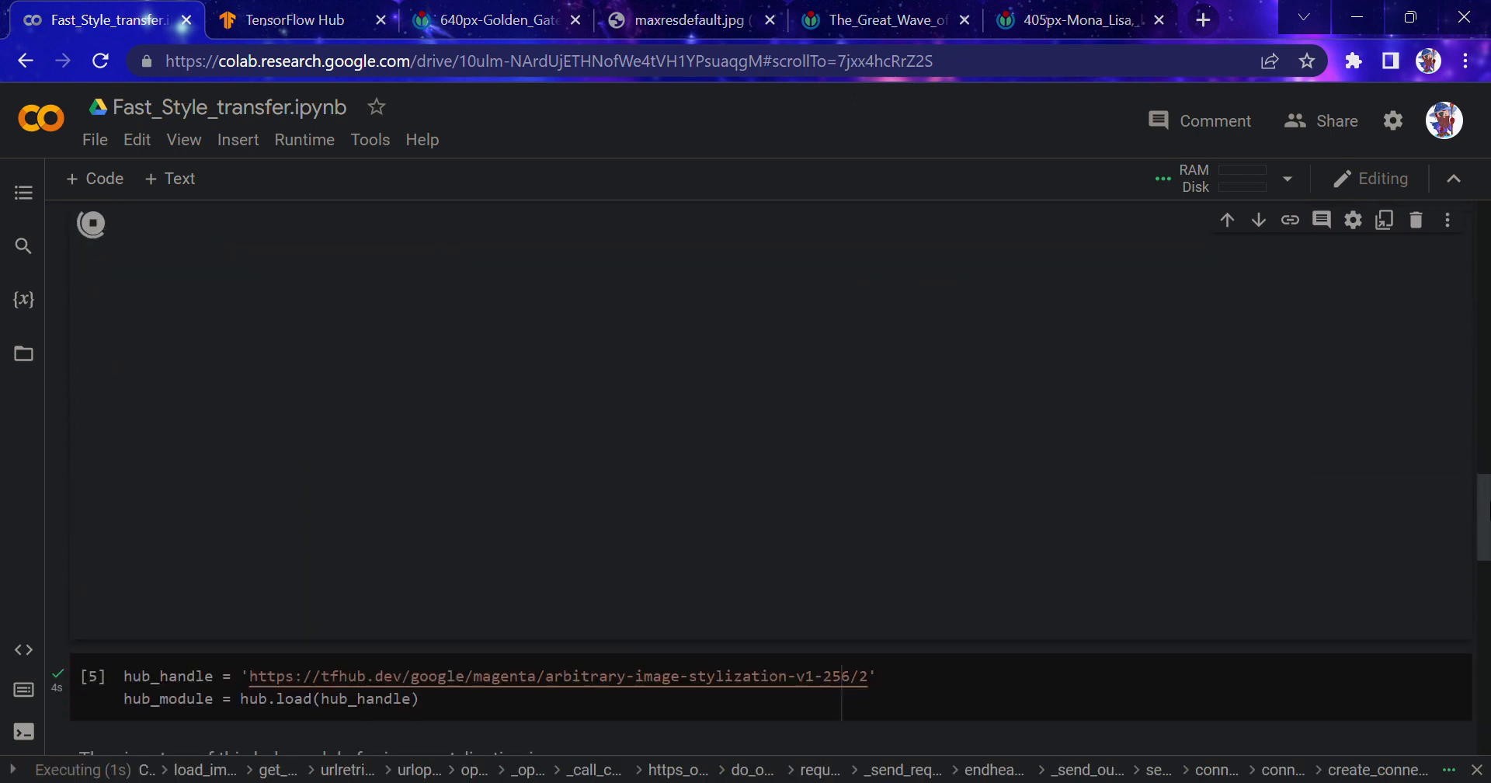
{"action": "scroll", "scroll_direction": "down", "scroll_amount": 3}
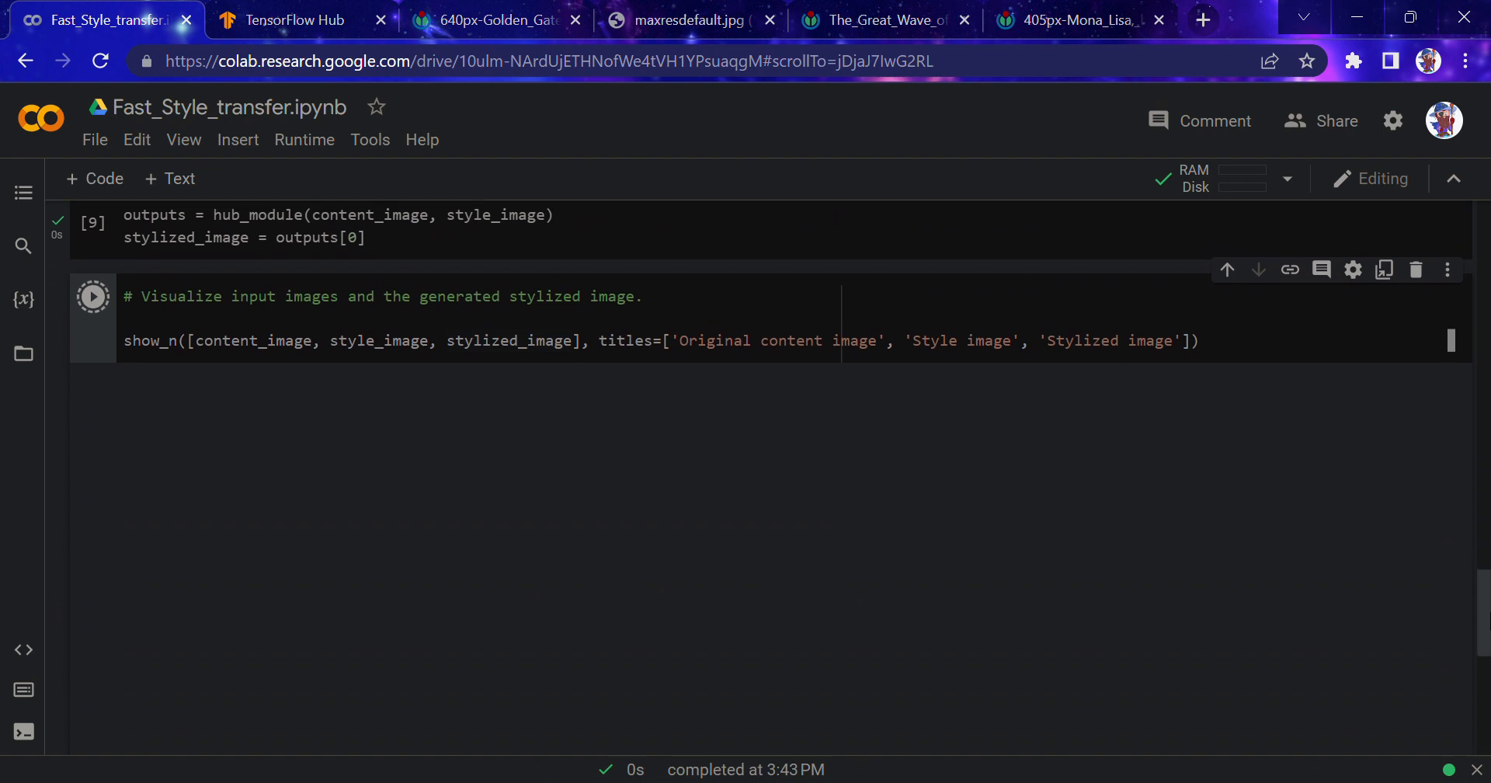
{"action": "left_click", "coordinate": [93, 296]}
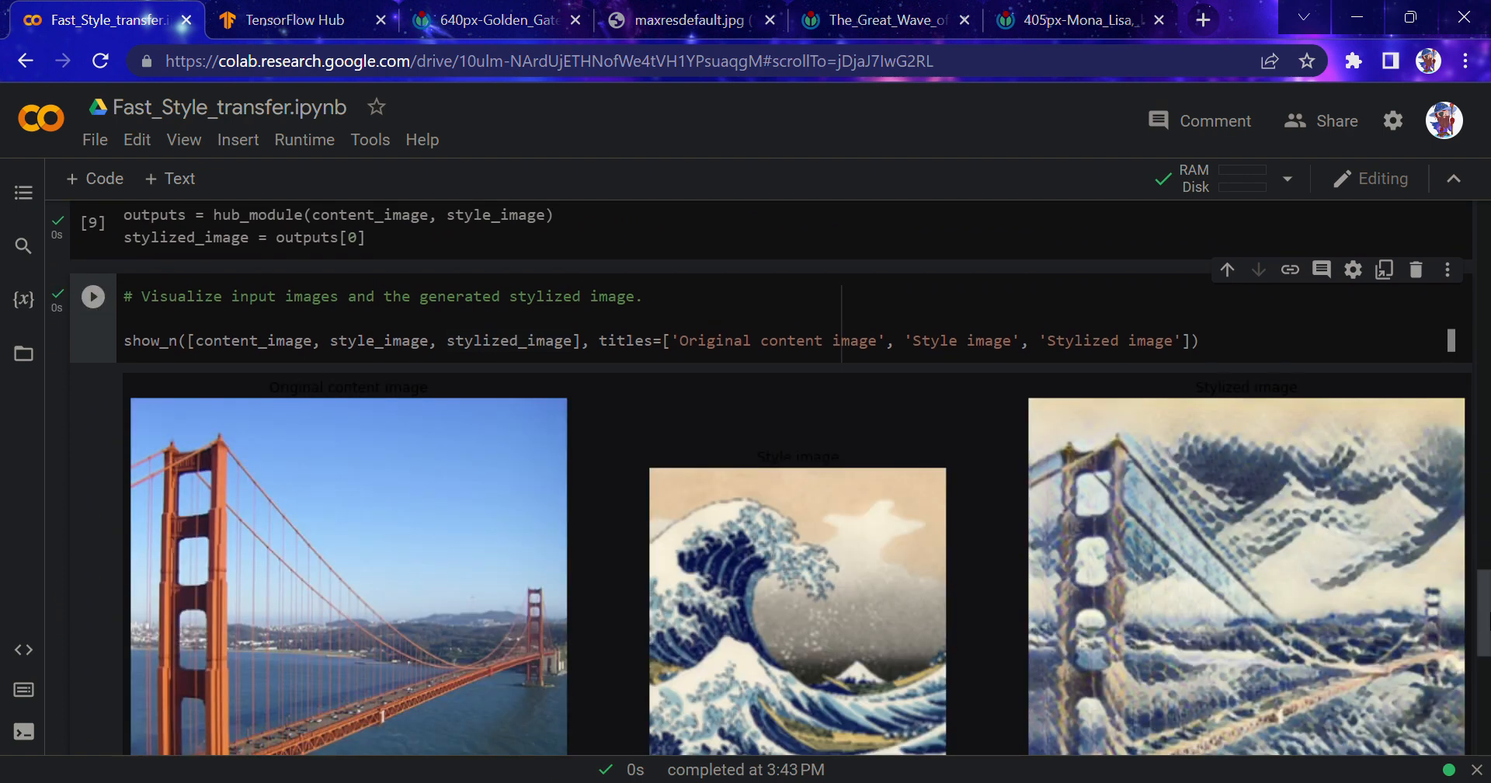
{"action": "scroll", "scroll_direction": "up", "scroll_amount": 3}
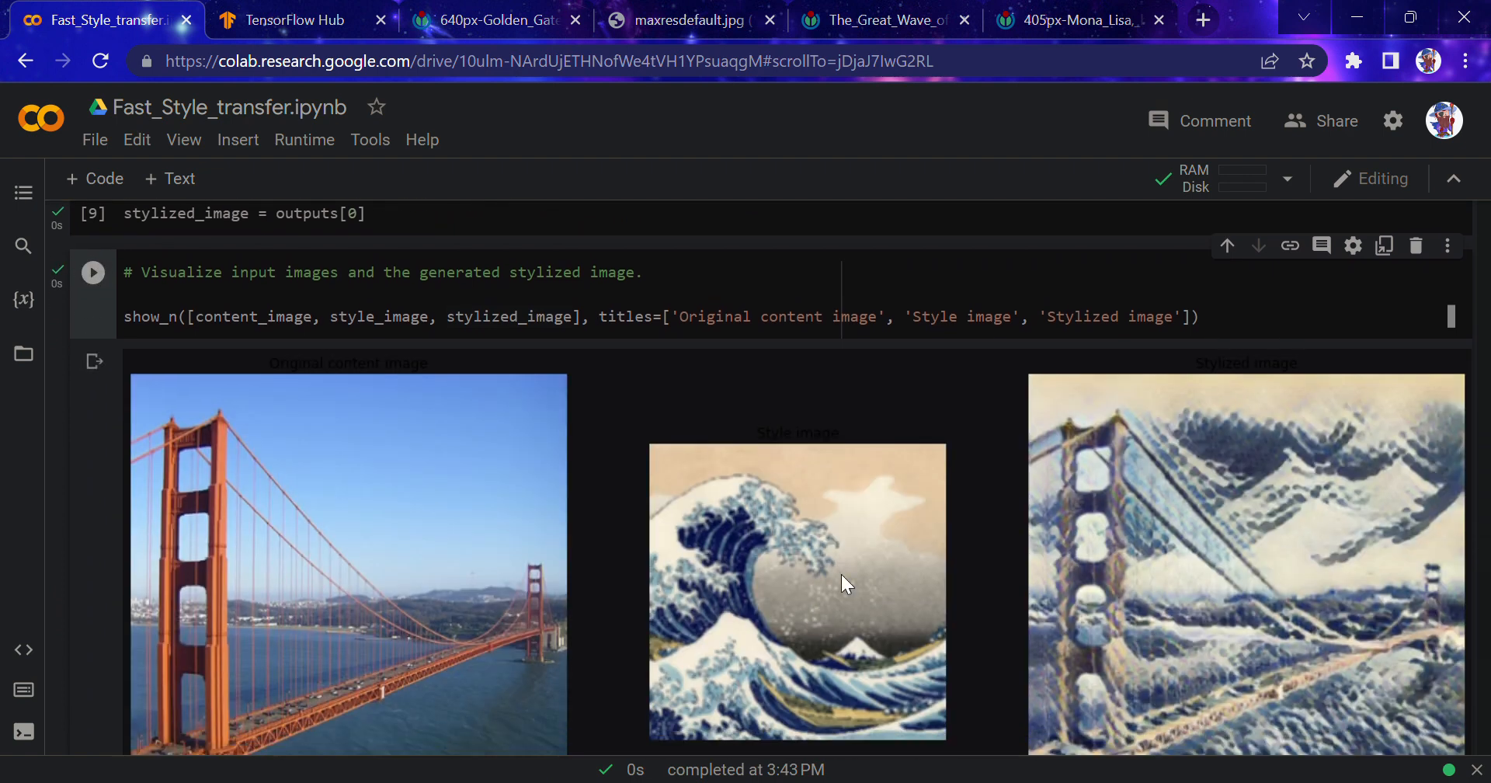
{"action": "scroll", "scroll_direction": "up", "scroll_amount": 3}
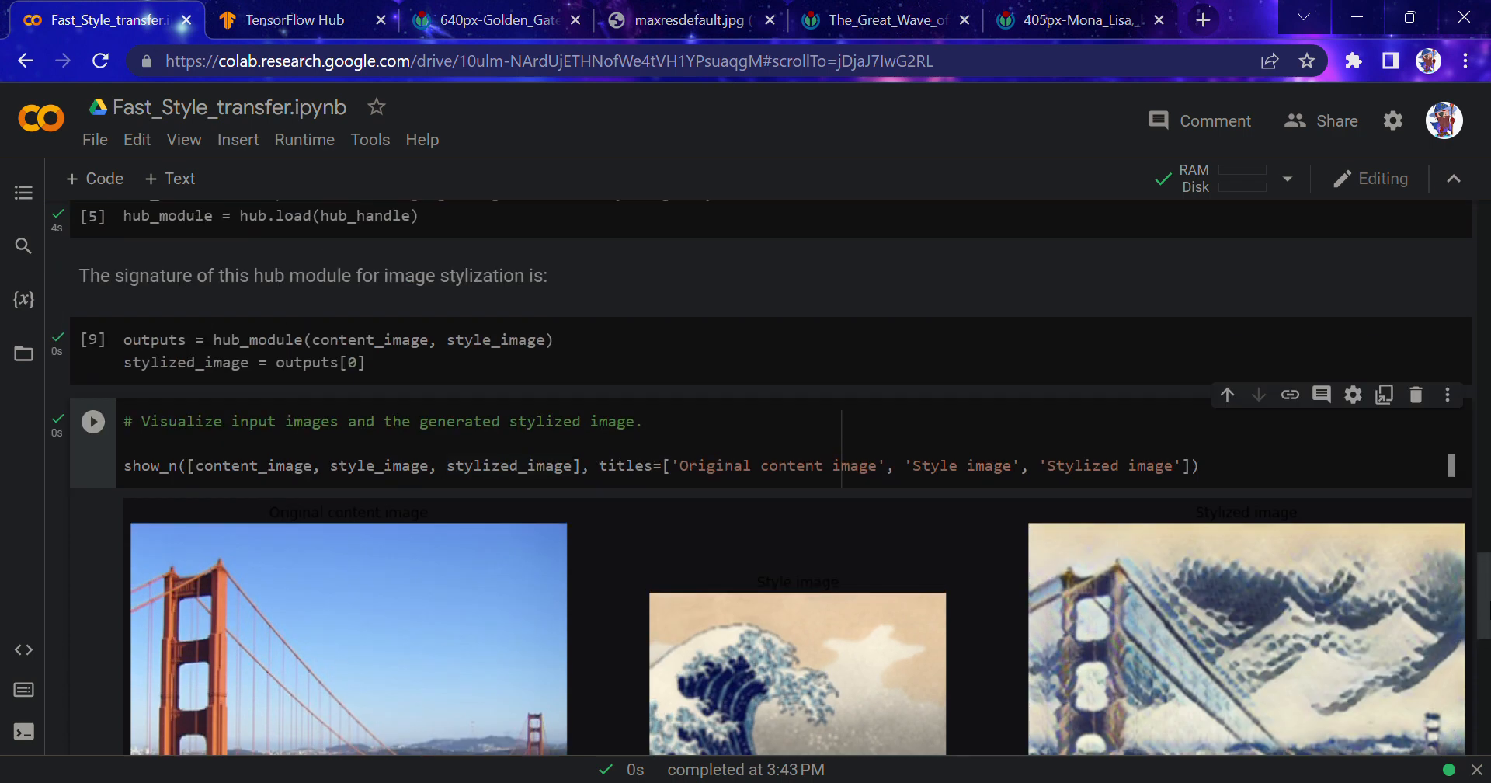
Revisit the Golden Gate and Great Wave tabs, then select the Mona Lisa image address
{"action": "left_click", "coordinate": [494, 18]}
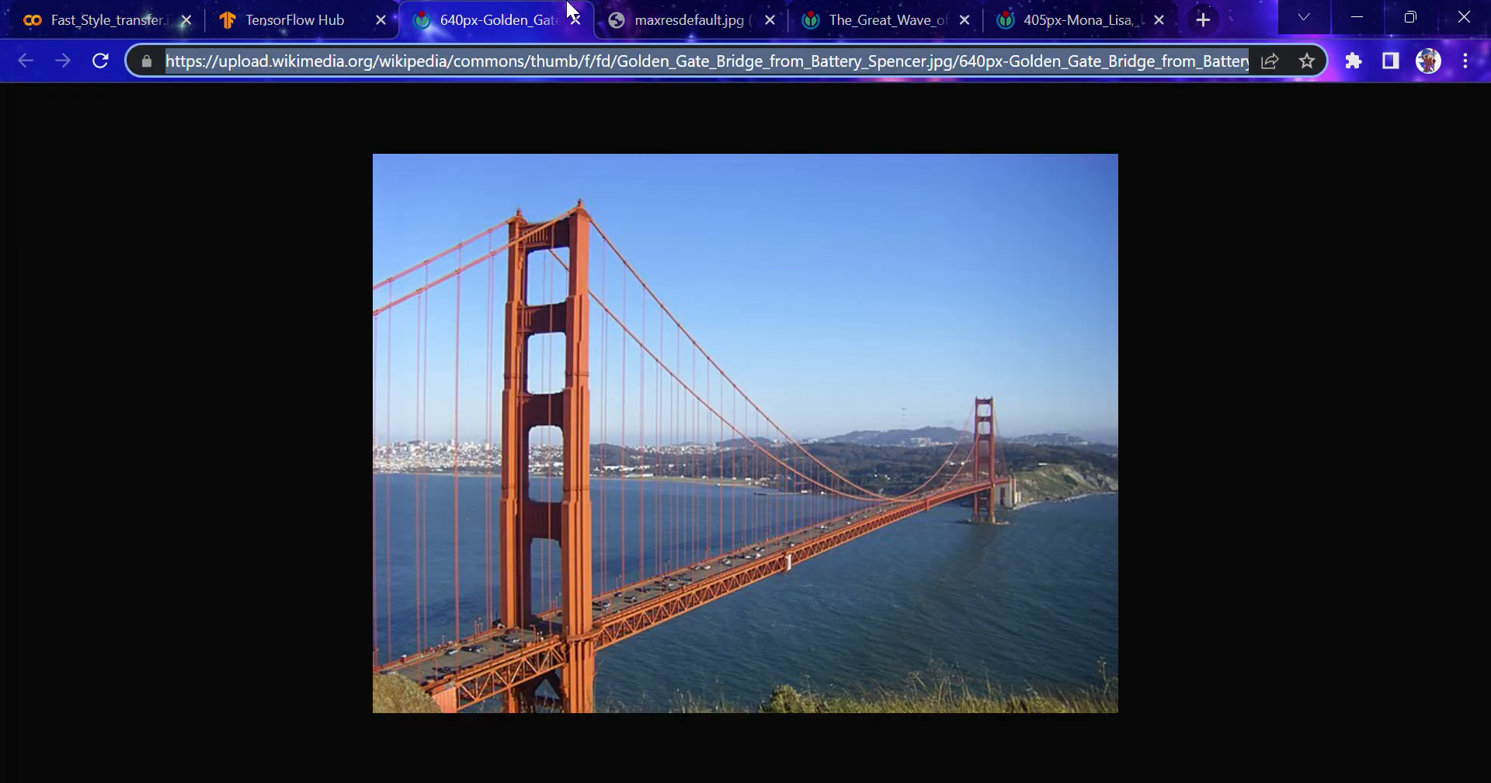
{"action": "left_click", "coordinate": [872, 19]}
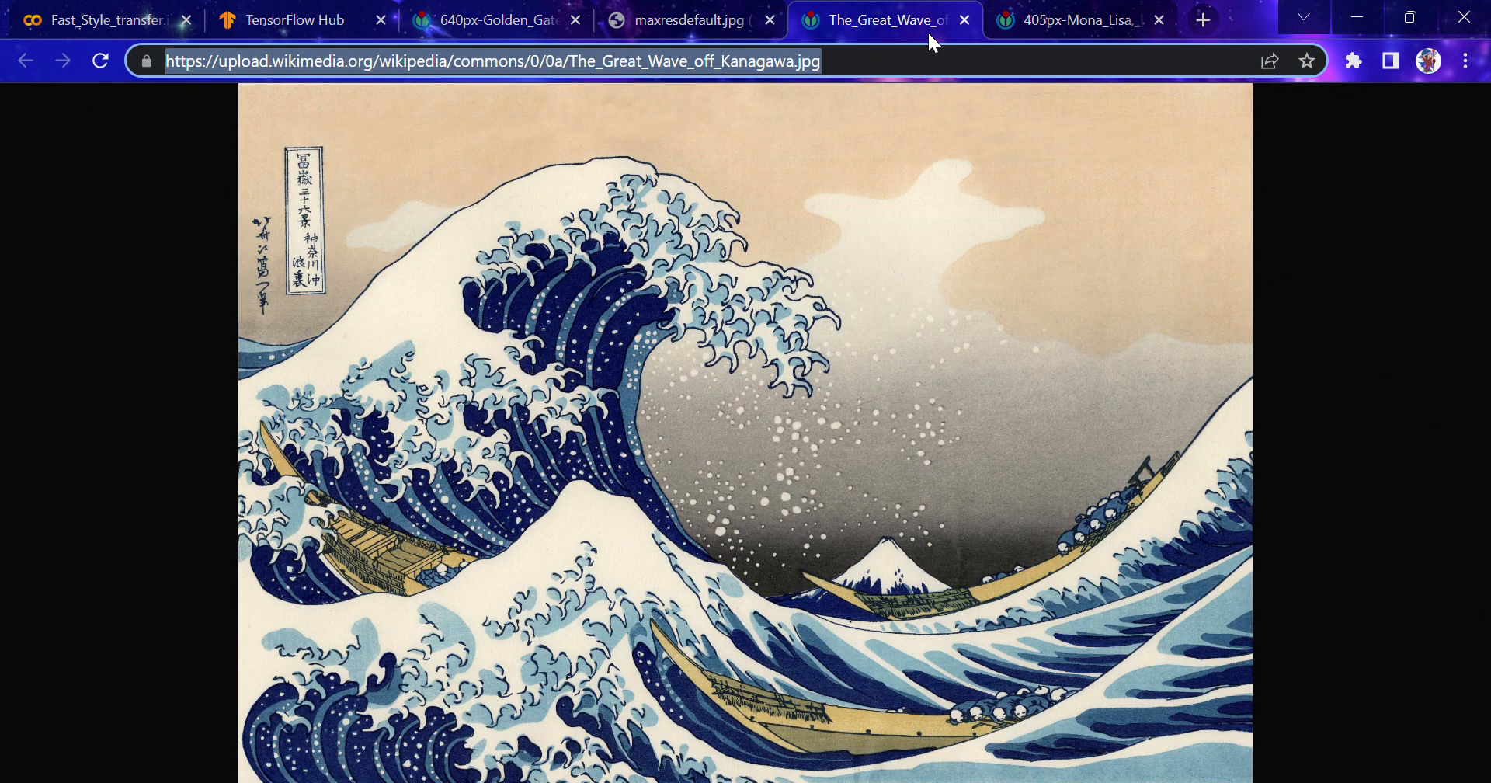
{"action": "left_click", "coordinate": [1075, 20]}
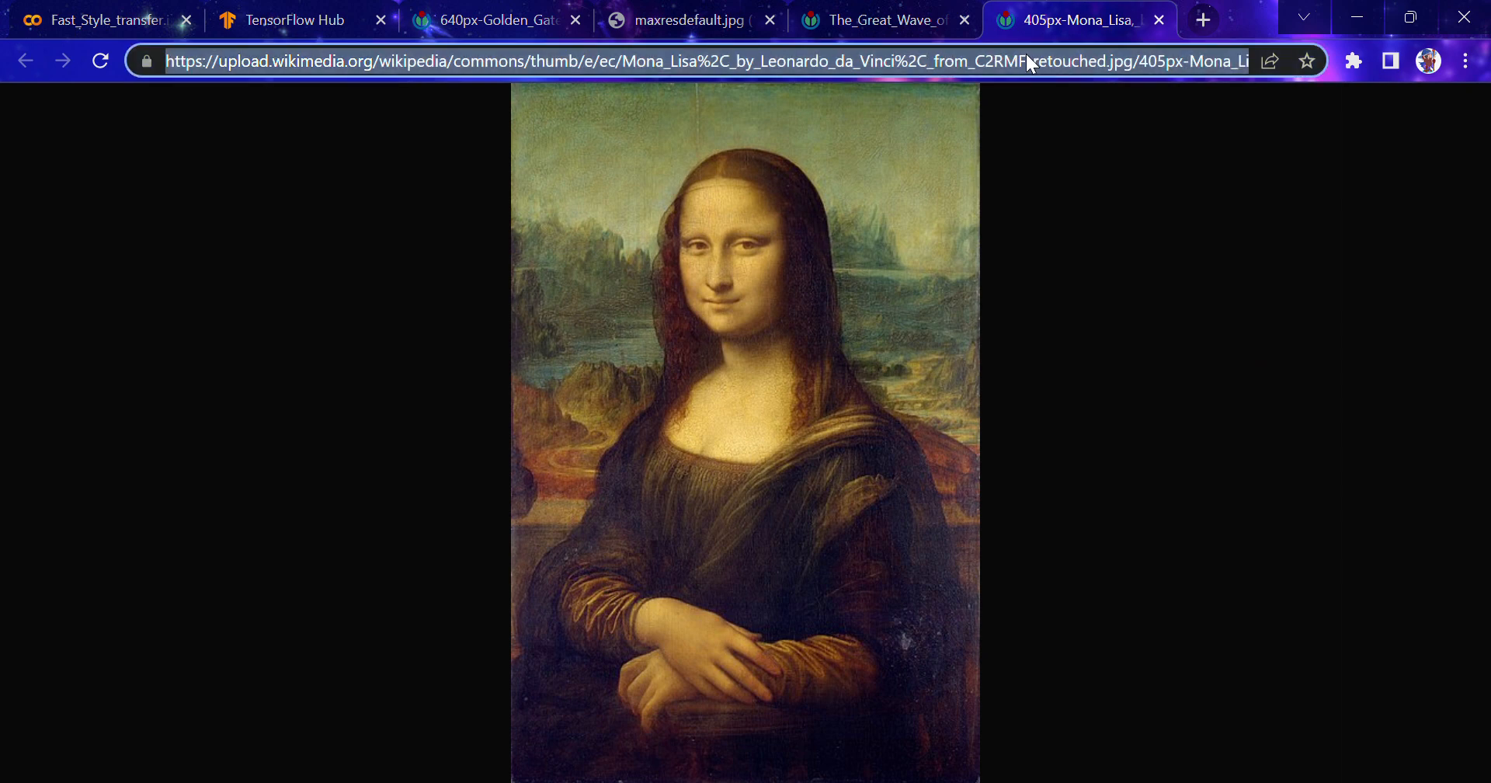
{"action": "left_click", "coordinate": [105, 19]}
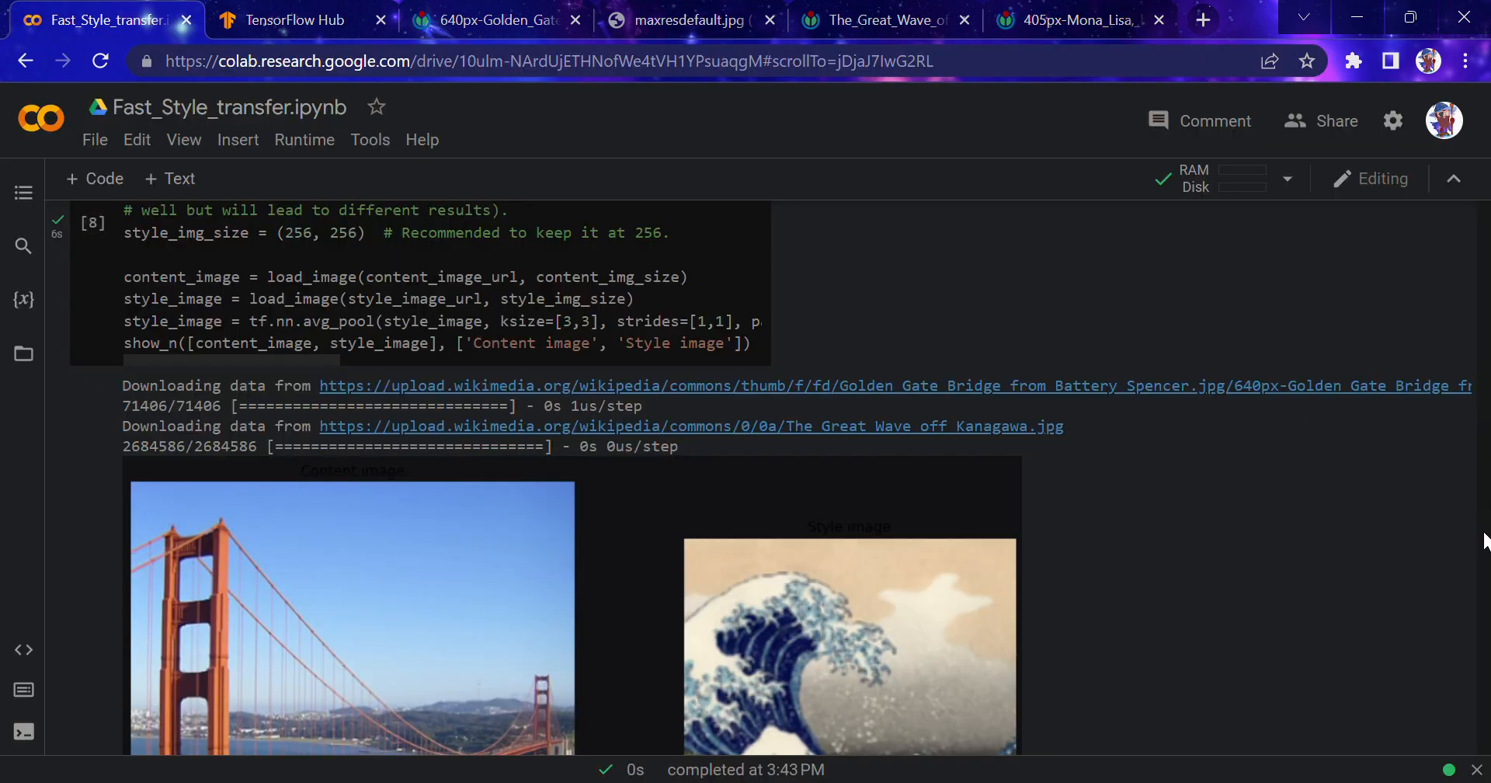
Rerun the display cell showing the Mona Lisa restyled after The Great Wave
{"action": "scroll", "scroll_direction": "up", "scroll_amount": 3}
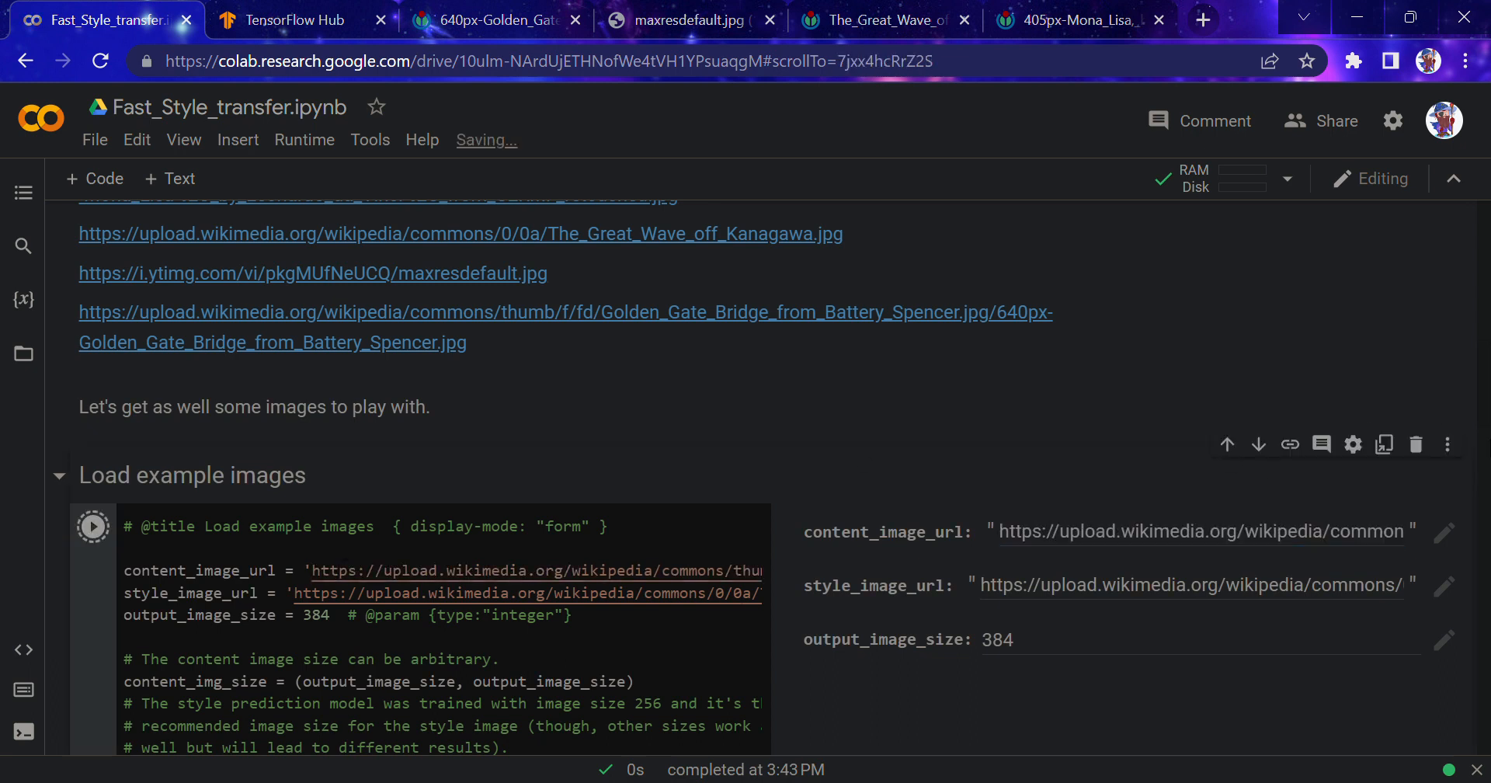
{"action": "scroll", "scroll_direction": "down", "scroll_amount": 3}
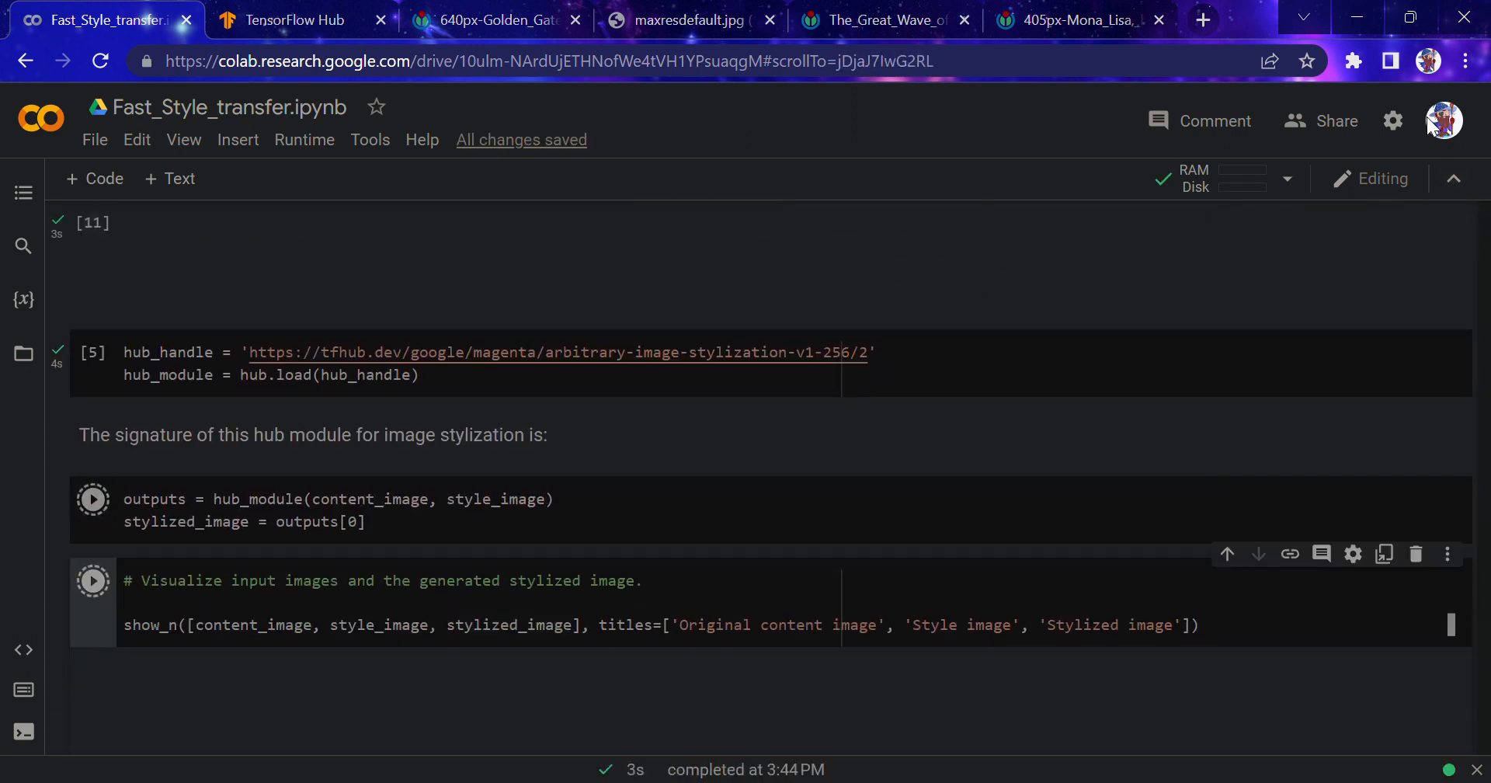
{"action": "left_click", "coordinate": [93, 499]}
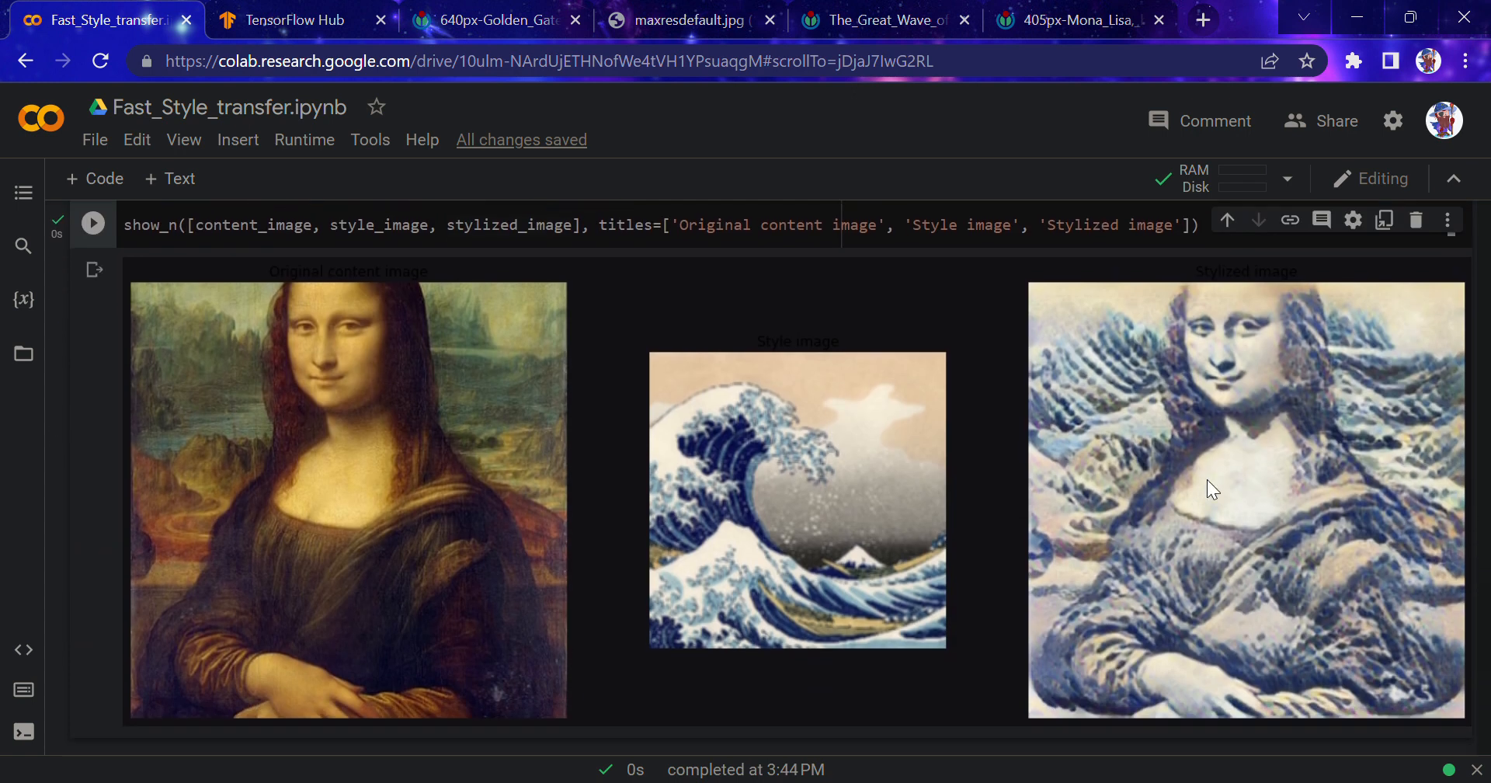
{"action": "scroll", "scroll_direction": "up", "scroll_amount": 3}
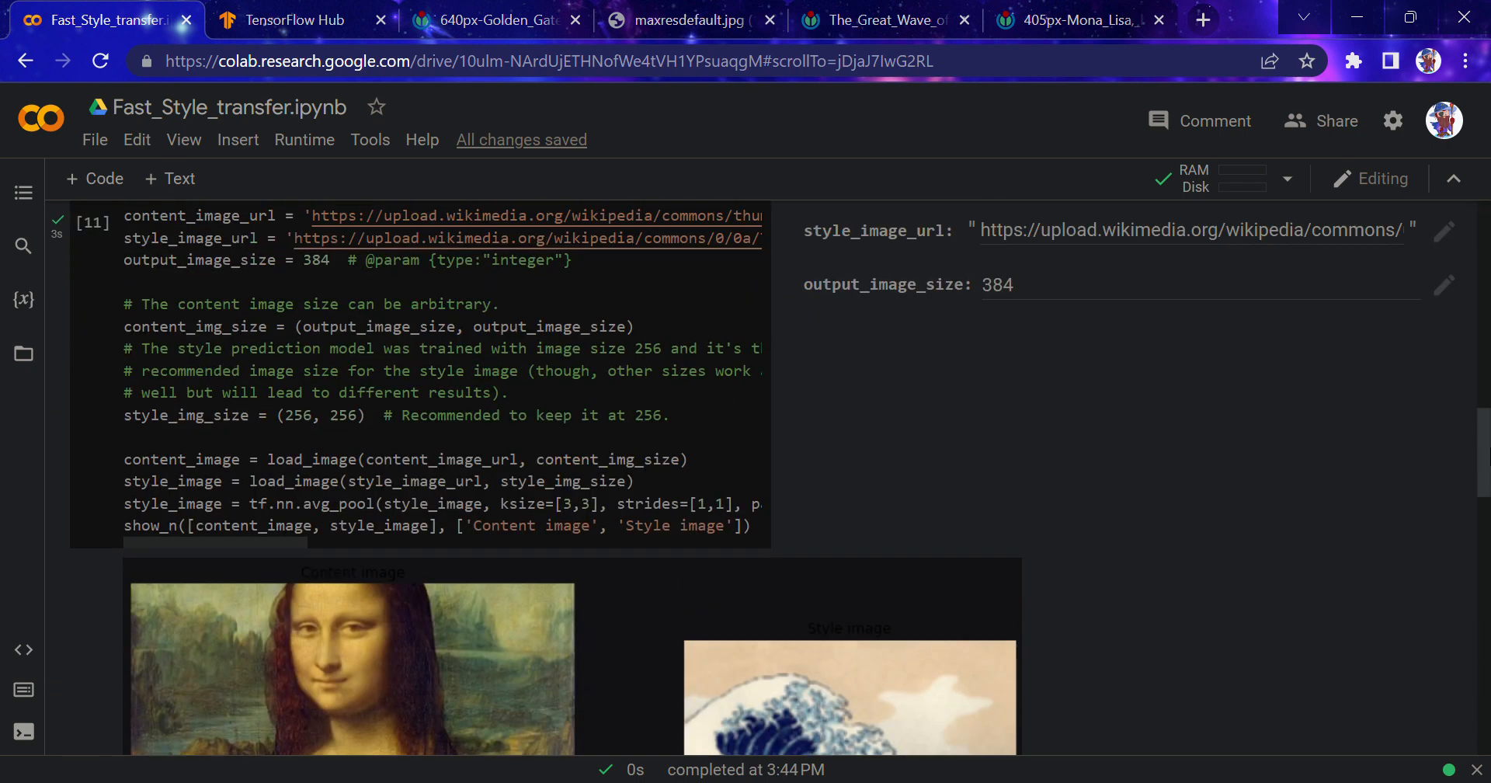
{"action": "scroll", "scroll_direction": "up", "scroll_amount": 3}
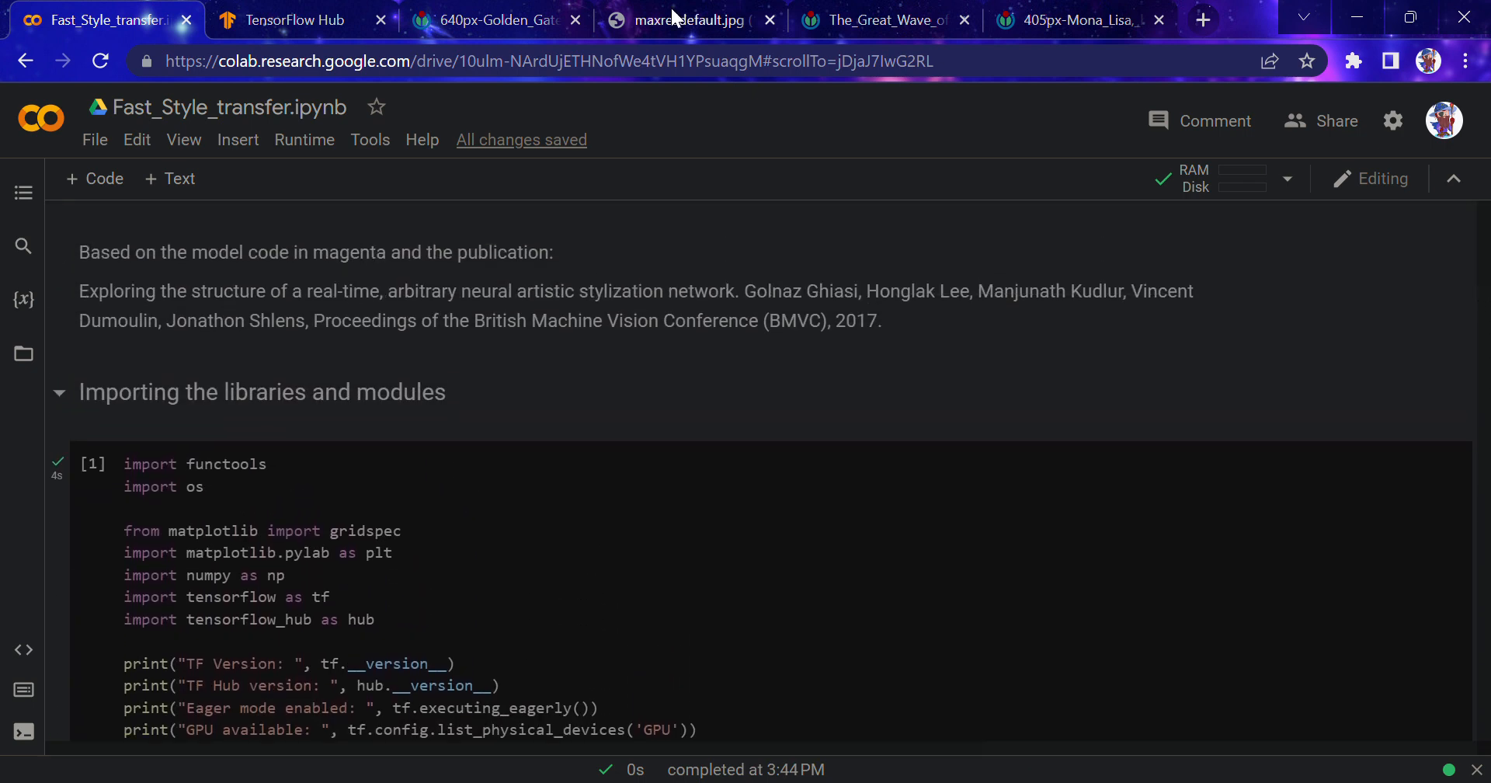
Glance at the TensorFlow Hub style-transfer model page, then return to the notebook
{"action": "left_click", "coordinate": [283, 18]}
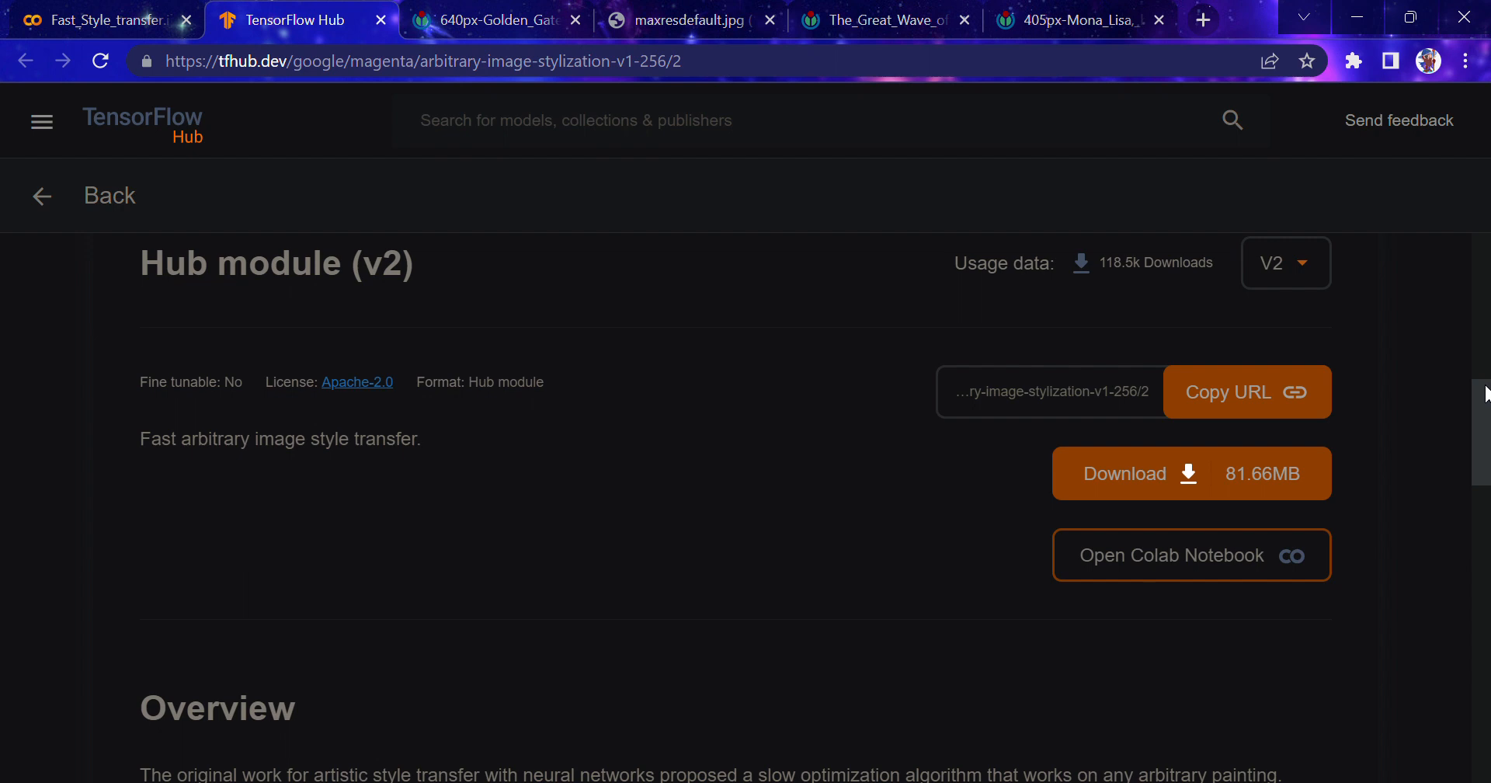
{"action": "scroll", "scroll_direction": "up", "scroll_amount": 3}
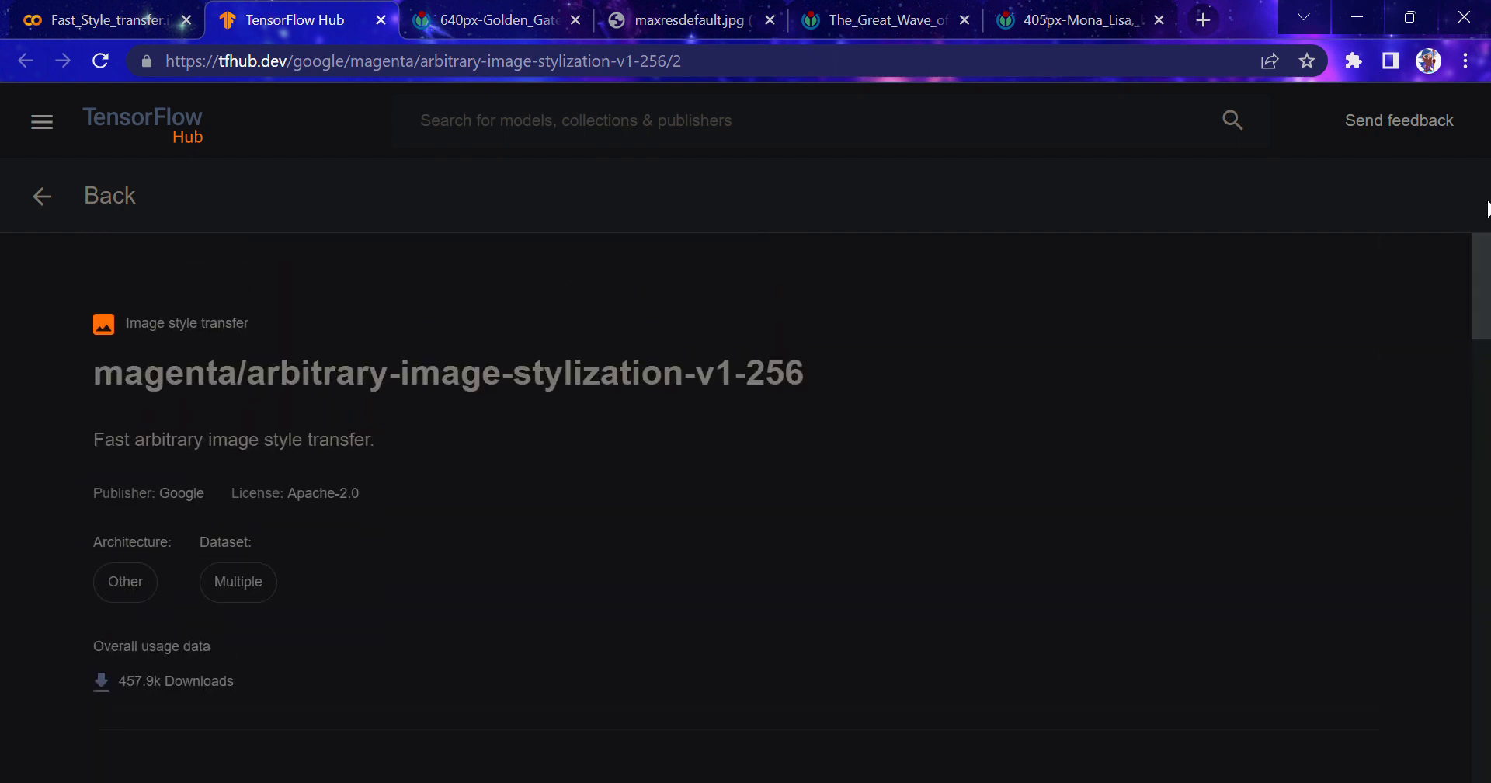
{"action": "left_click", "coordinate": [100, 20]}
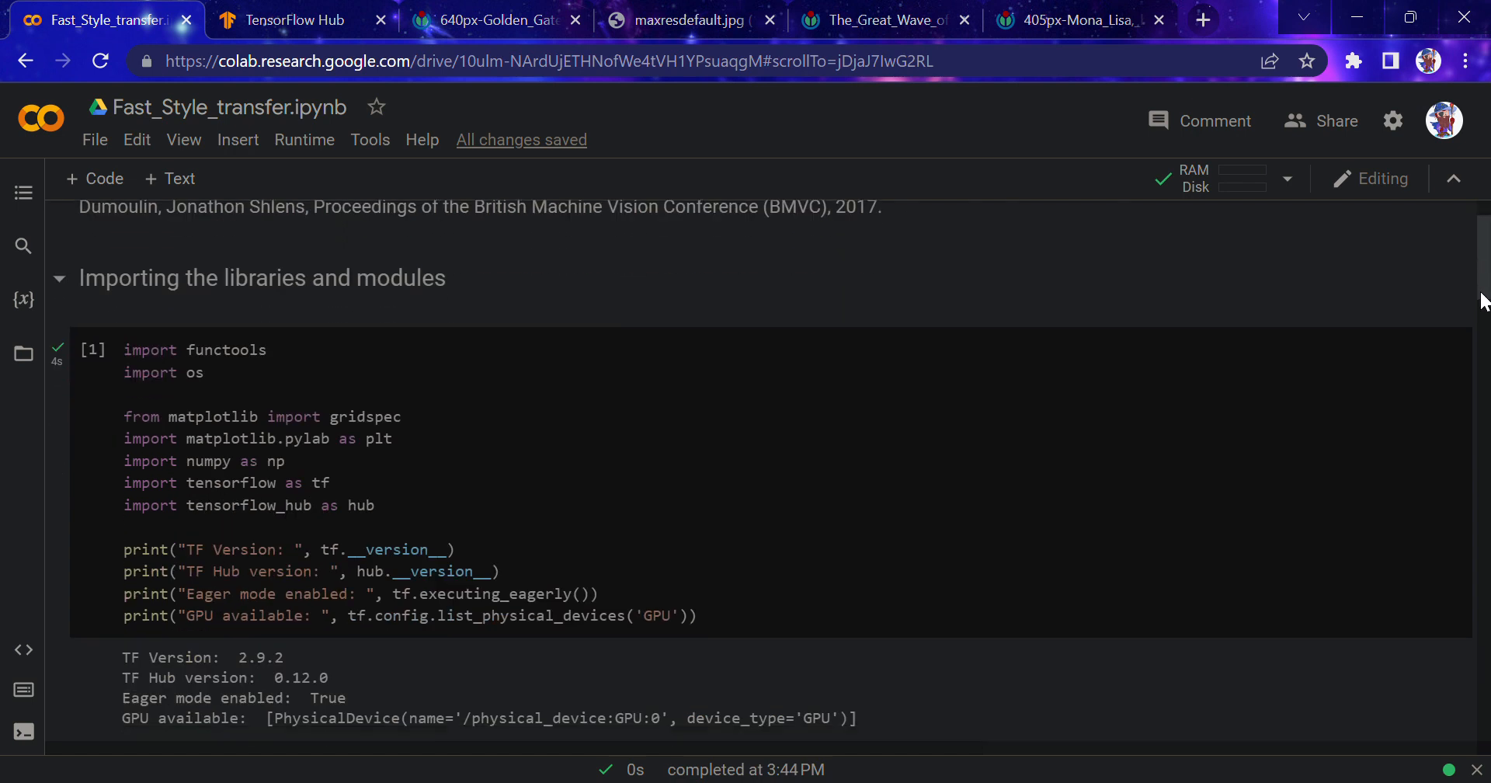
{"action": "scroll", "scroll_direction": "down", "scroll_amount": 3}
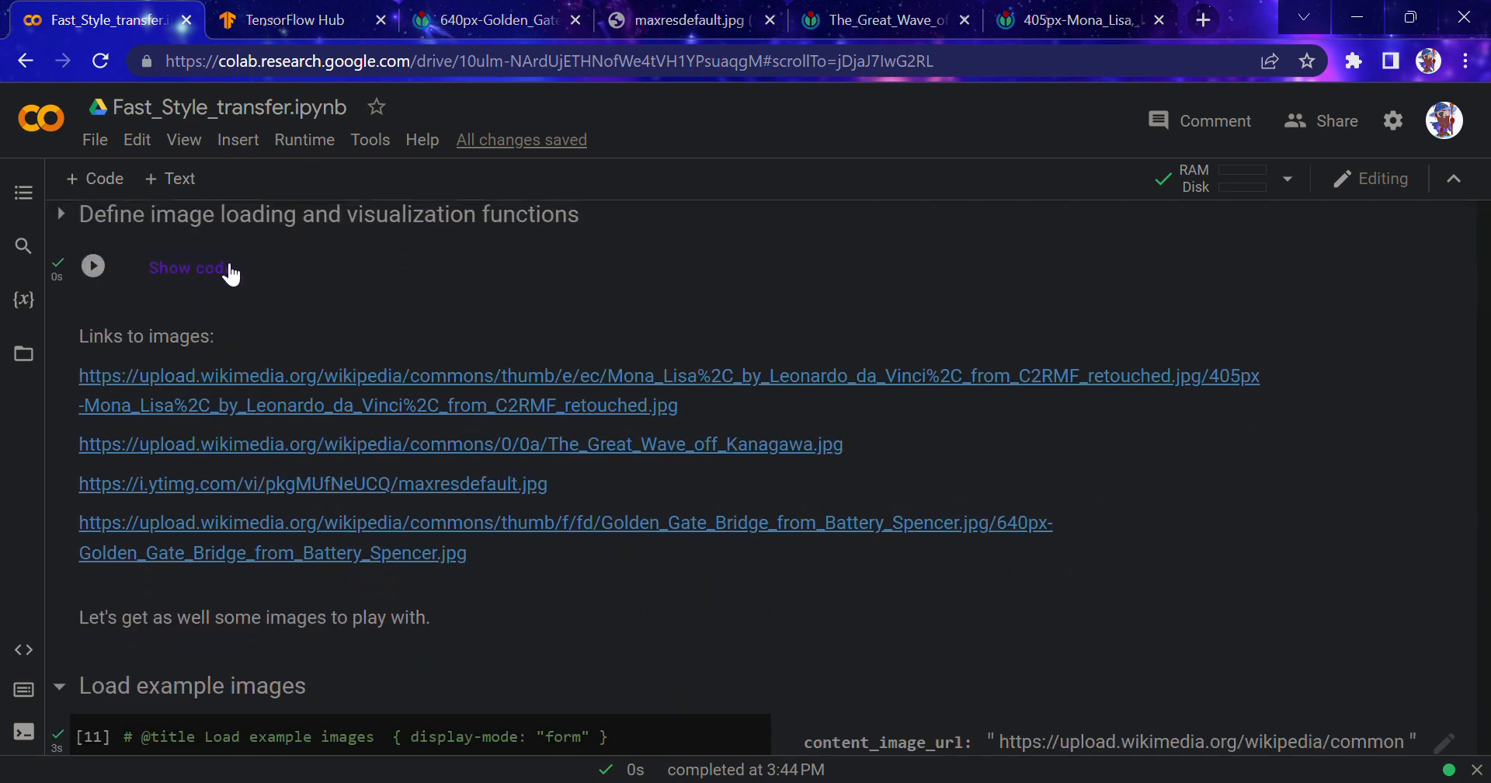
{"action": "left_click", "coordinate": [187, 267]}
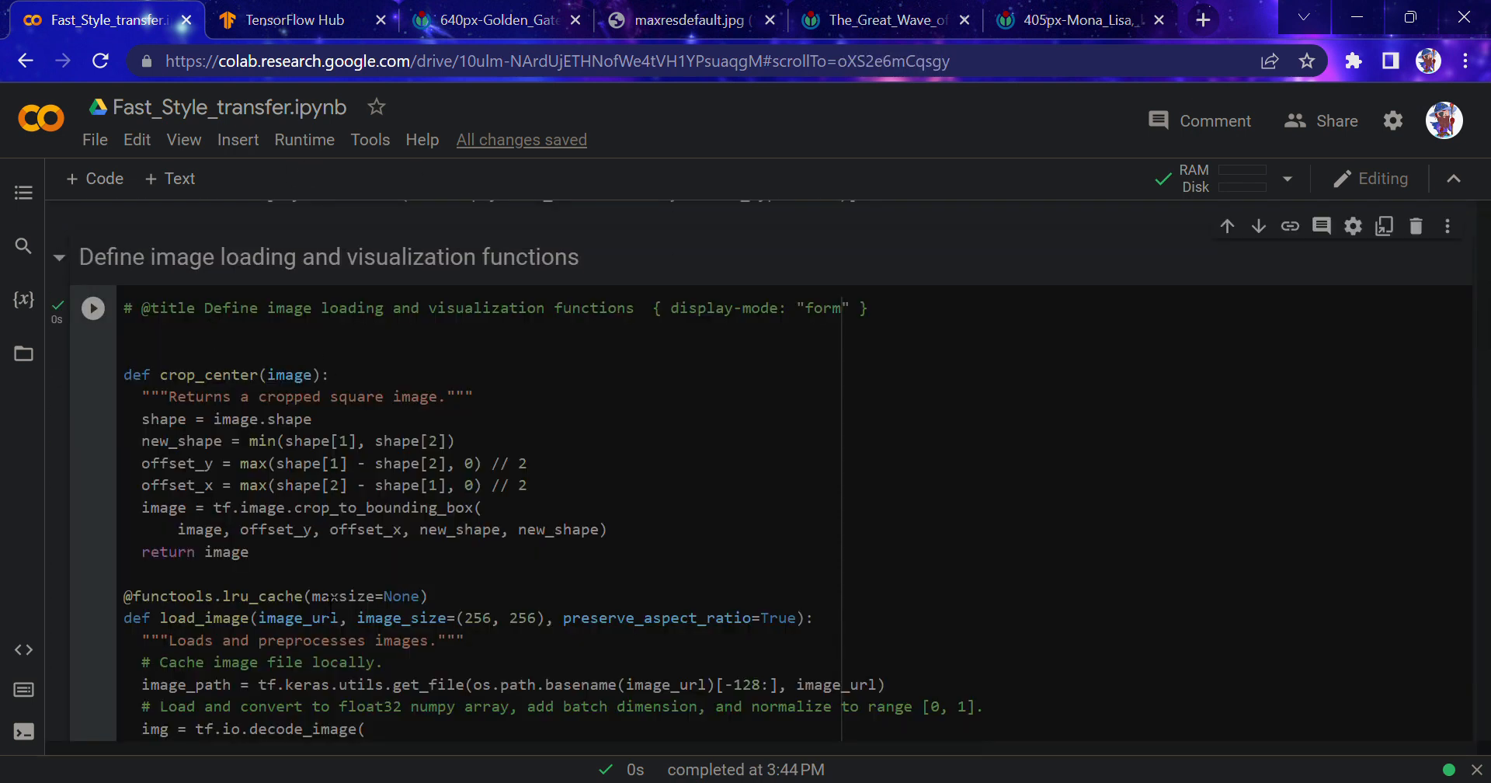
{"action": "left_click", "coordinate": [59, 257]}
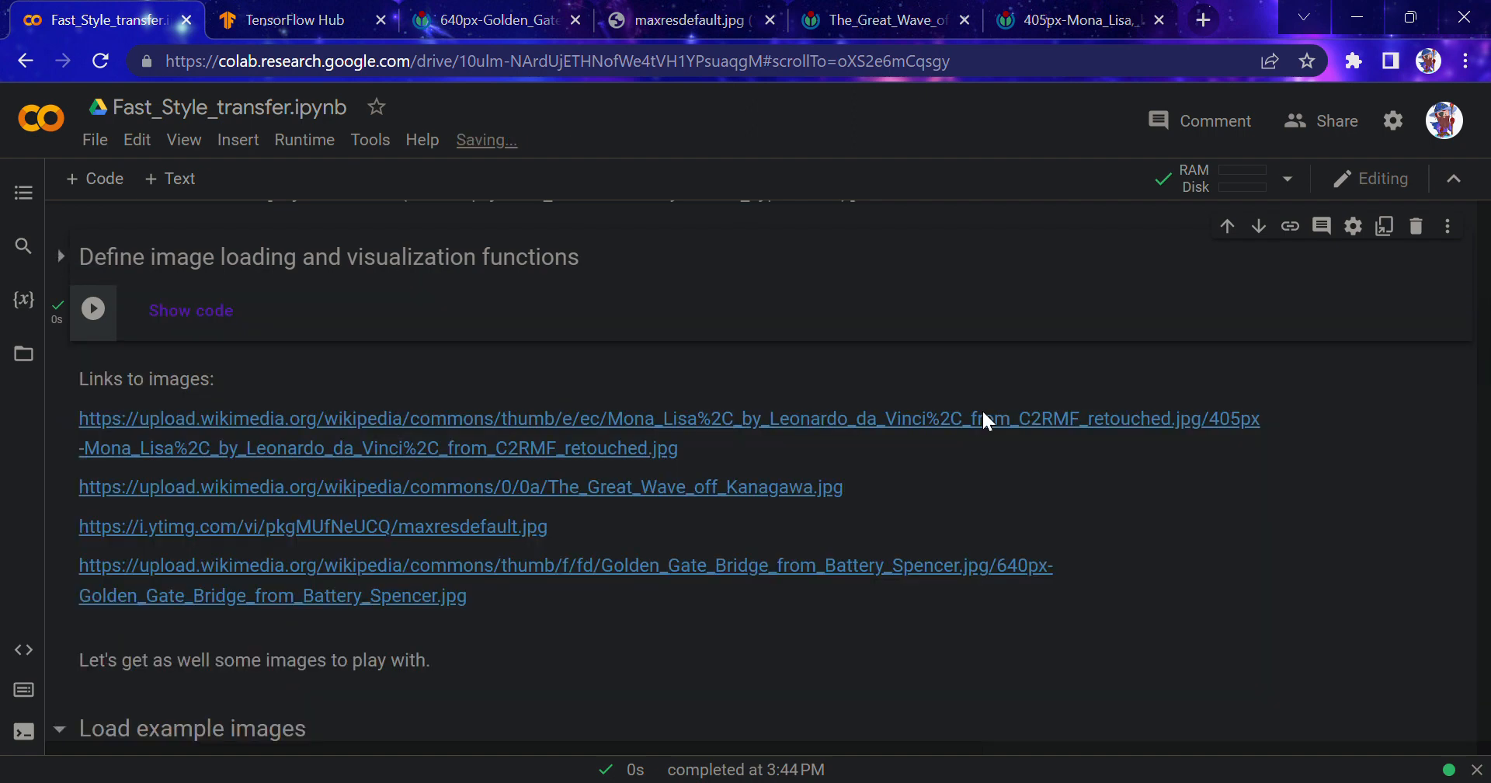
{"action": "scroll", "scroll_direction": "down", "scroll_amount": 3}
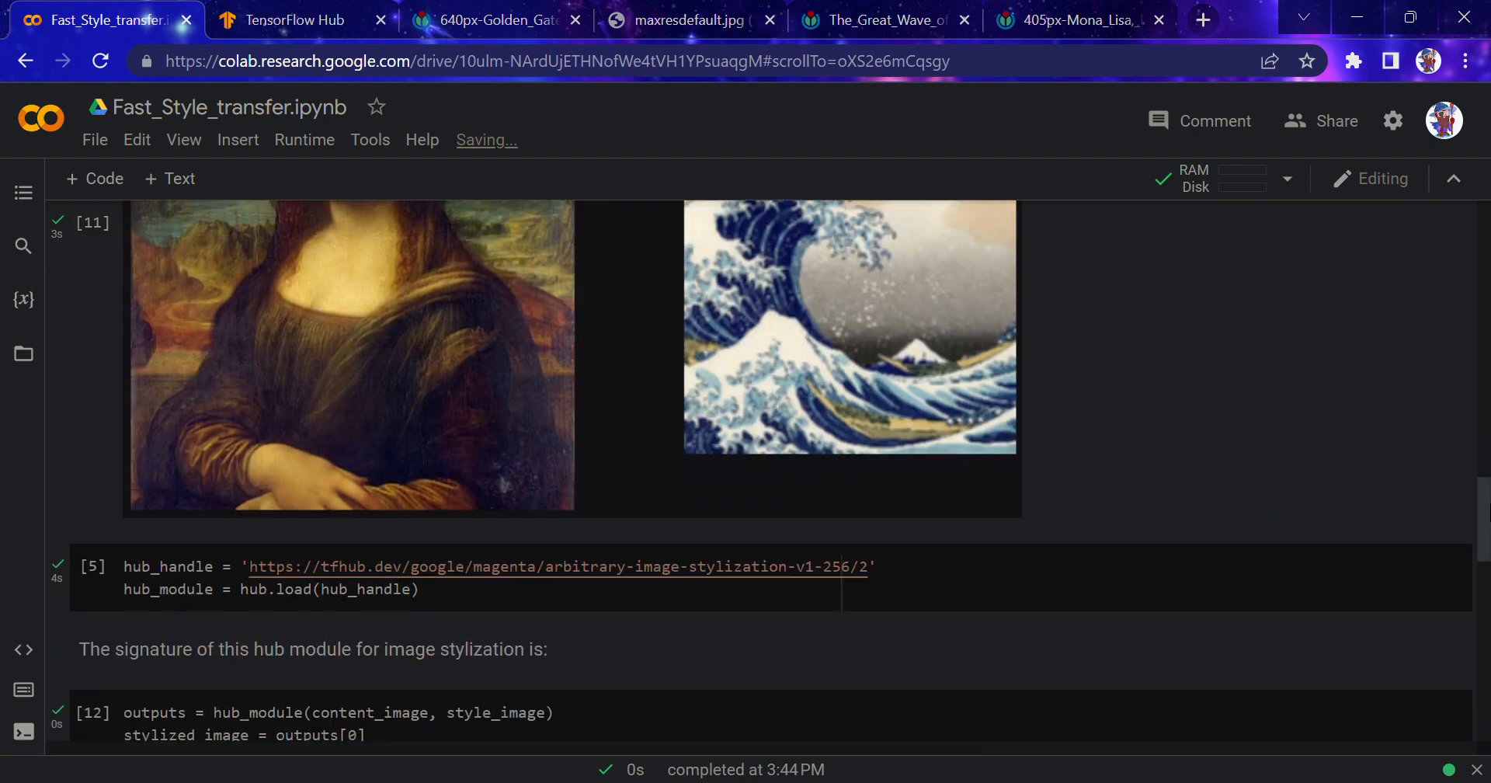
{"action": "scroll", "scroll_direction": "up", "scroll_amount": 3}
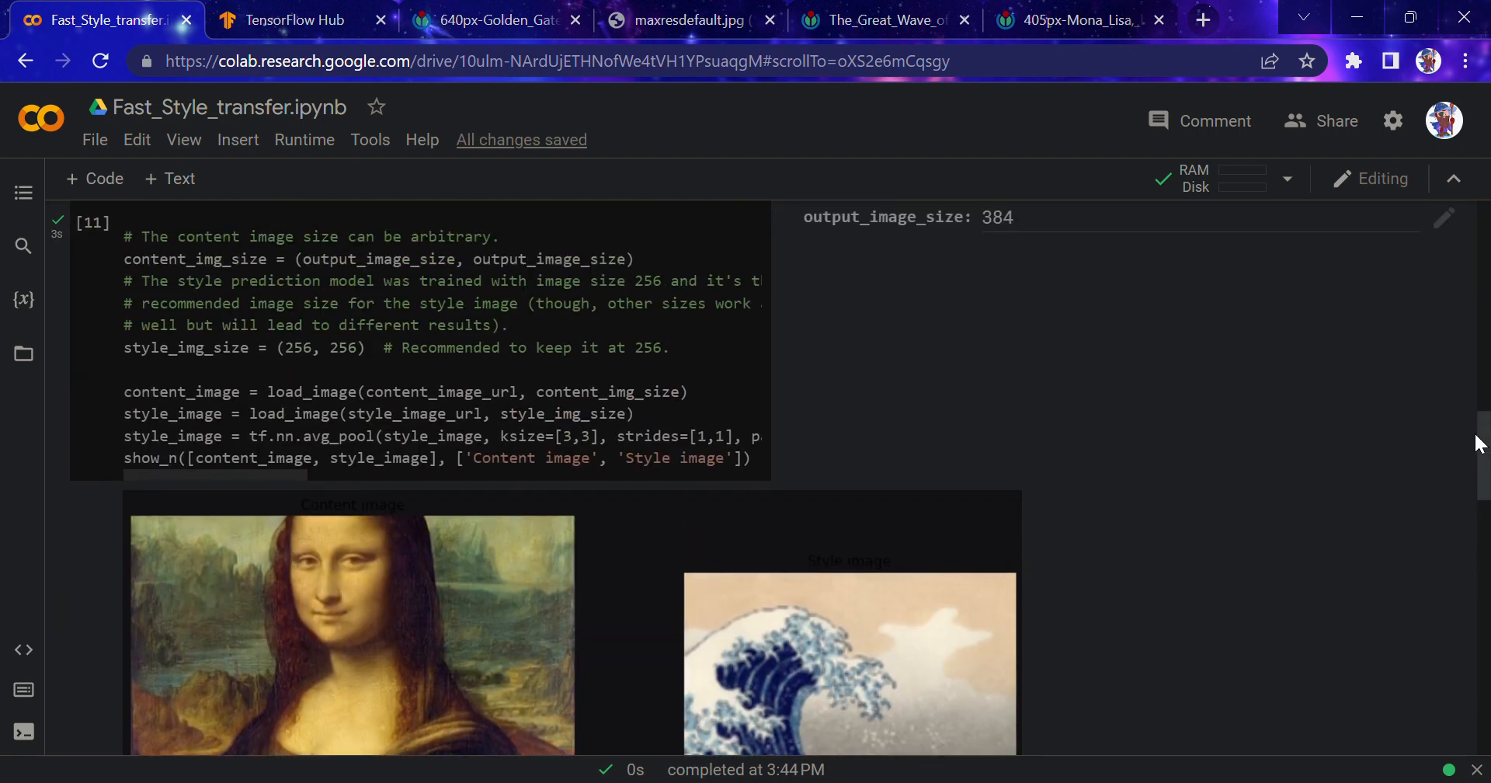
{"action": "scroll", "scroll_direction": "down", "scroll_amount": 3}
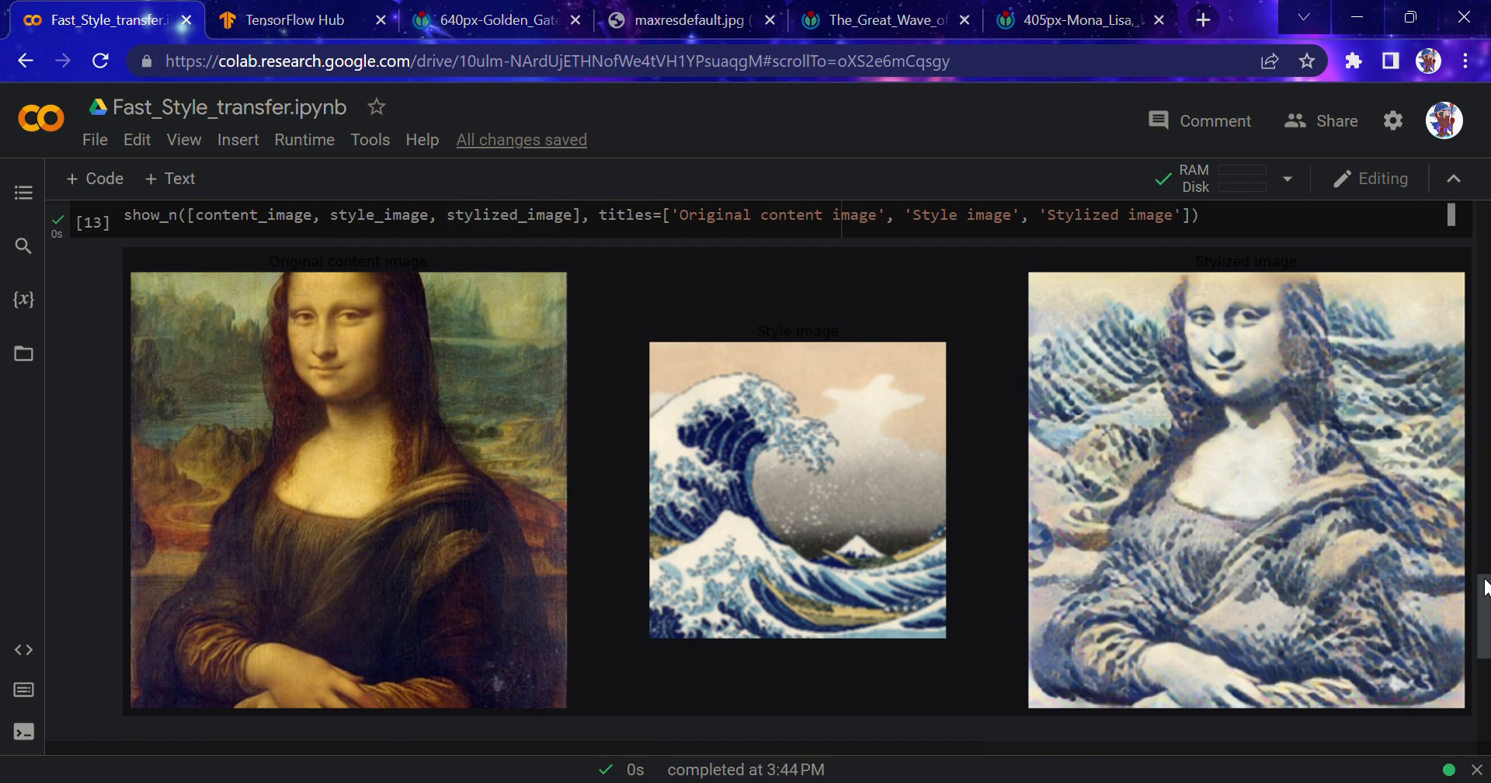
{"action": "scroll", "scroll_direction": "down", "scroll_amount": 3}
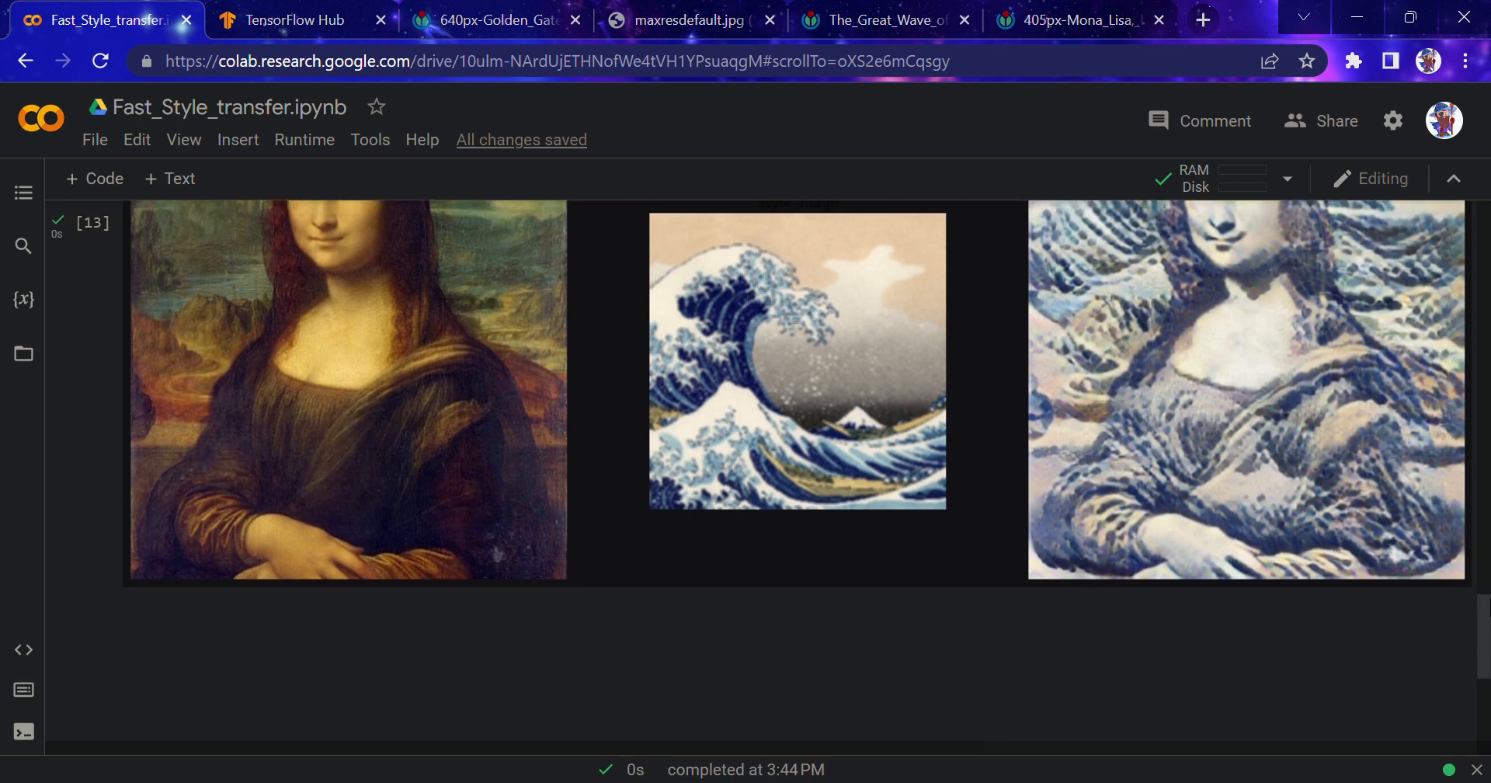
{"action": "scroll", "scroll_direction": "up", "scroll_amount": 3}
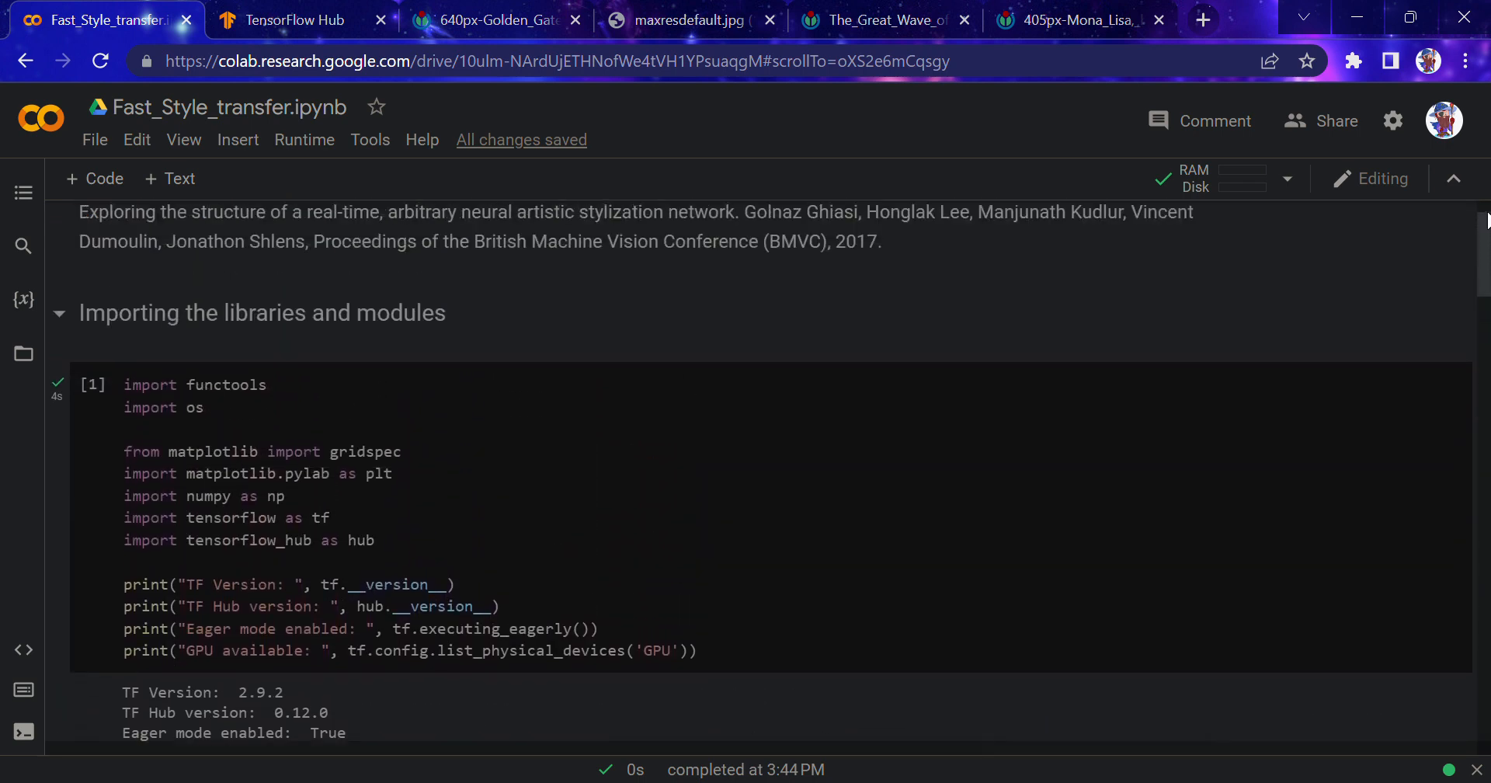
{"action": "left_click", "coordinate": [297, 19]}
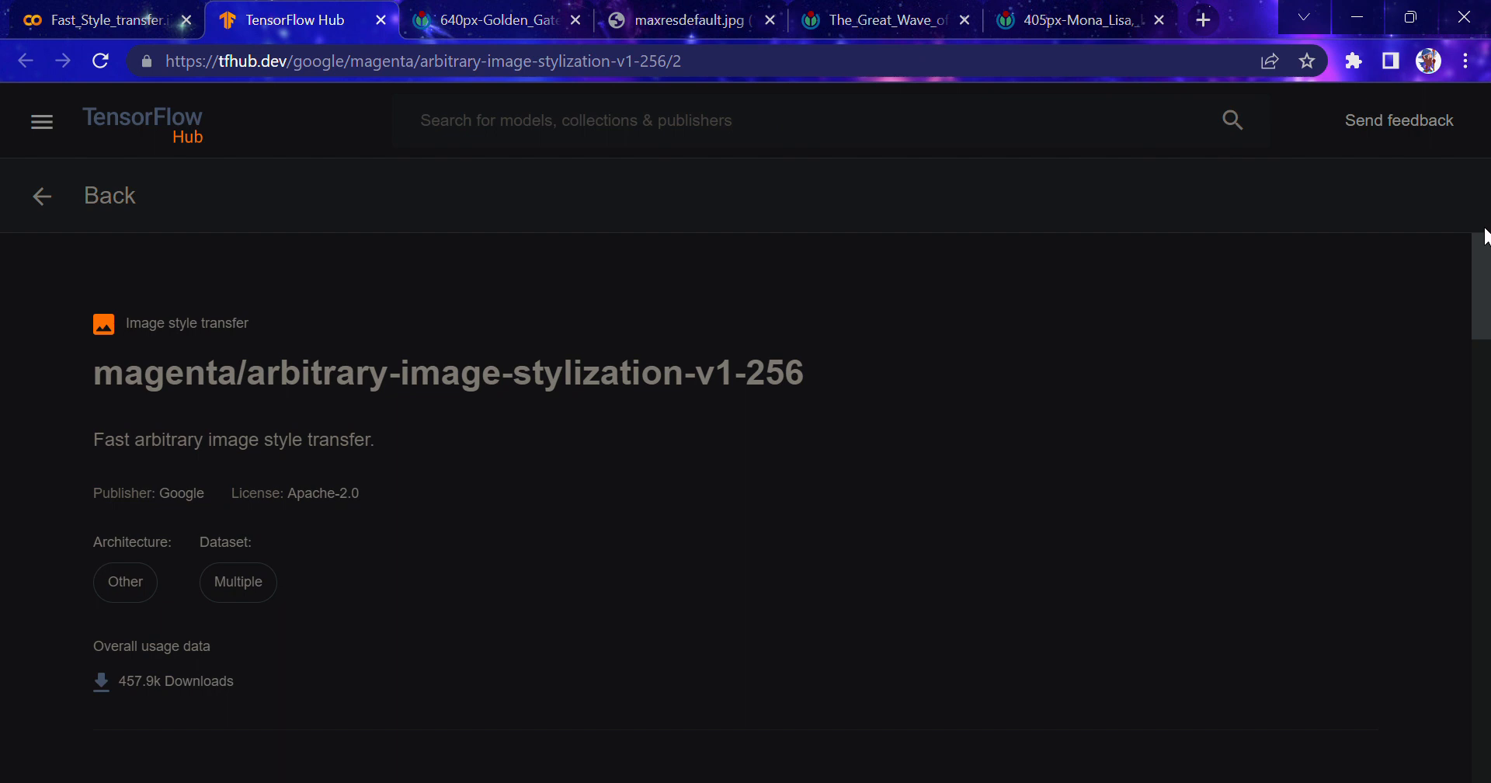
{"action": "scroll", "scroll_direction": "down", "scroll_amount": 3}
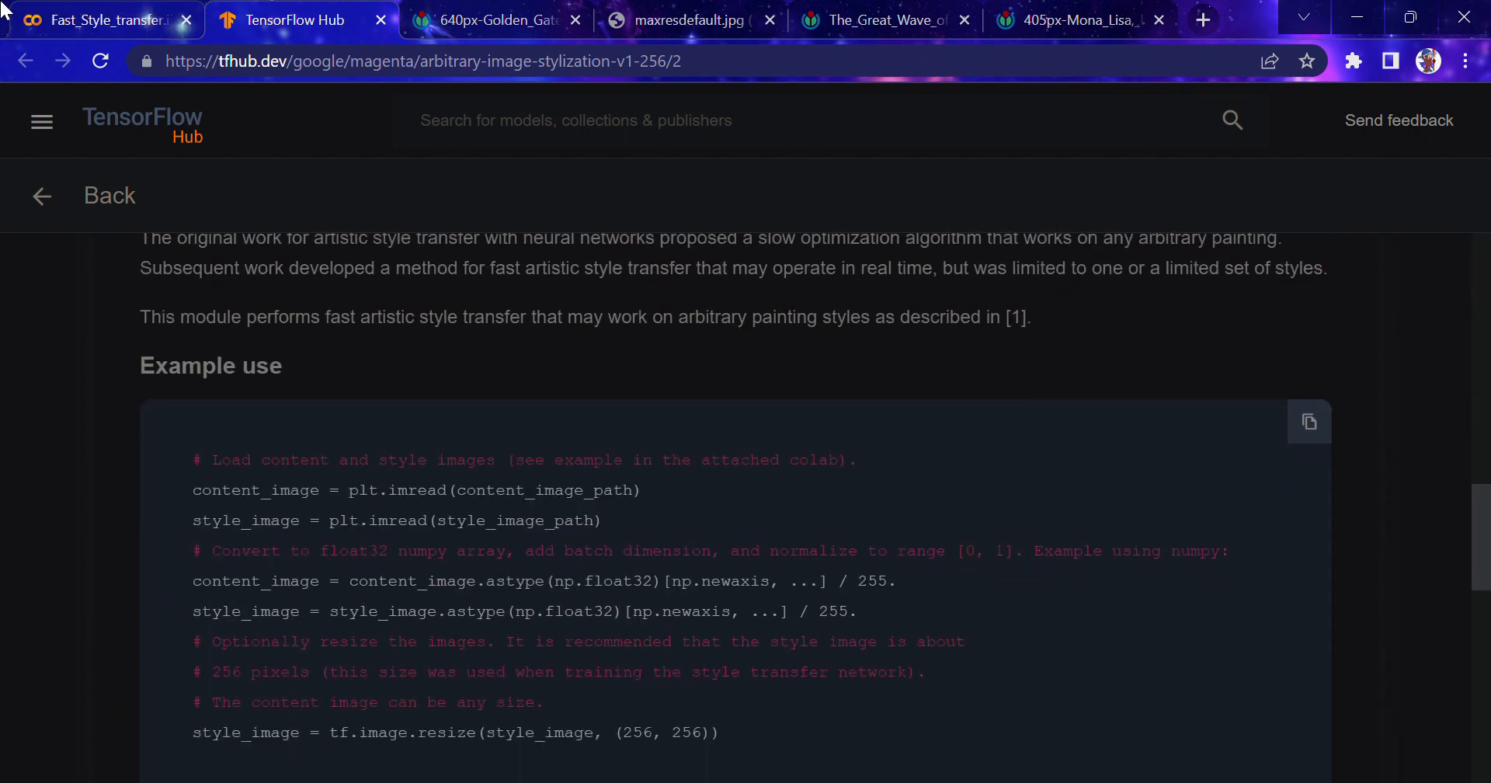
{"action": "left_click", "coordinate": [101, 20]}
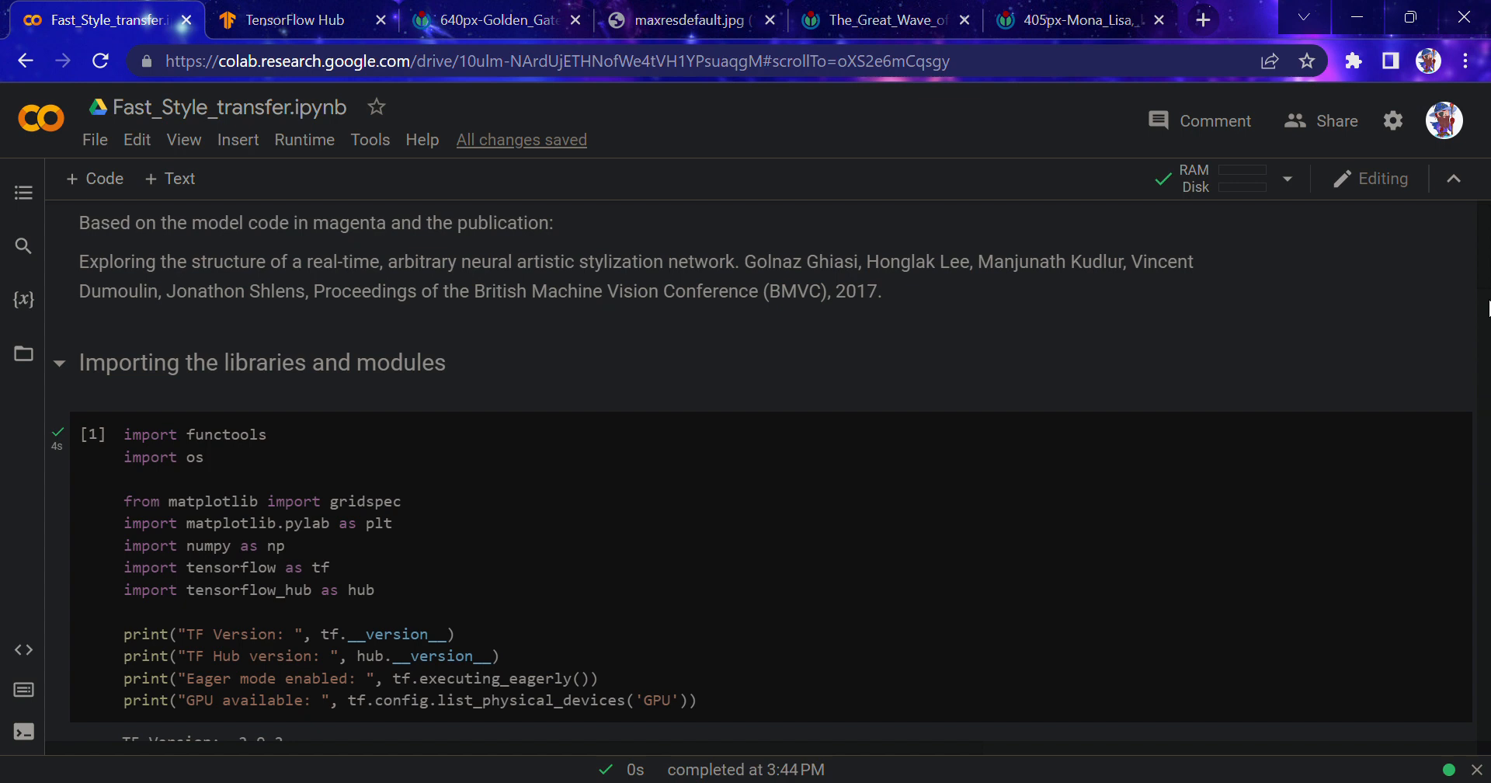
{"action": "mouse_move", "coordinate": [1426, 186]}
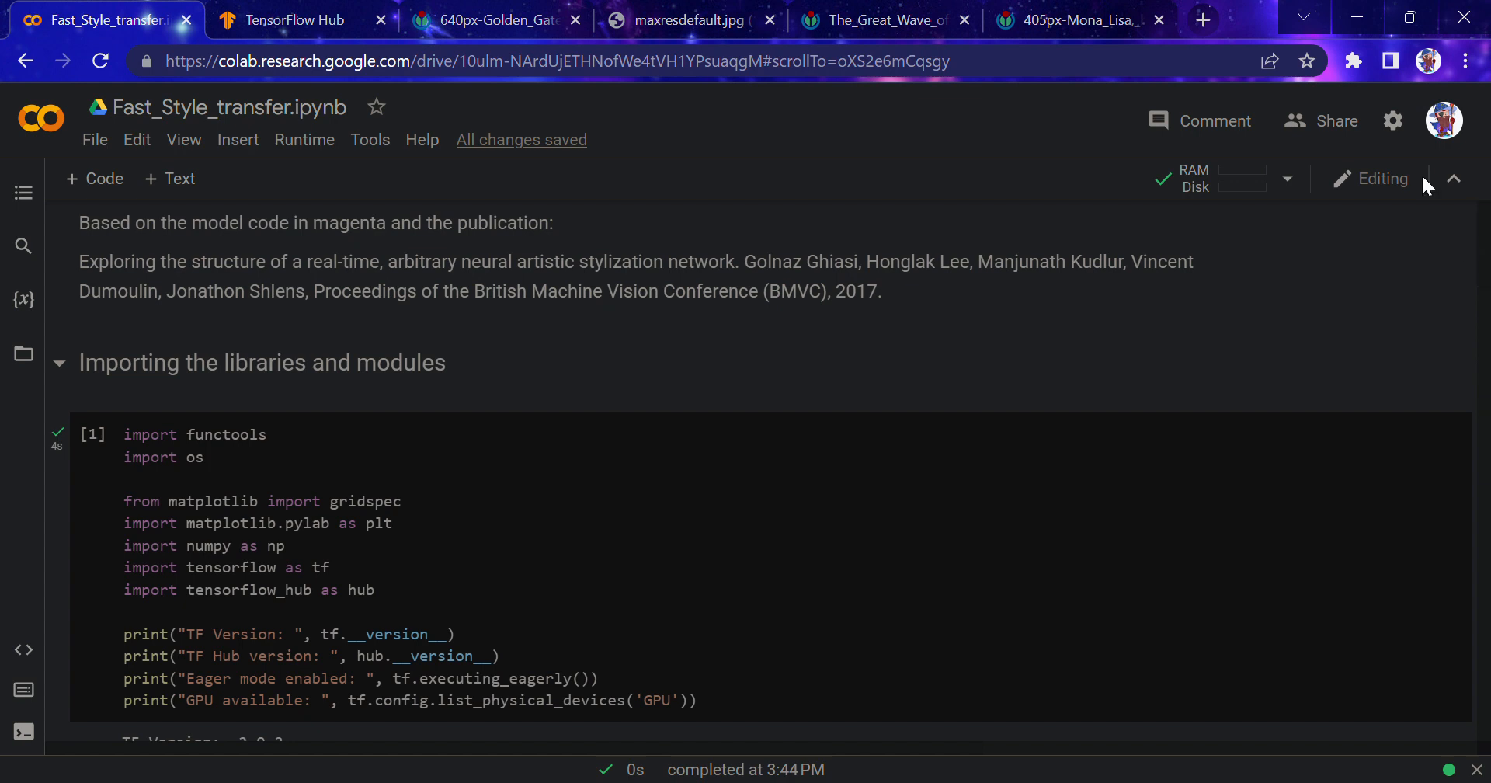